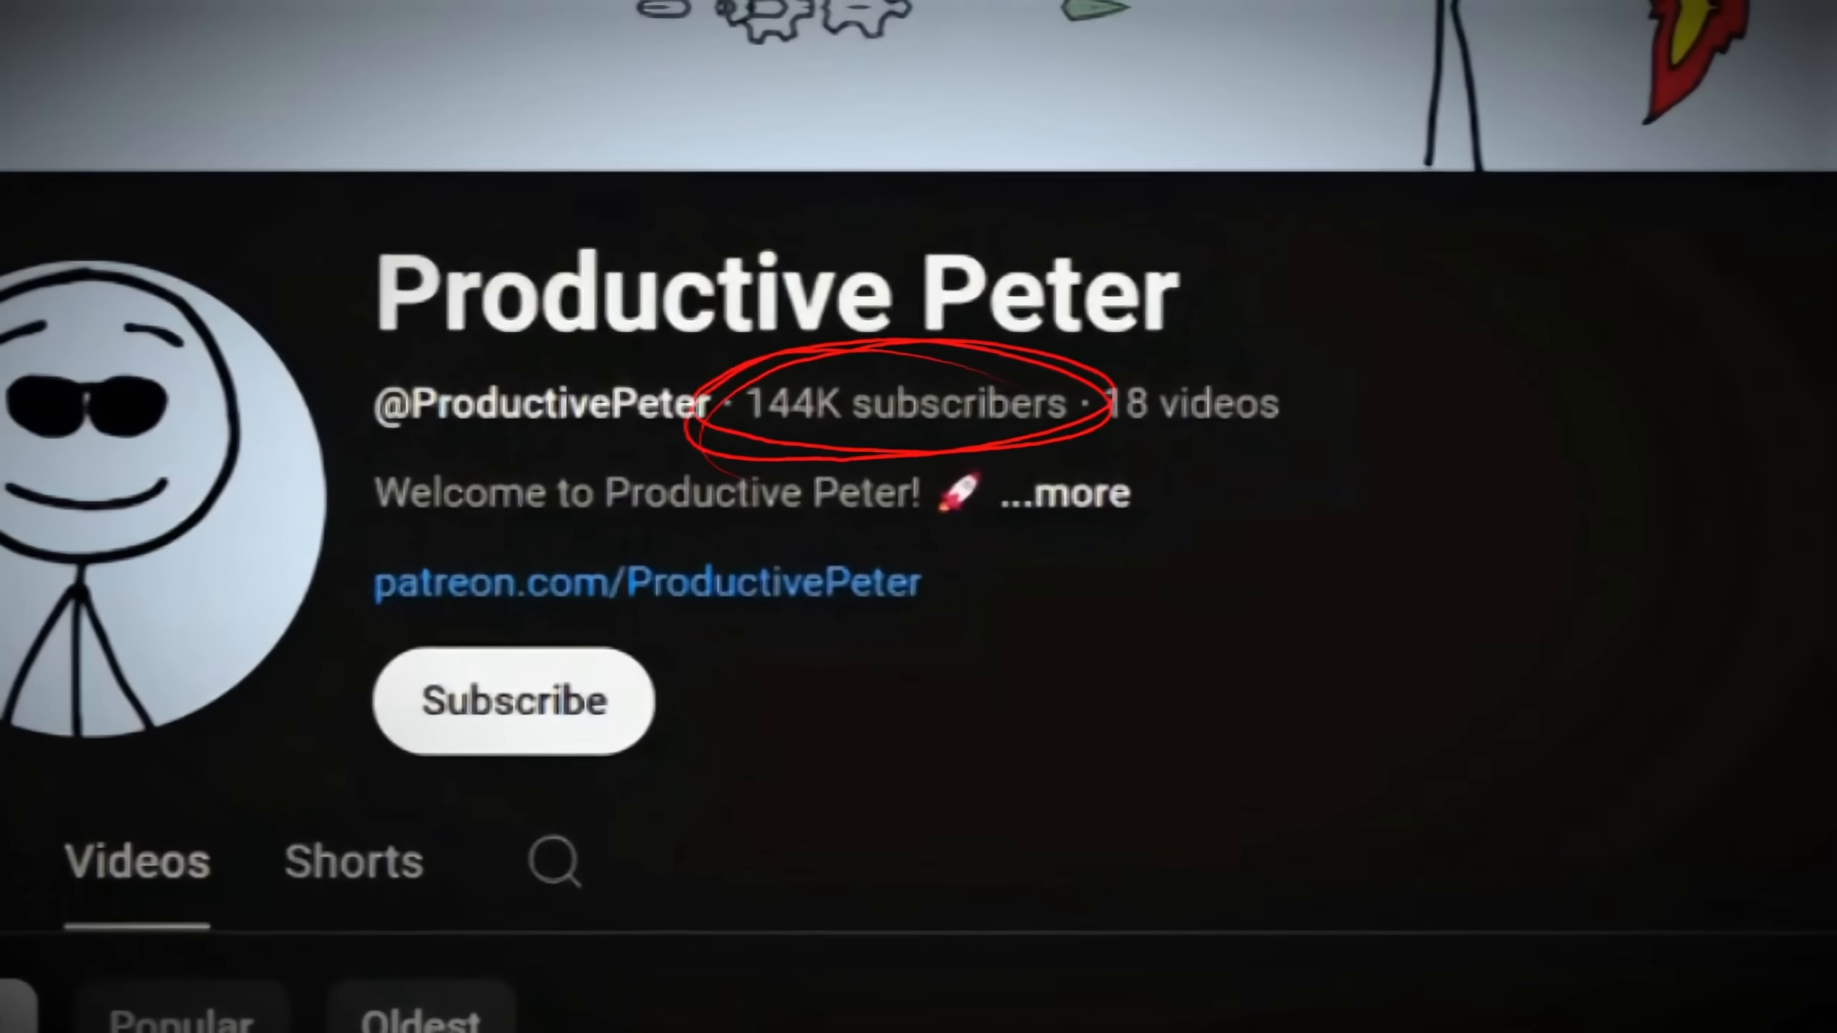
# Send the motivational script prompt and open the generated 'Time Priority Life' script.
pyautogui.scroll(-3)
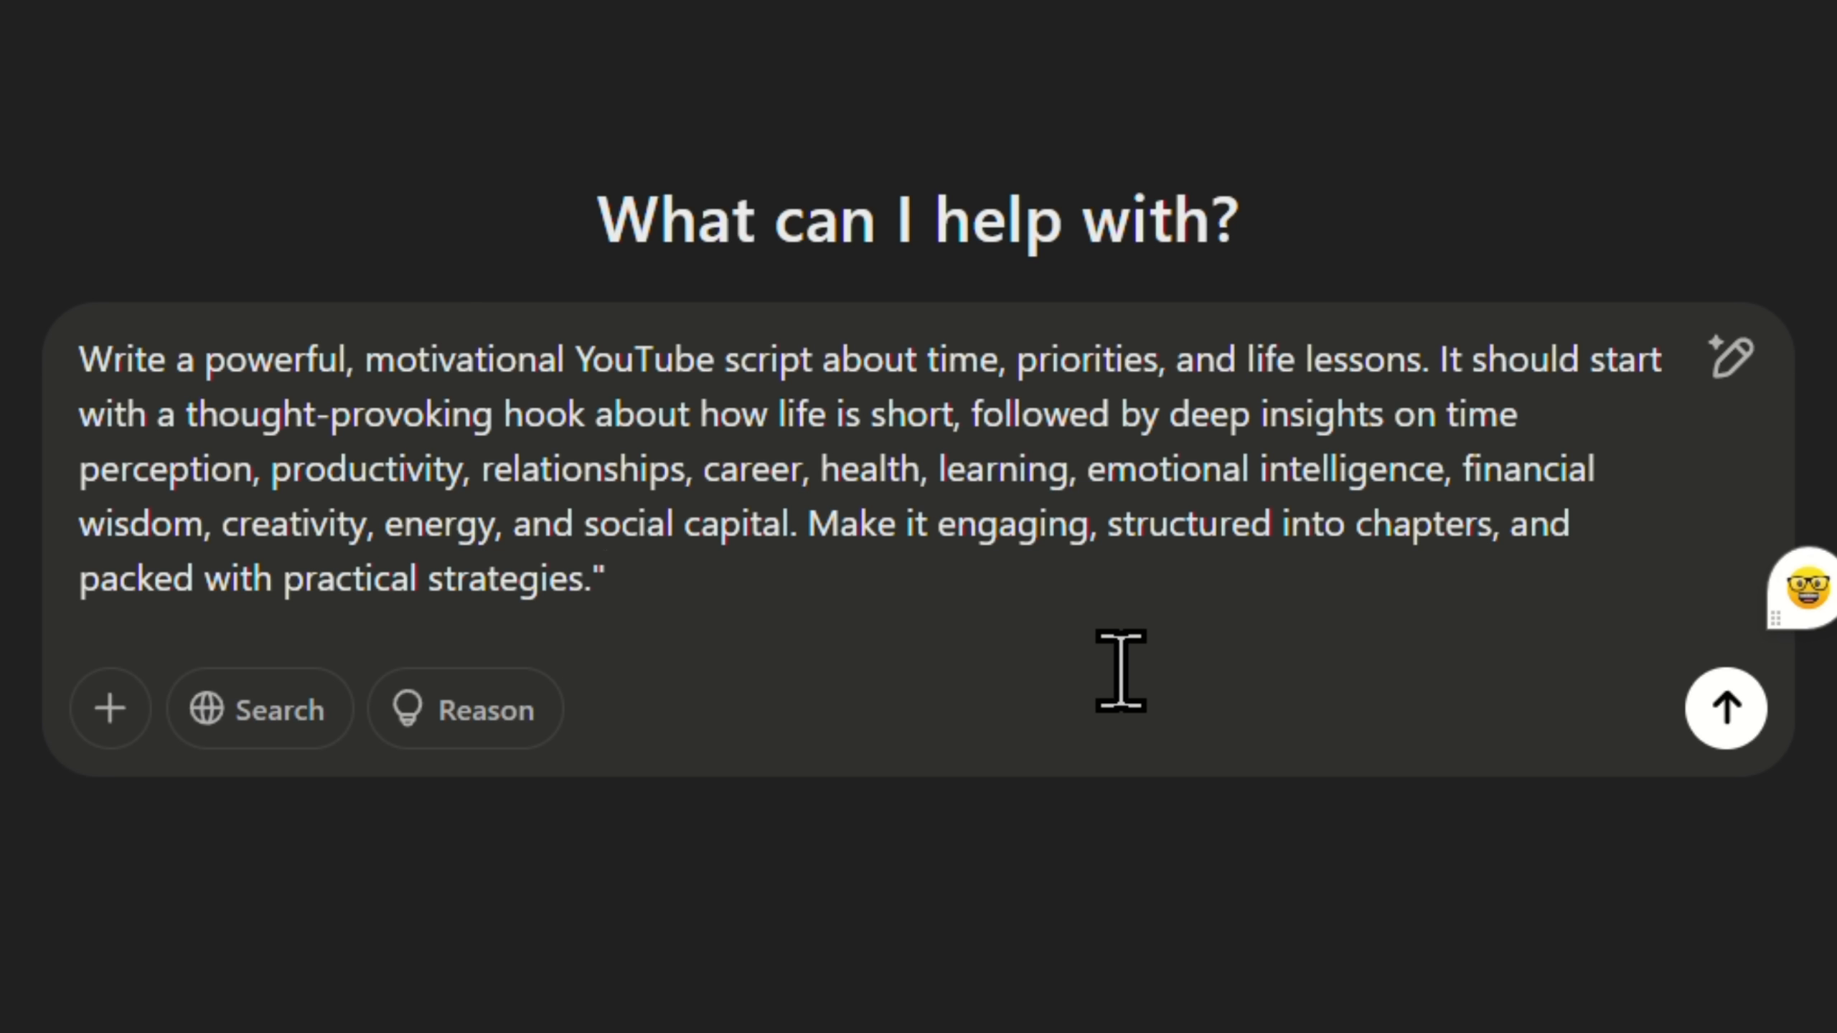
pyautogui.moveTo(893, 626)
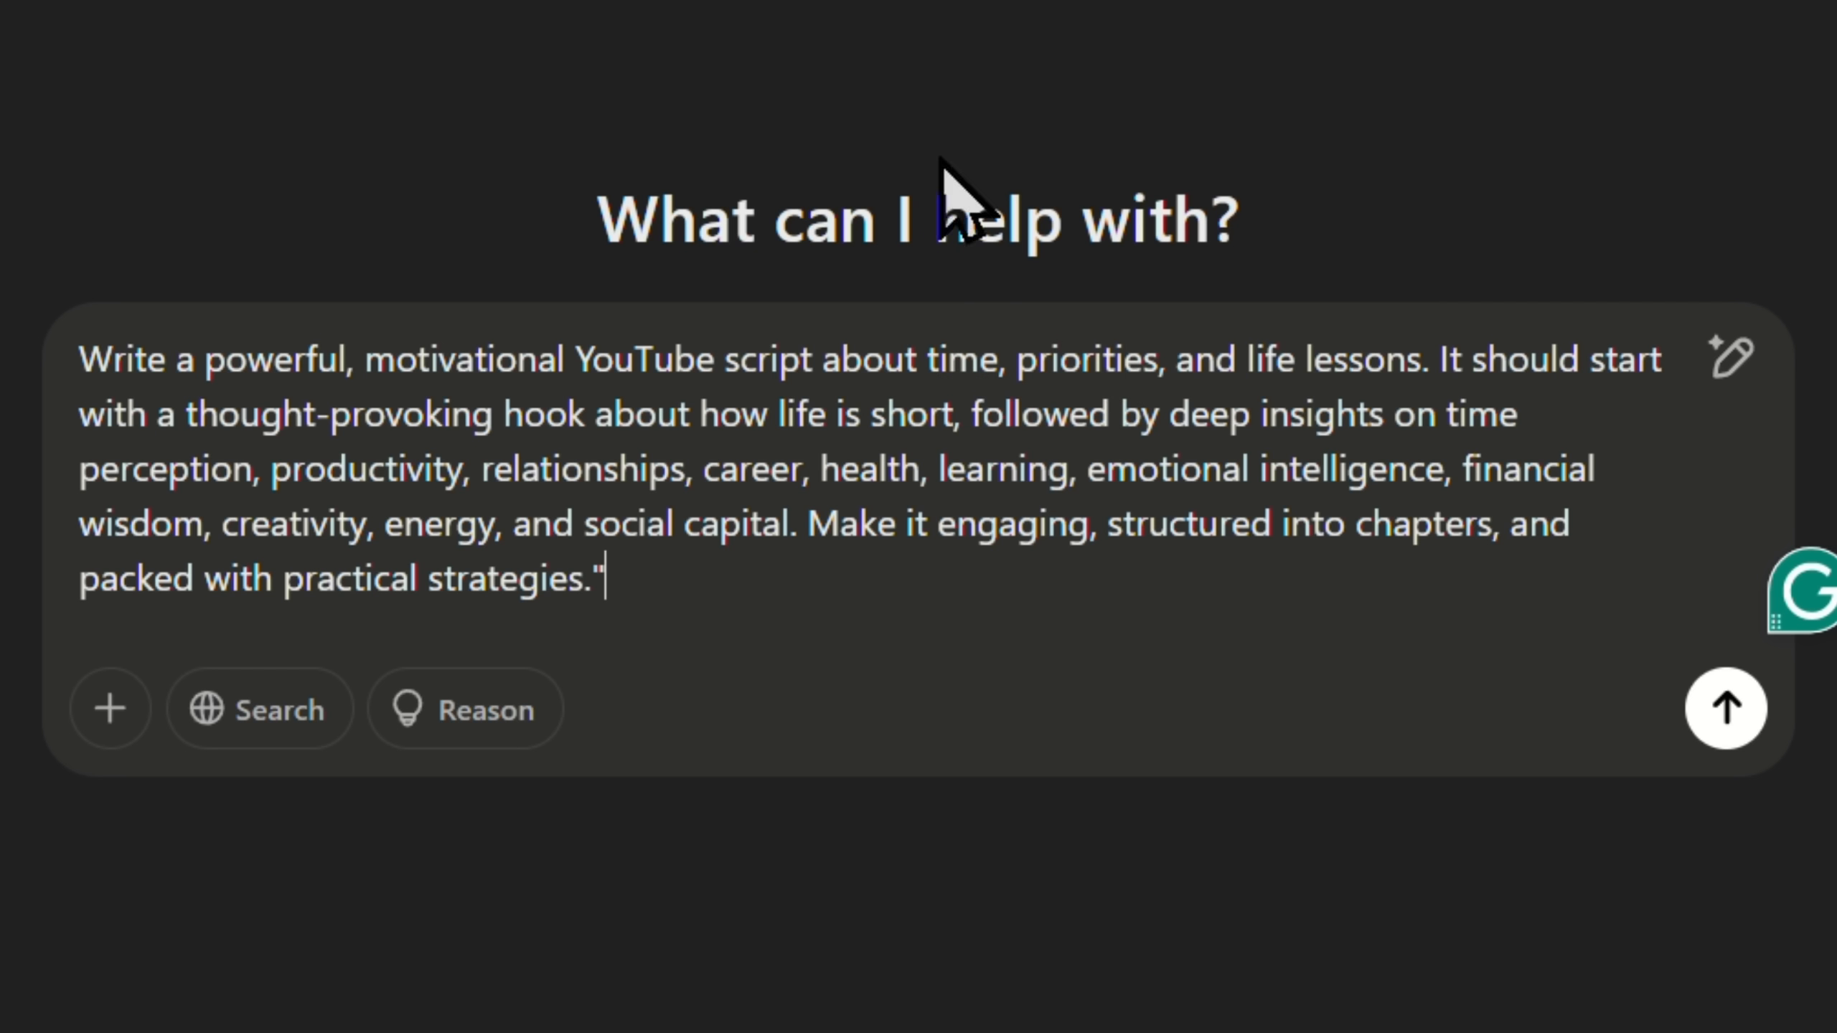
pyautogui.moveTo(972, 387)
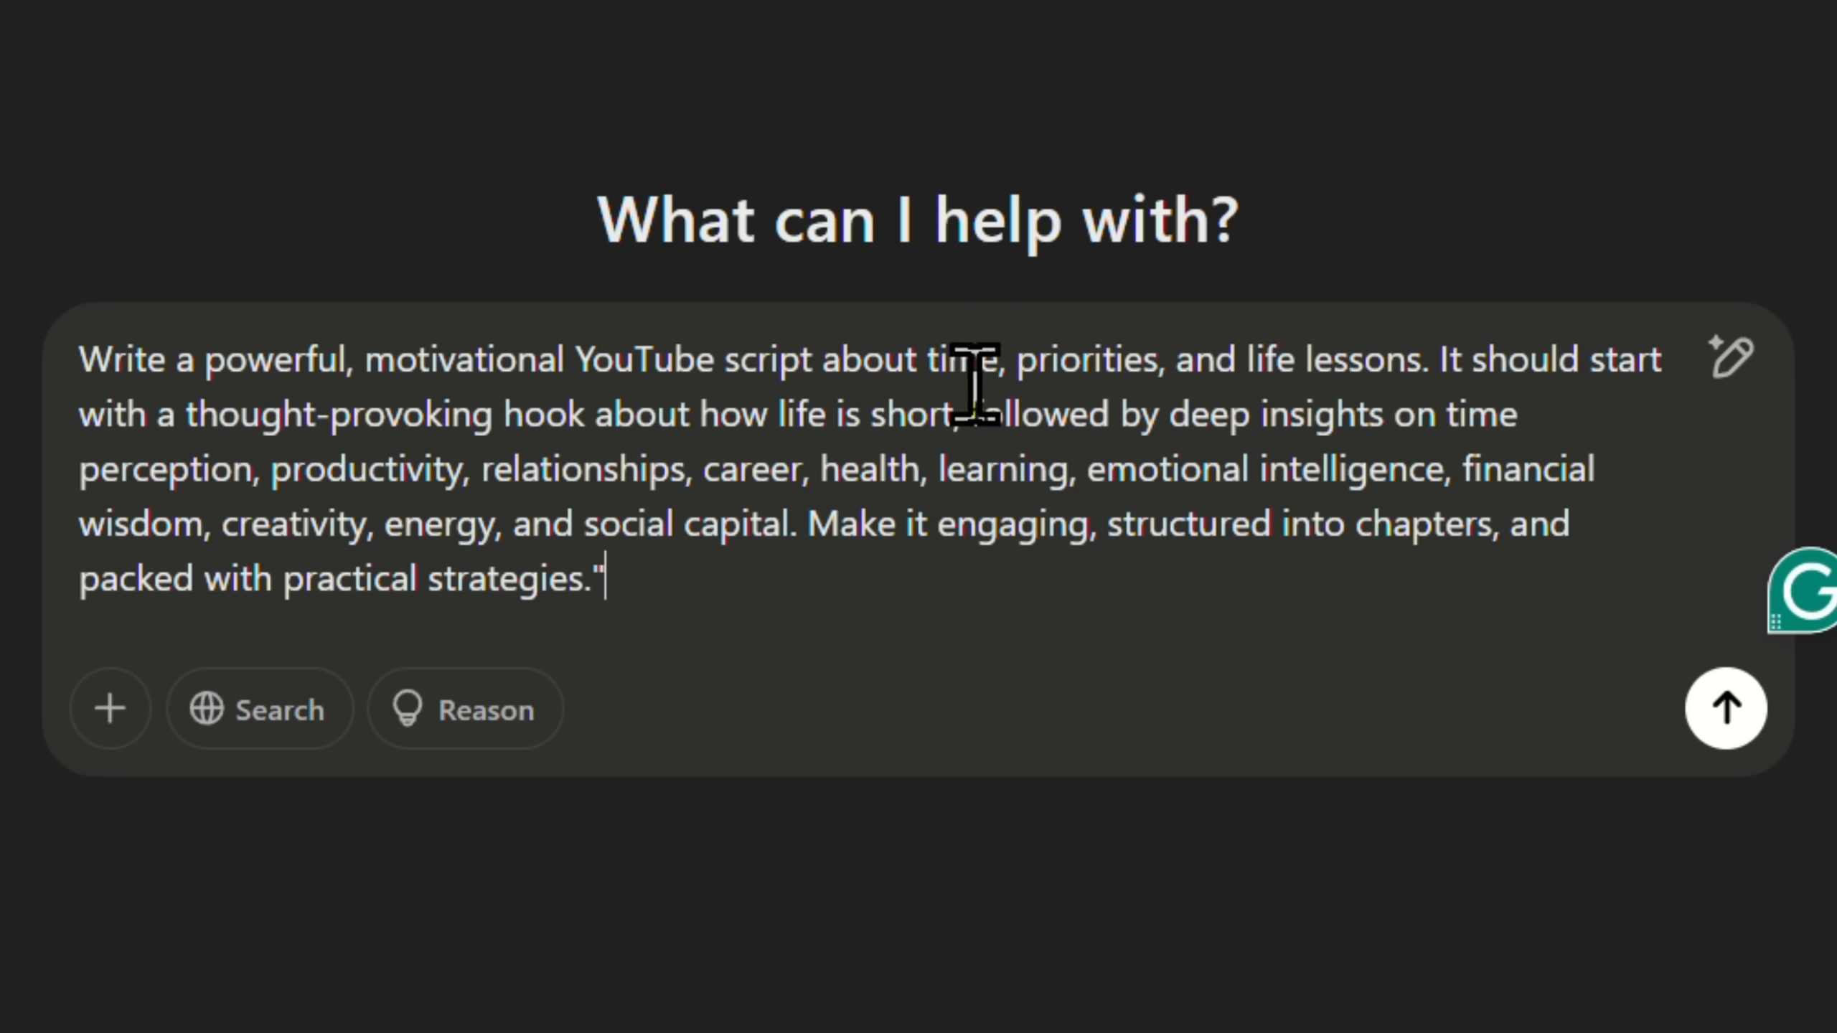
pyautogui.moveTo(1010, 372)
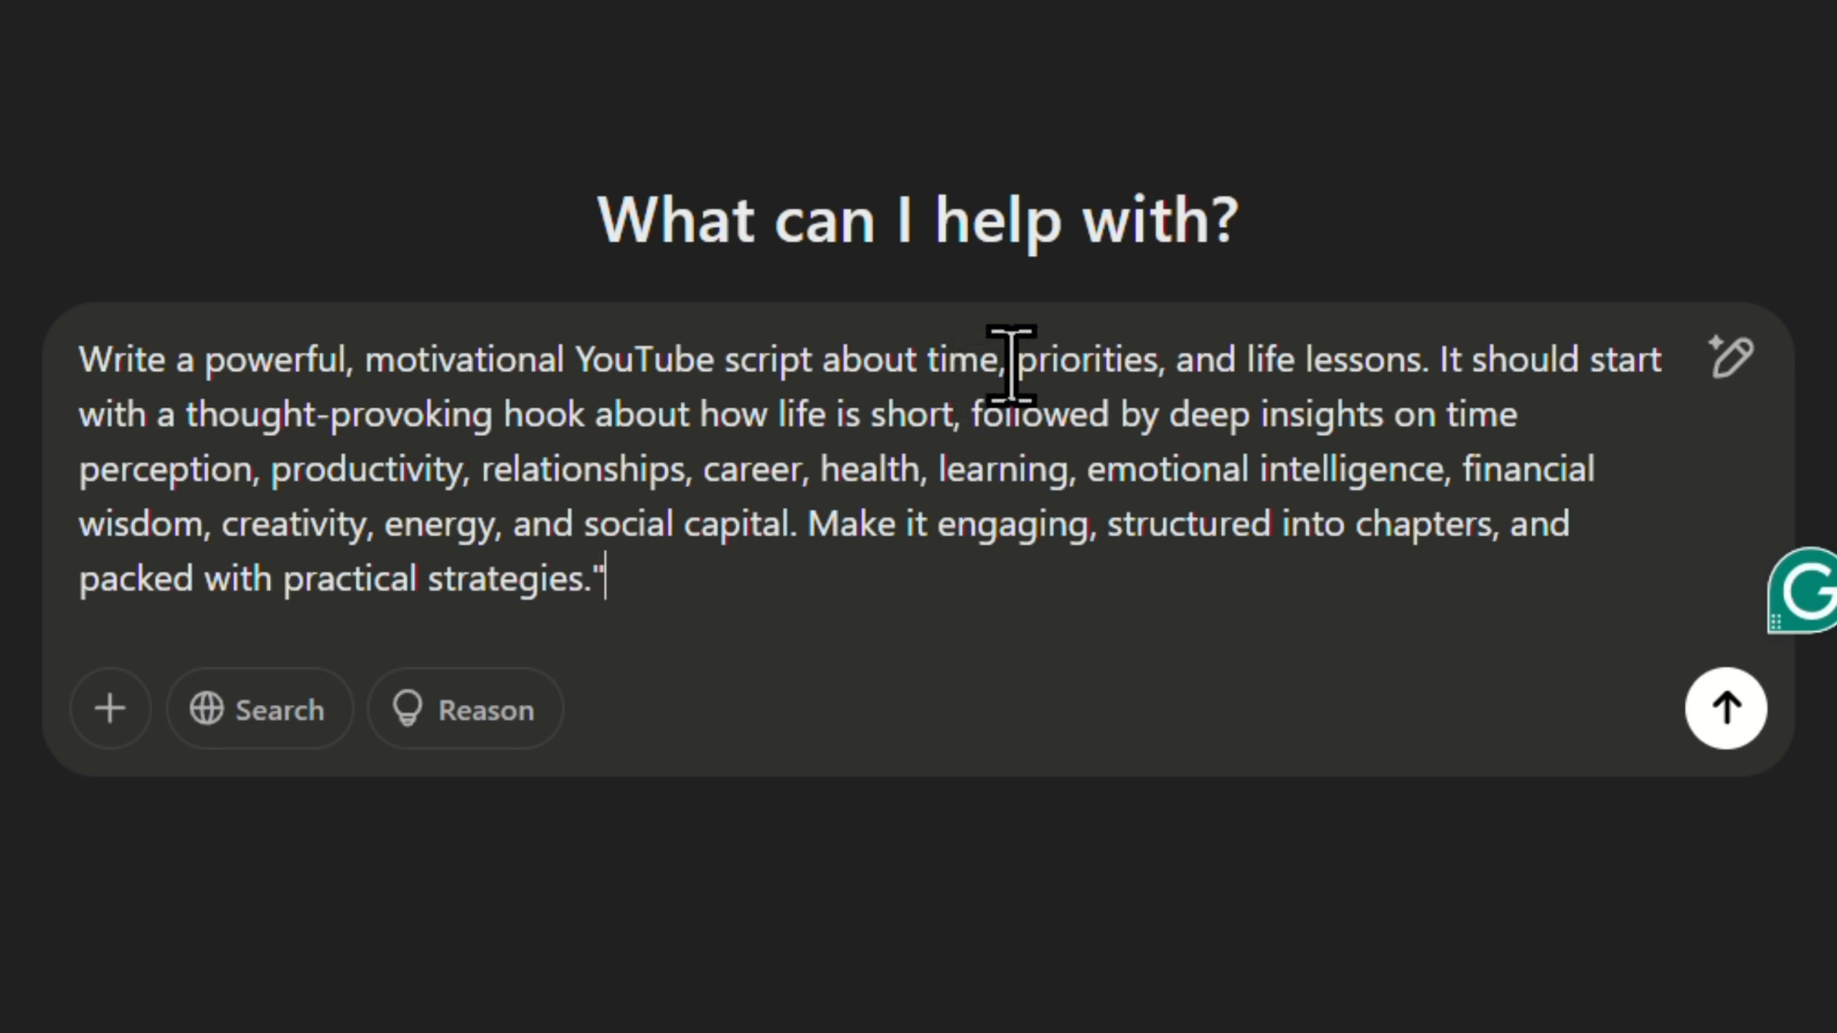
pyautogui.click(1724, 708)
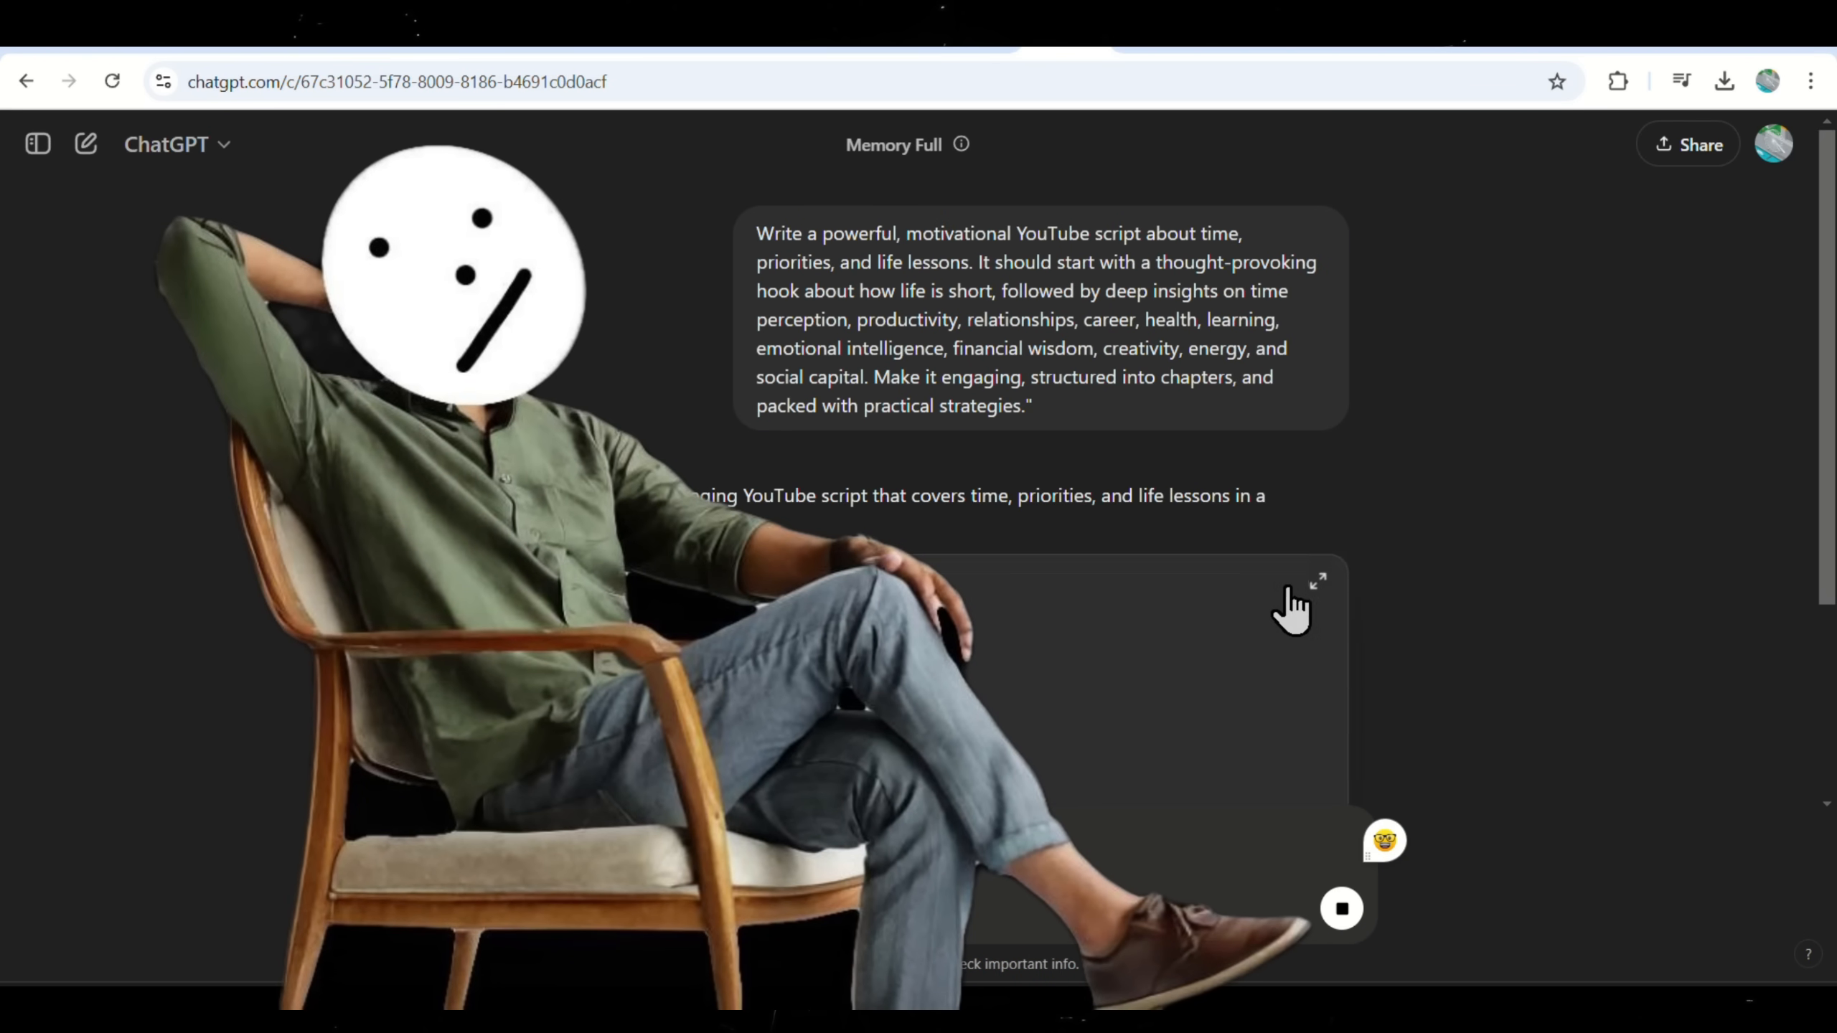
pyautogui.click(1317, 582)
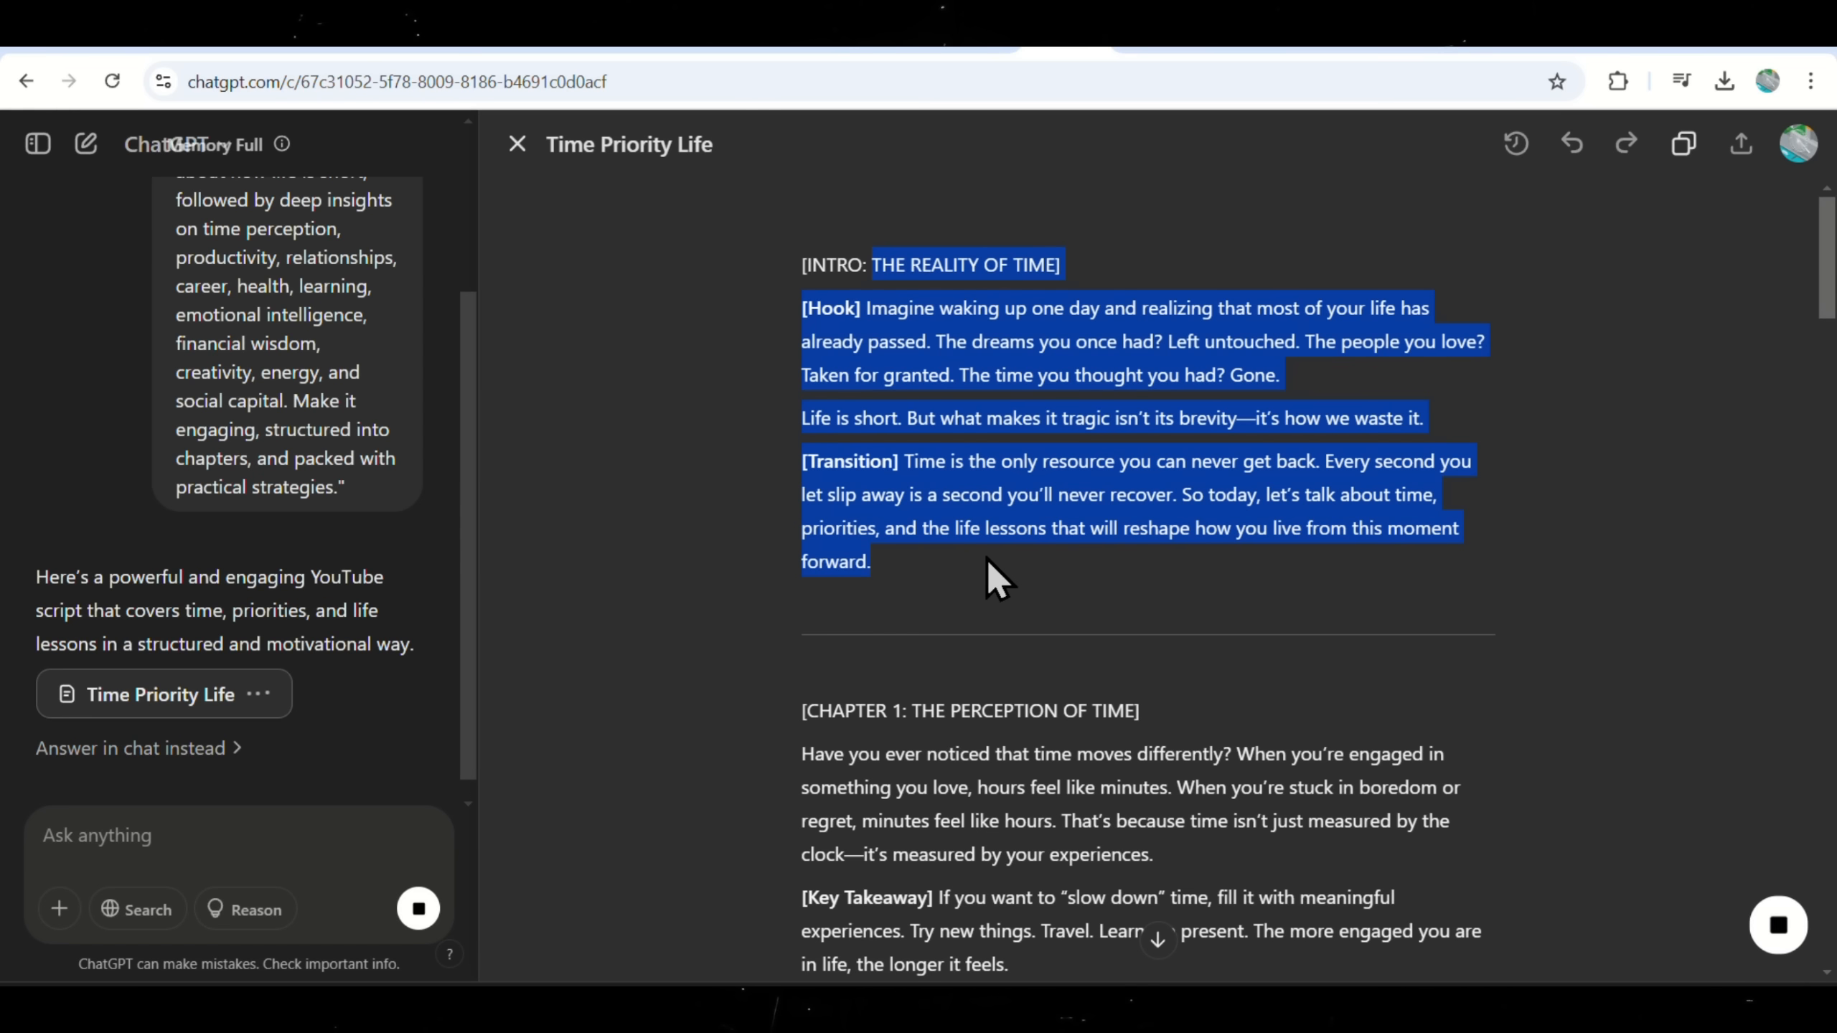
pyautogui.moveTo(796, 76)
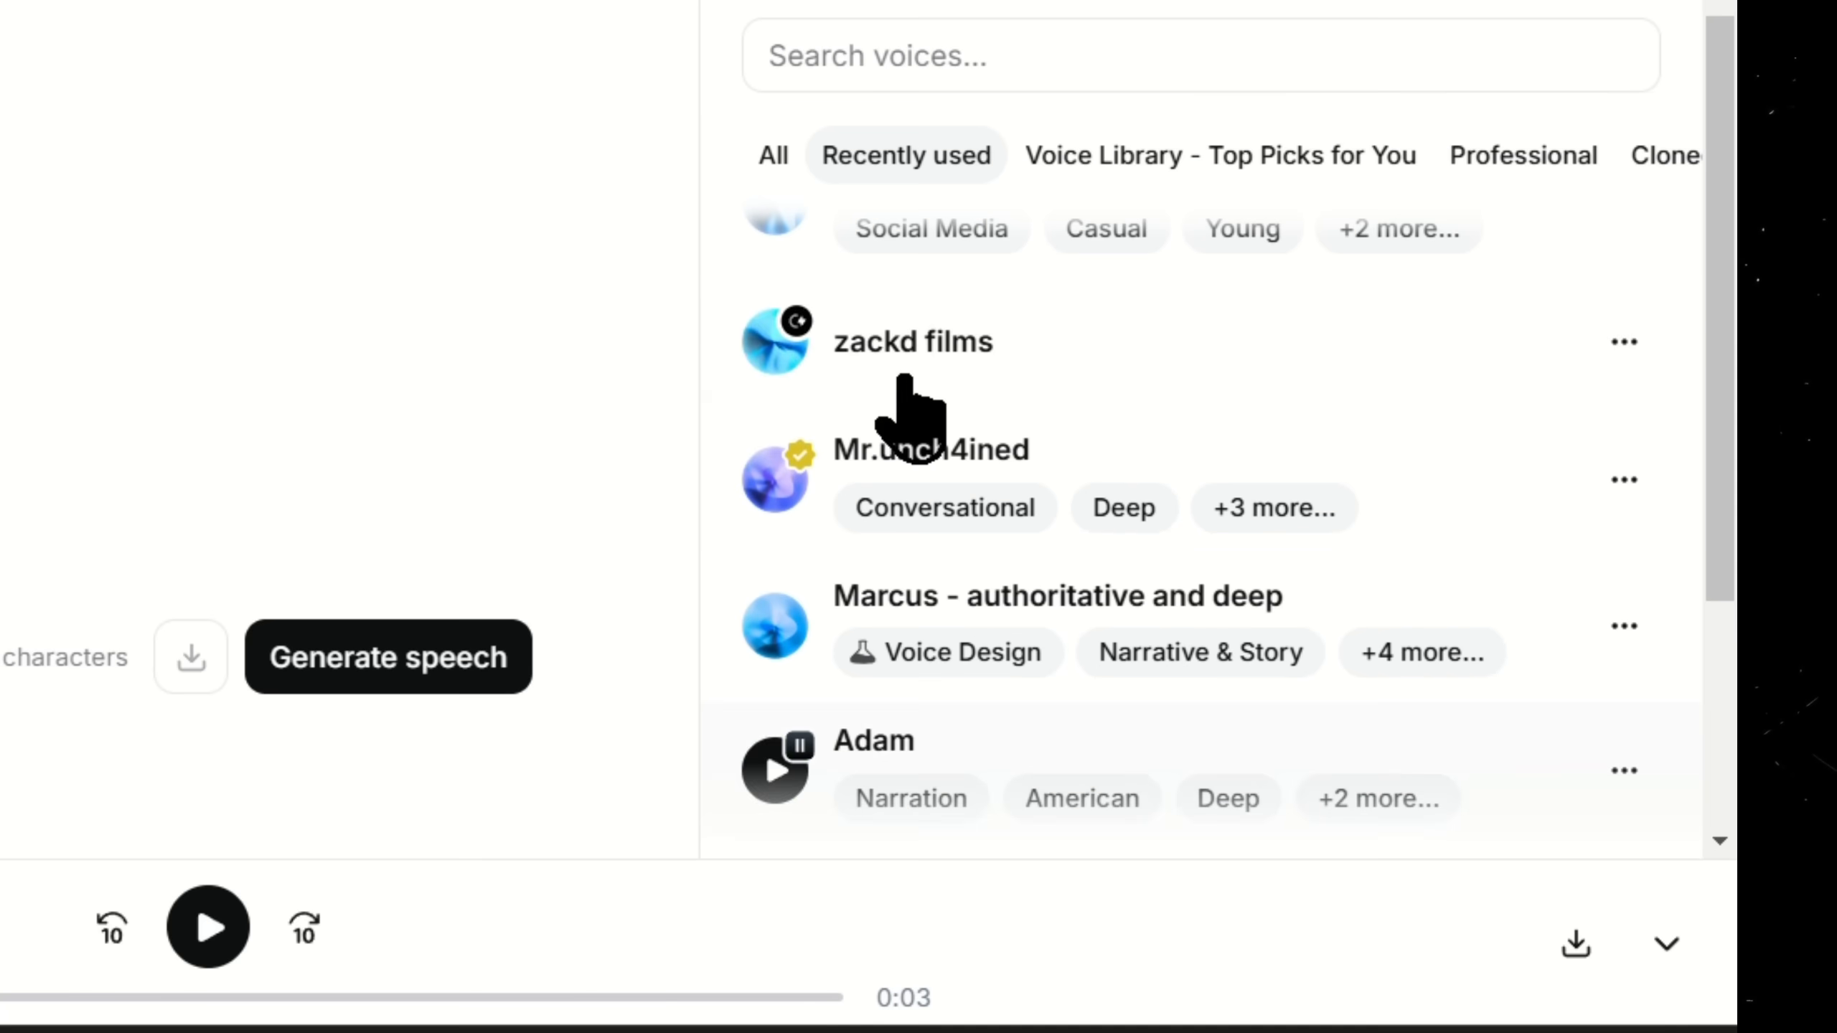
# Generate the intro voiceover in the Matt - Clear & Conversational voice and download it.
pyautogui.scroll(3)
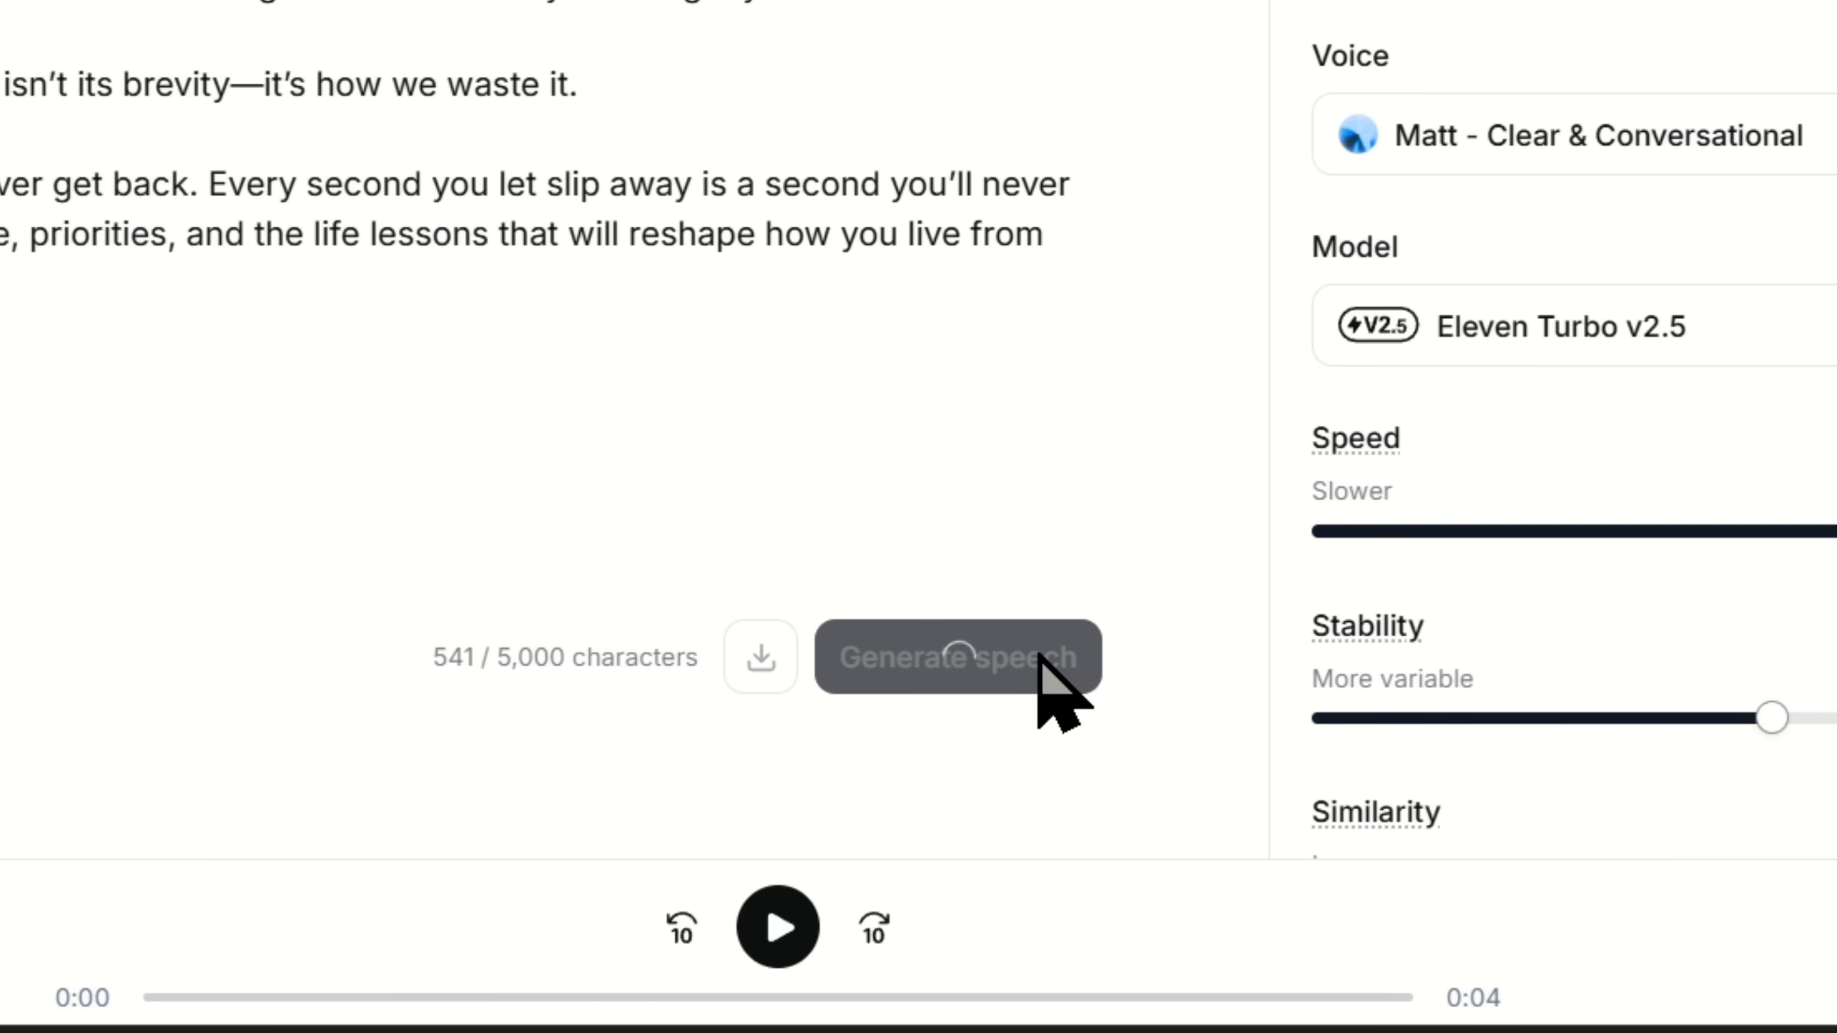
pyautogui.click(952, 656)
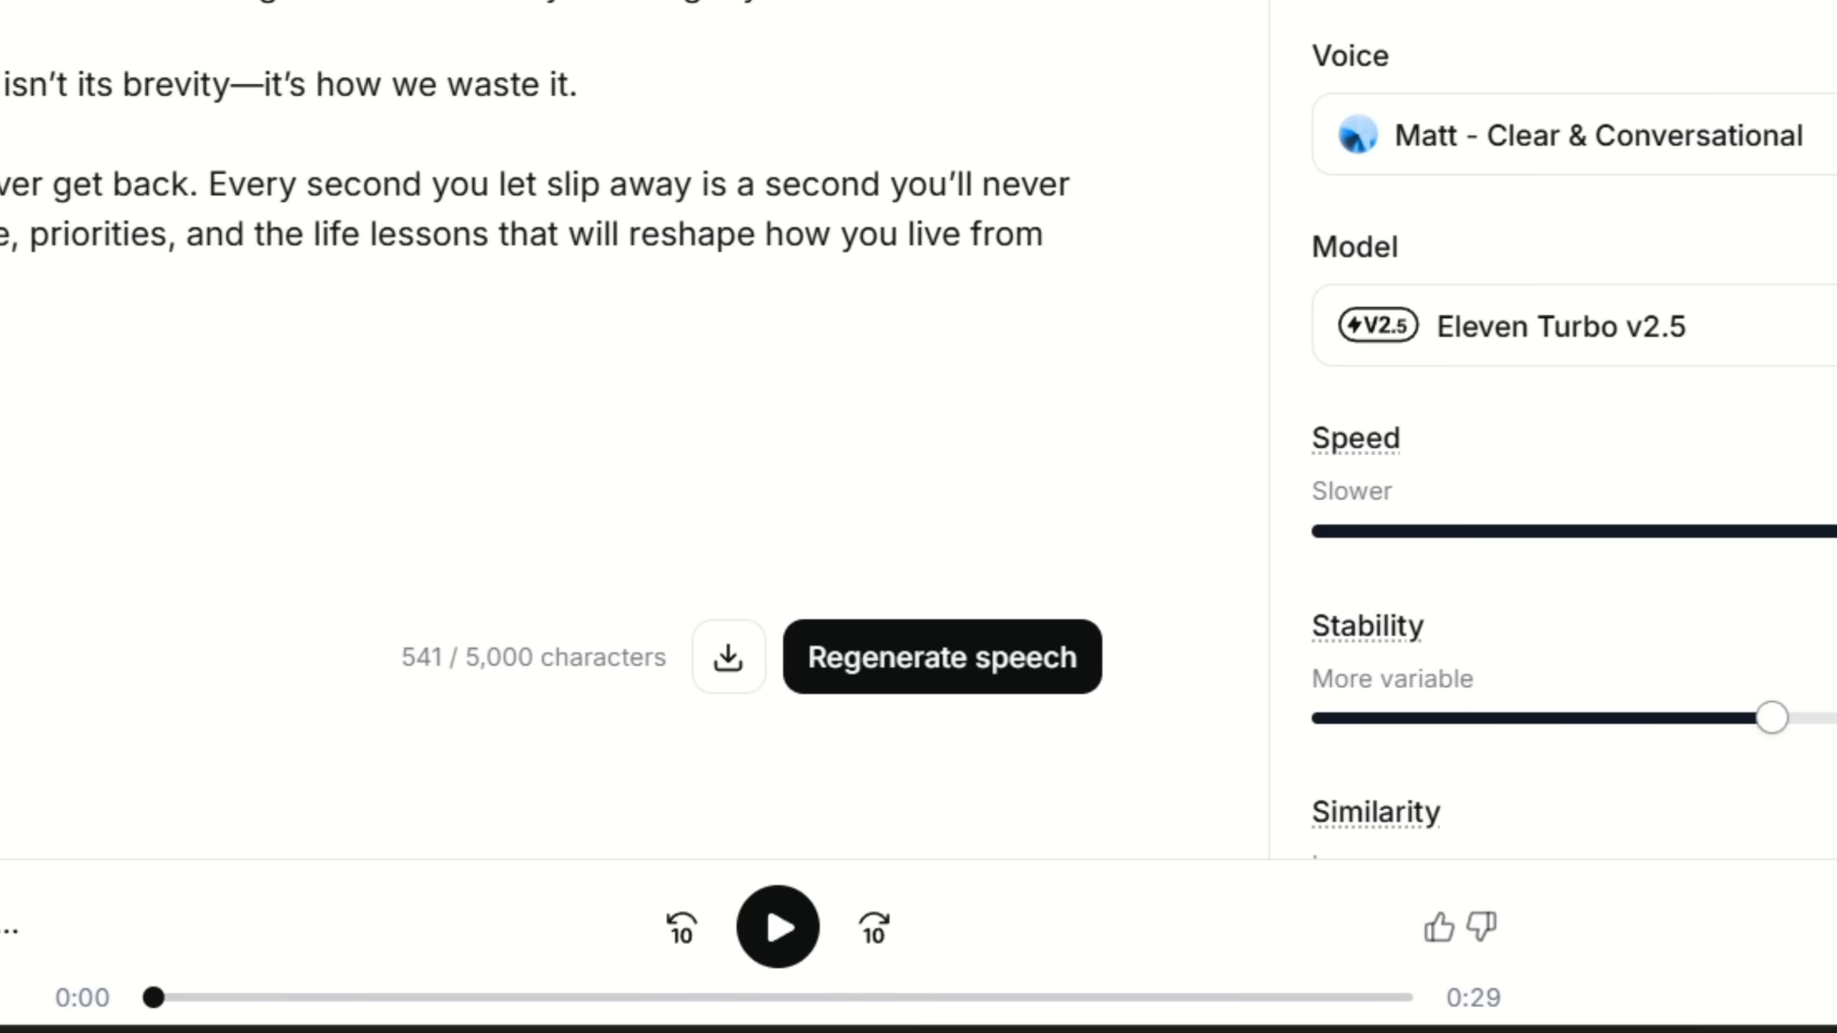
pyautogui.click(776, 926)
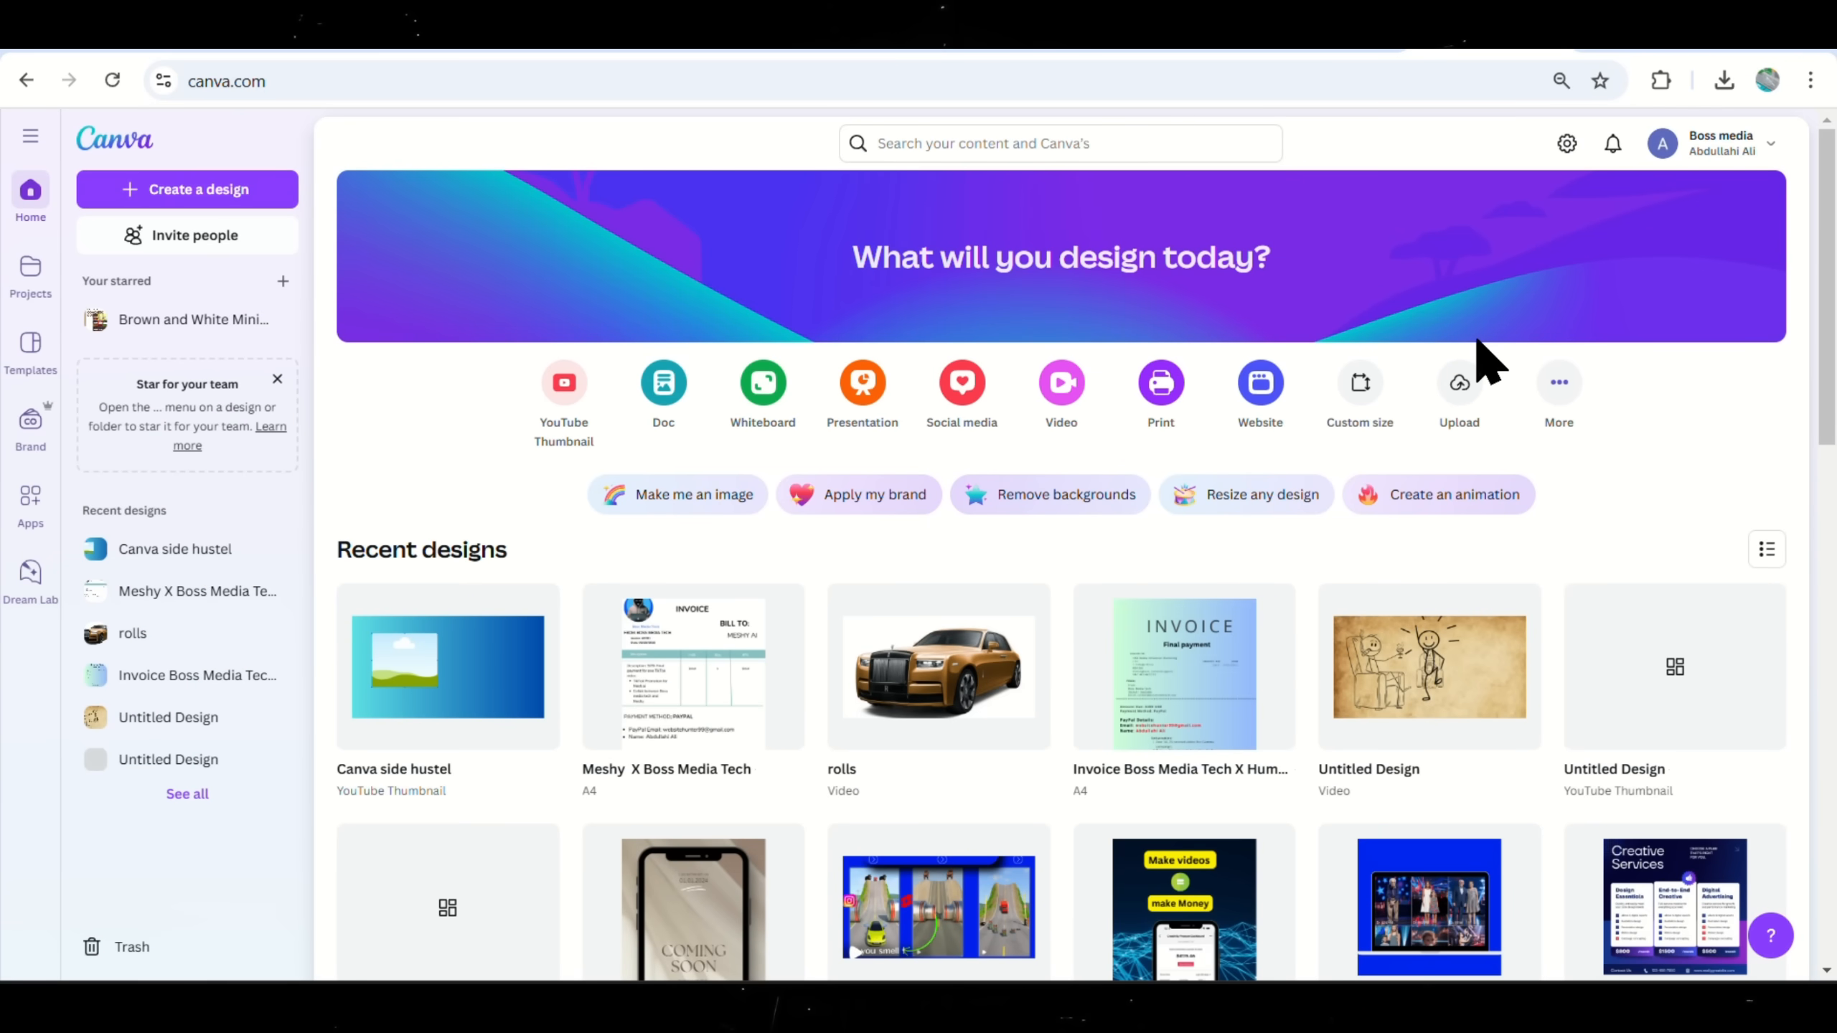
# Create a YouTube Video design and upload the ElevenLabs voiceover into it.
pyautogui.click(187, 189)
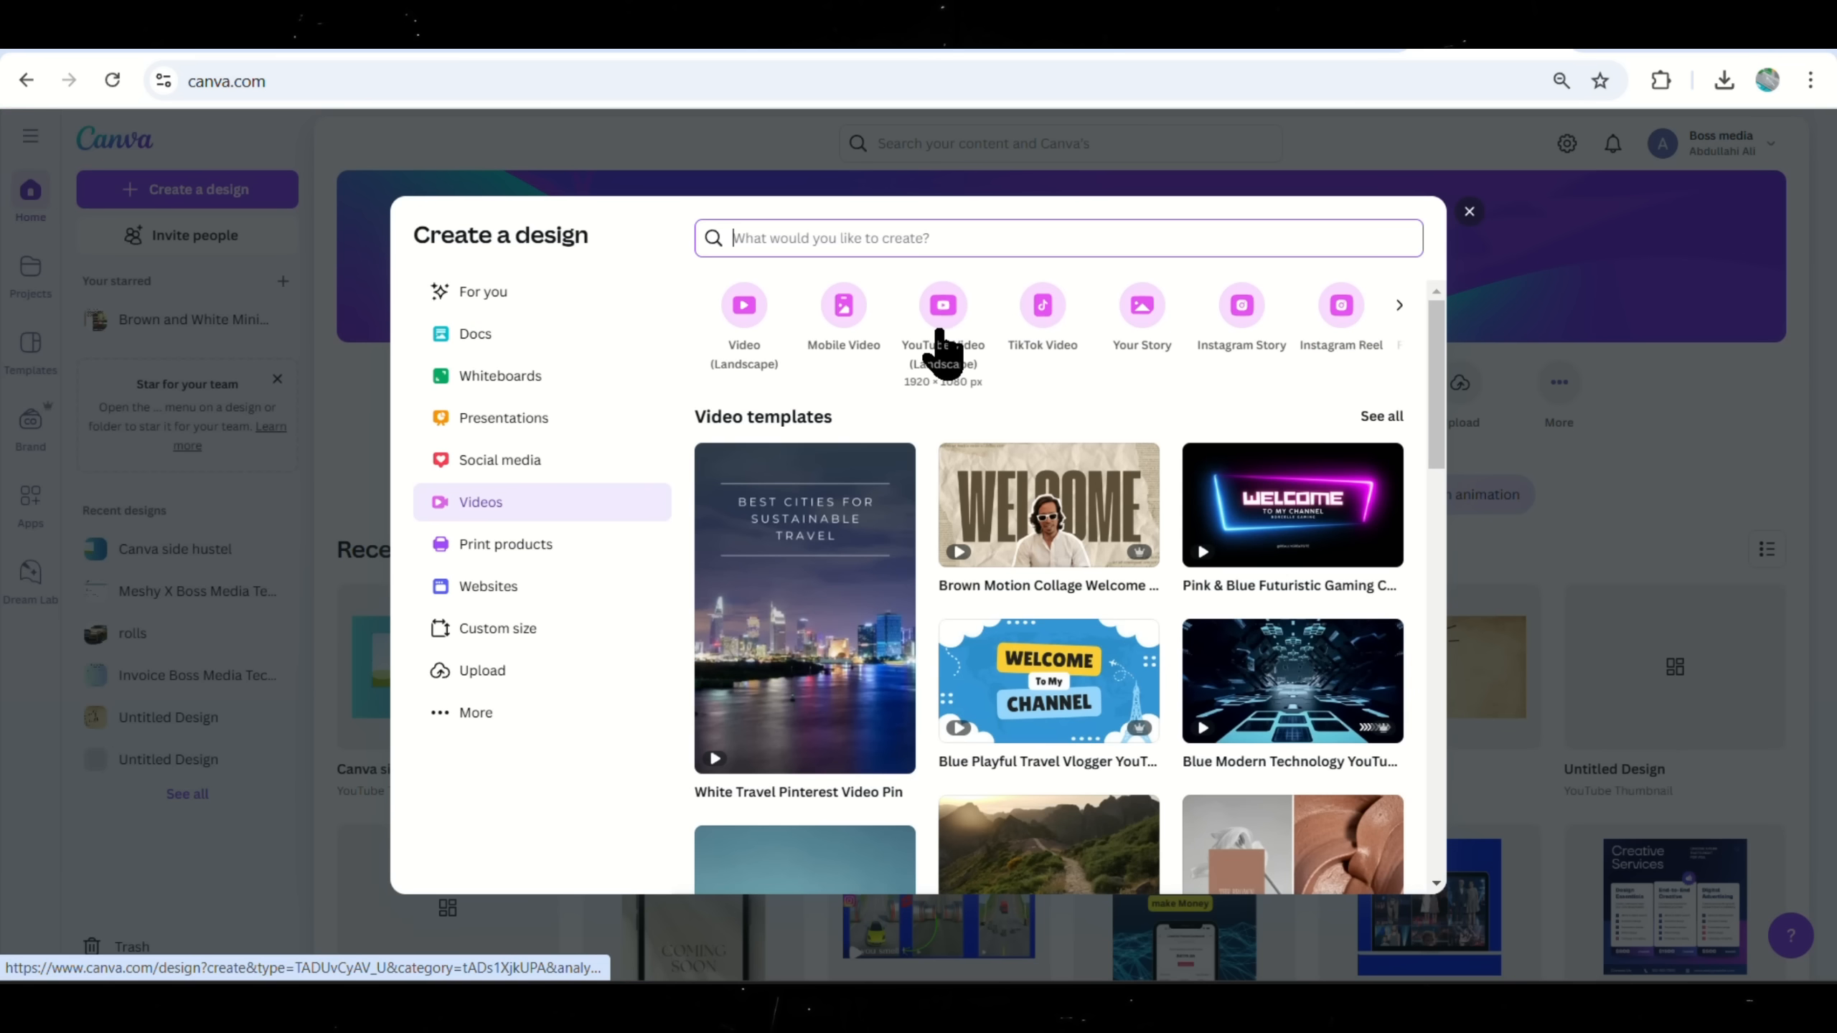
pyautogui.click(942, 304)
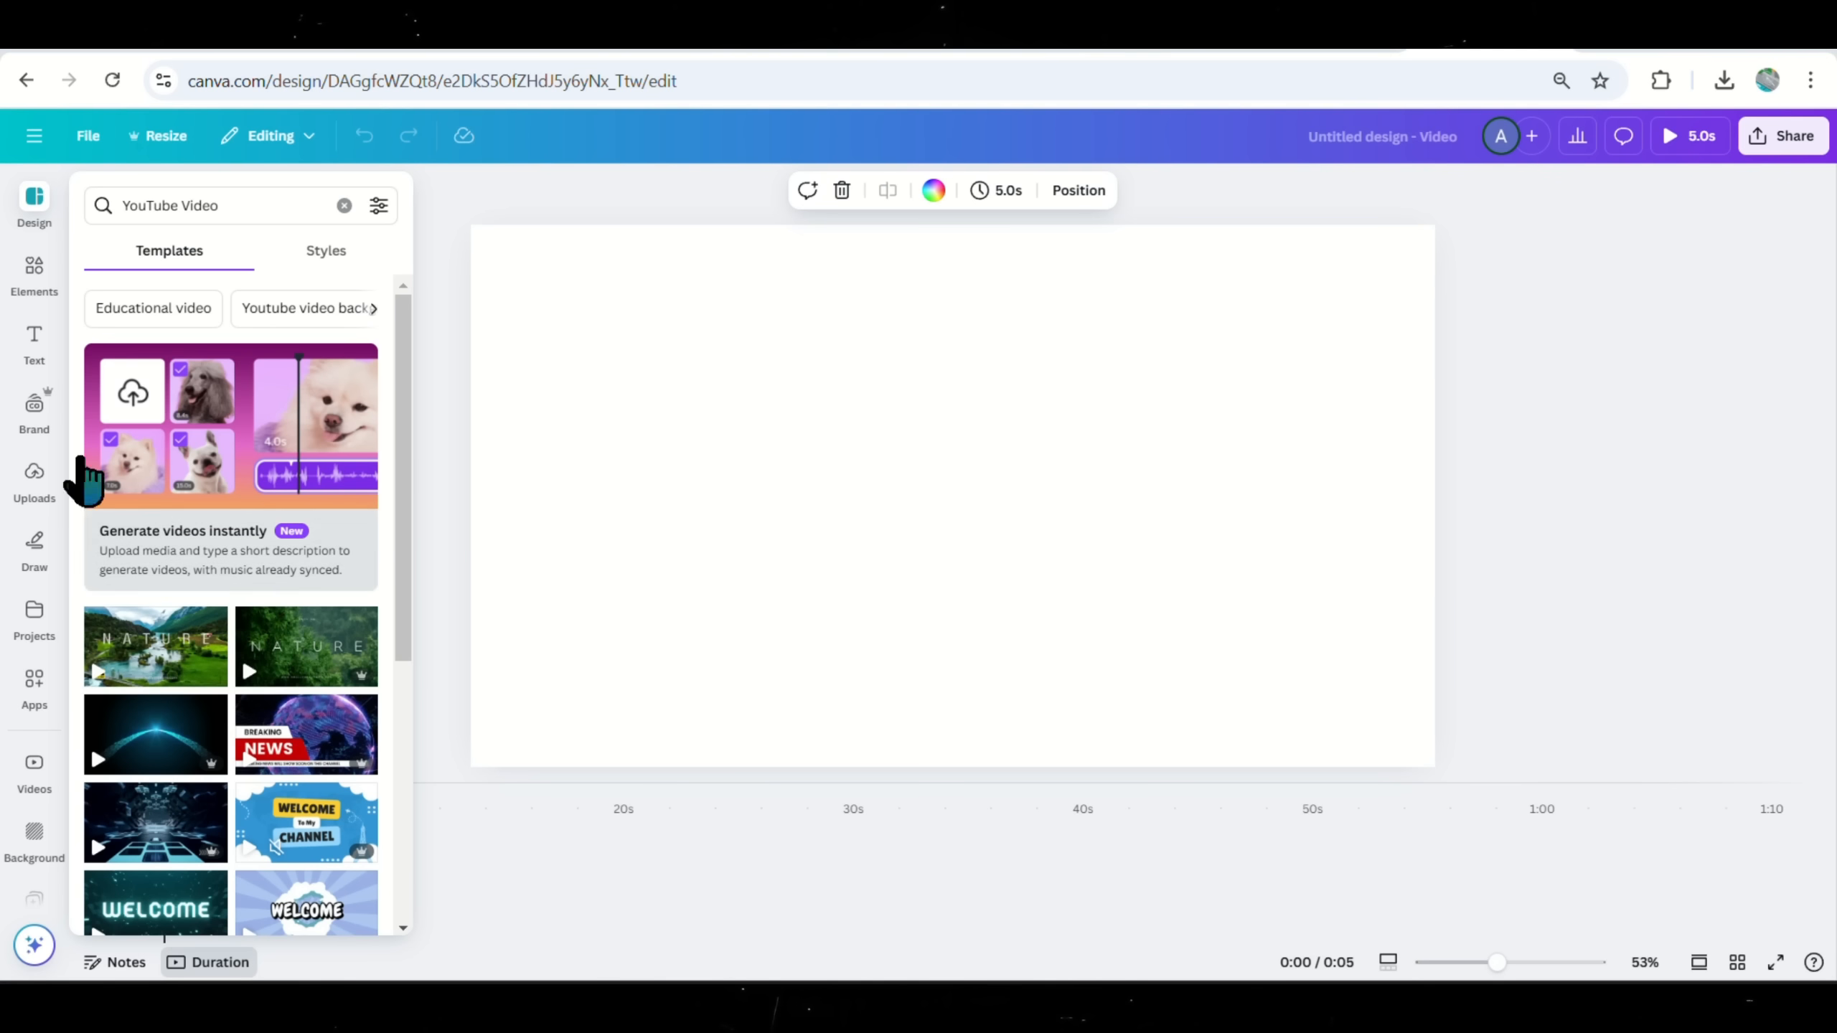
pyautogui.click(34, 480)
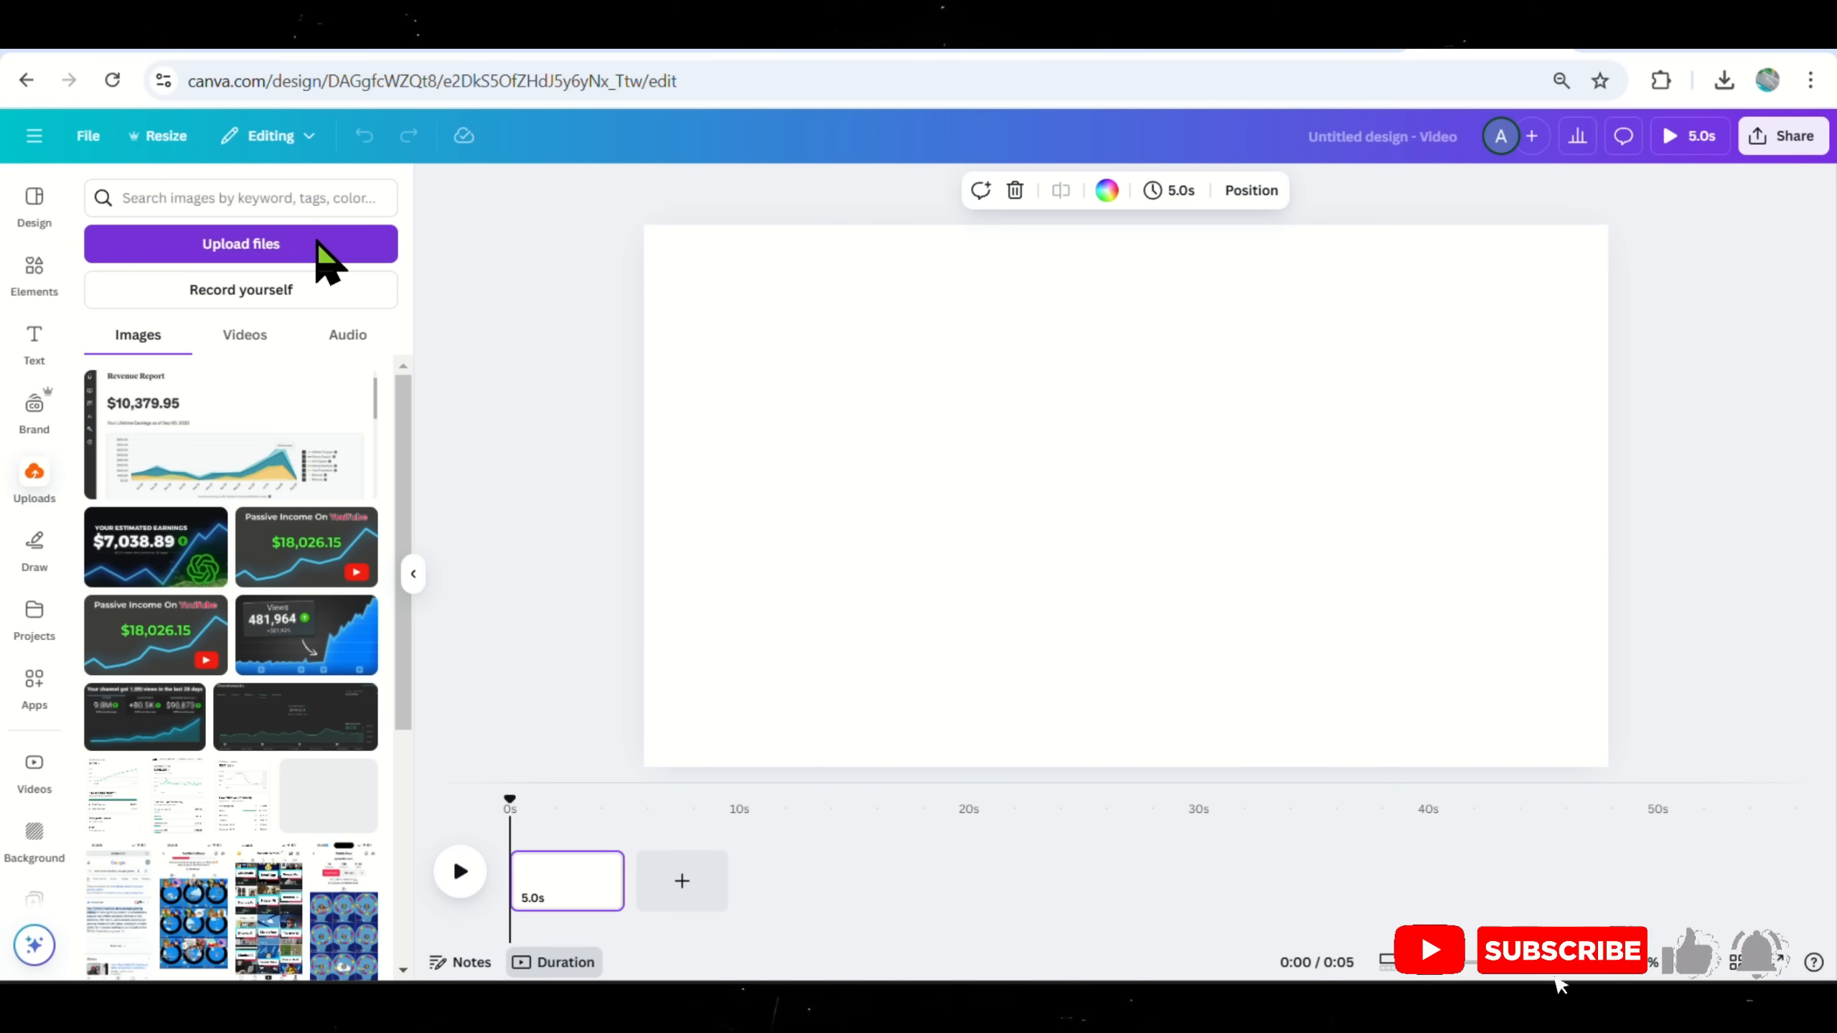
pyautogui.click(241, 244)
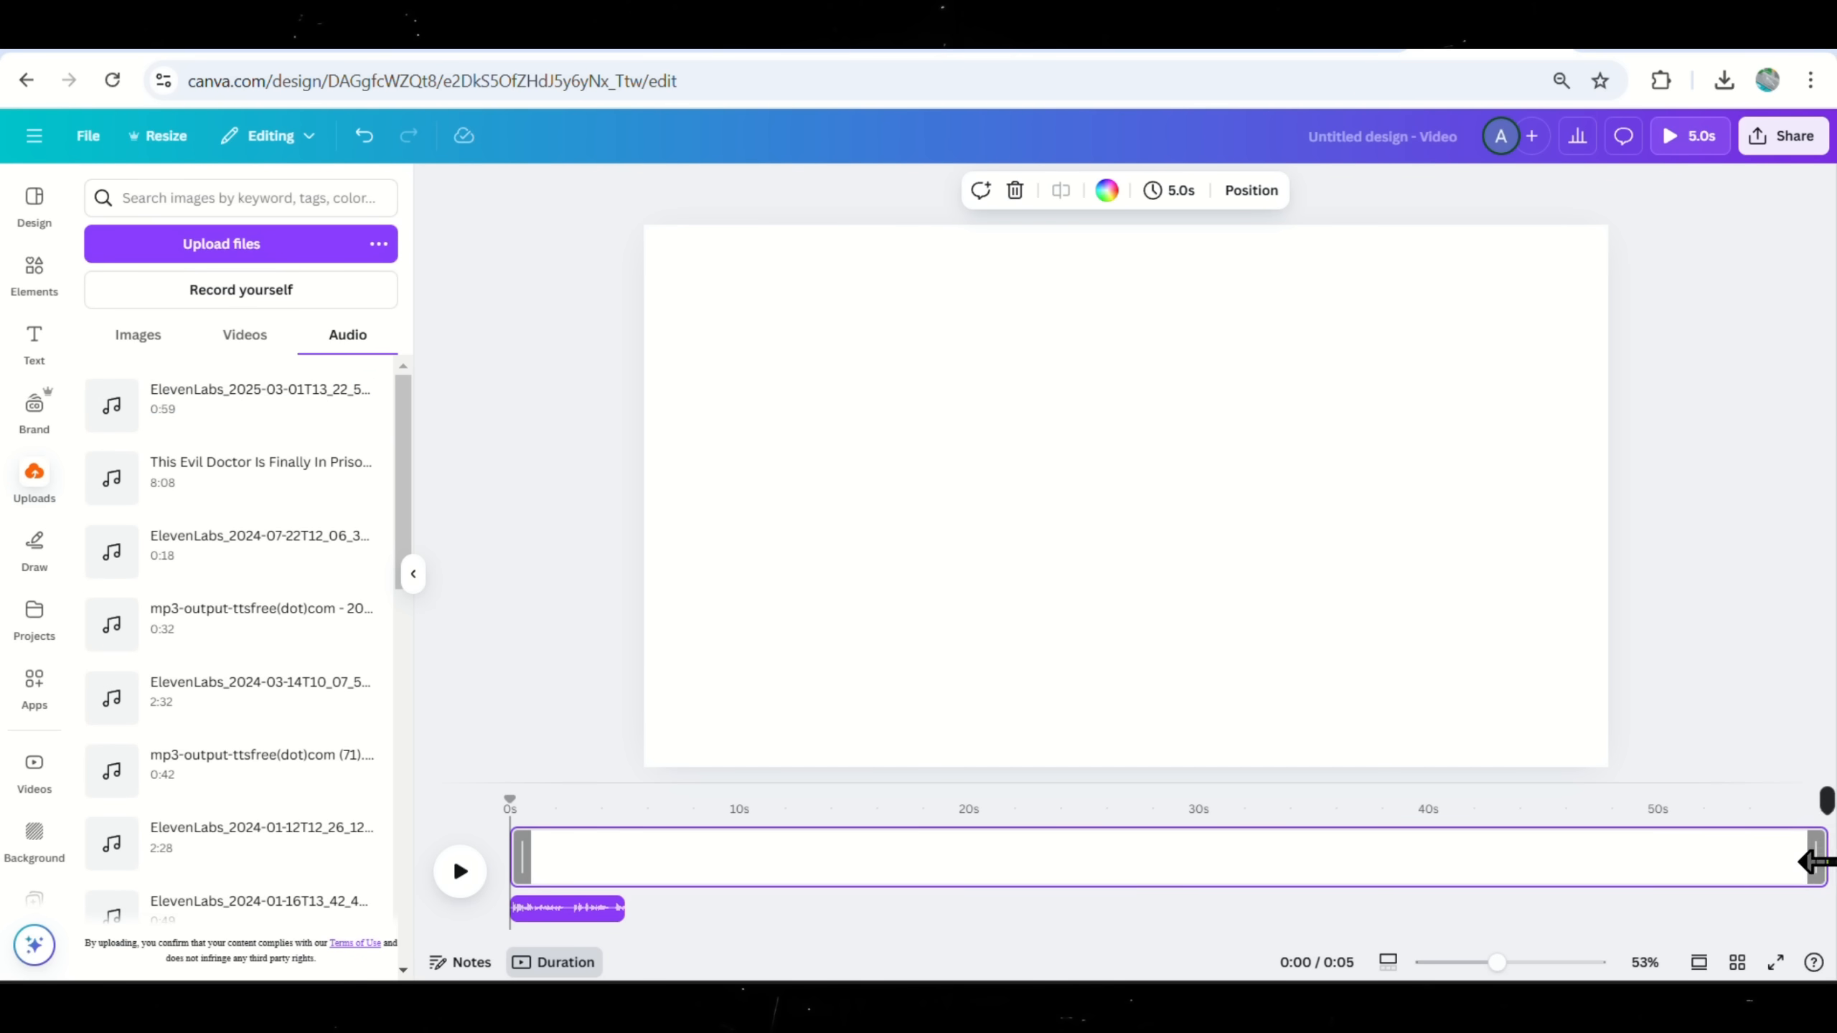
pyautogui.click(34, 276)
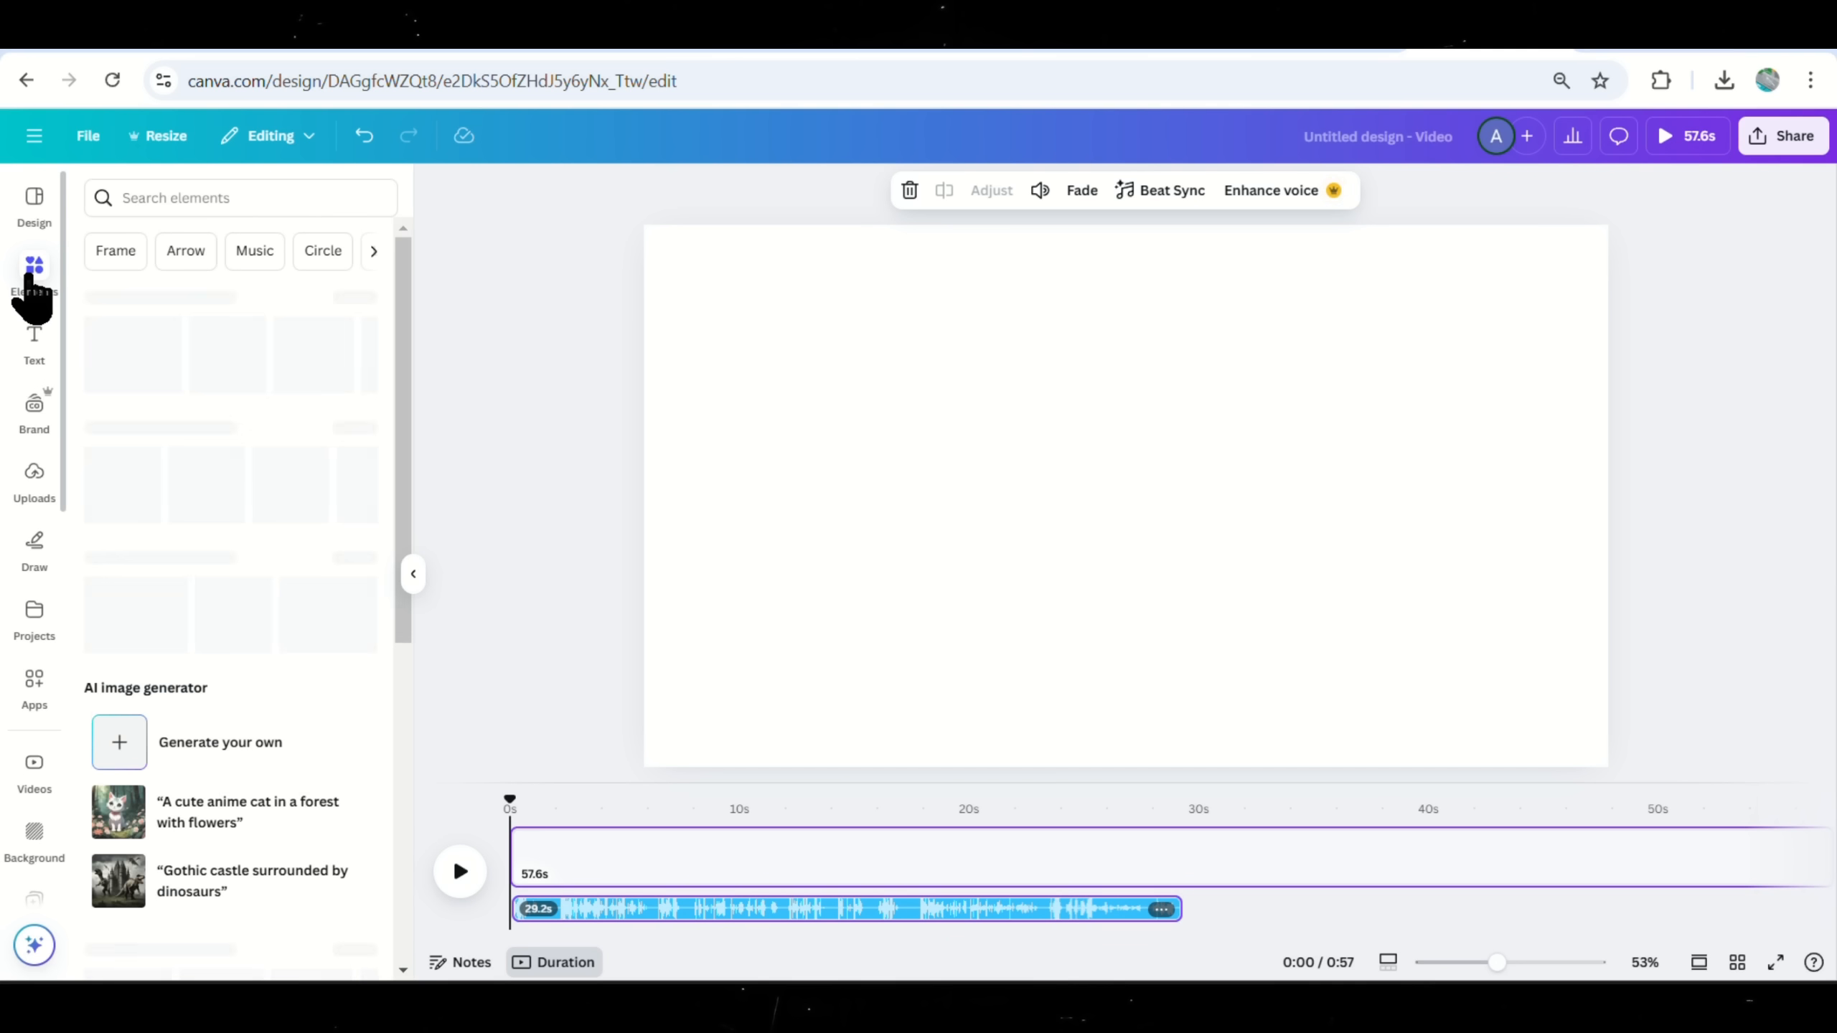
# Fill the page with an aged brown paper photo and browse one artist's stick-figure graphics.
pyautogui.write('brown paper')
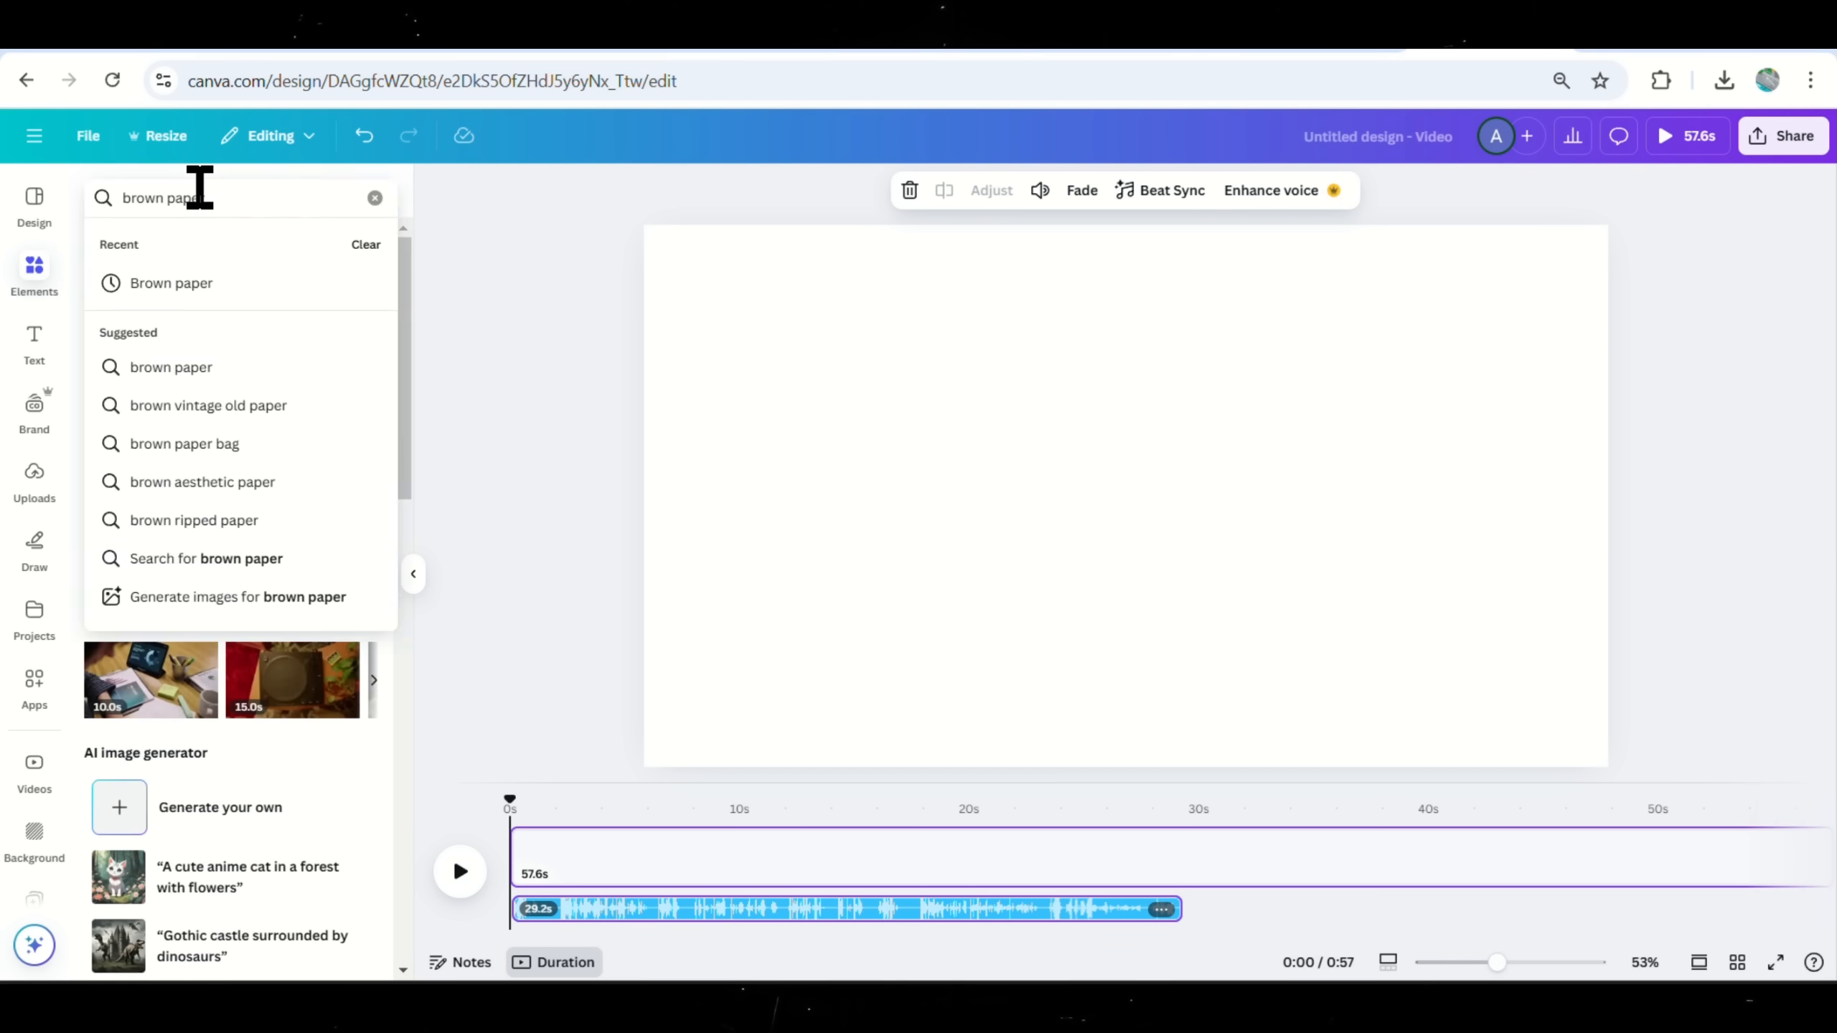
pyautogui.click(170, 367)
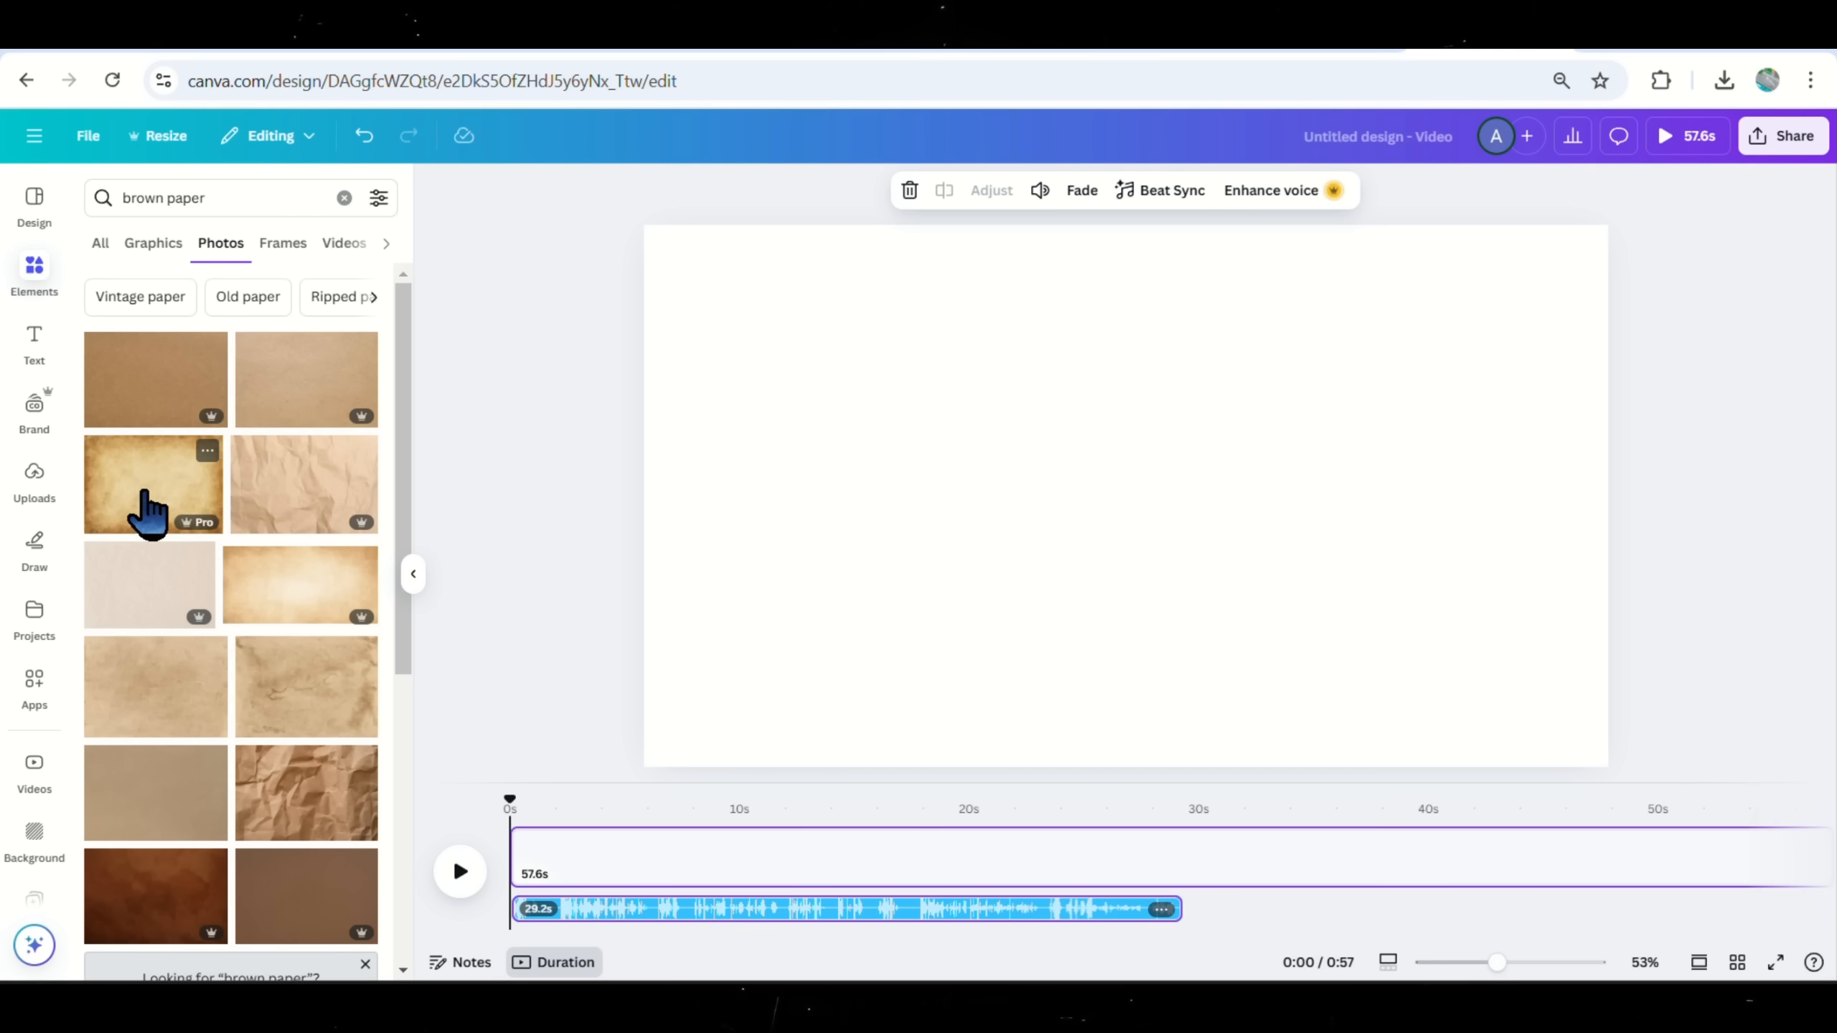
pyautogui.click(152, 484)
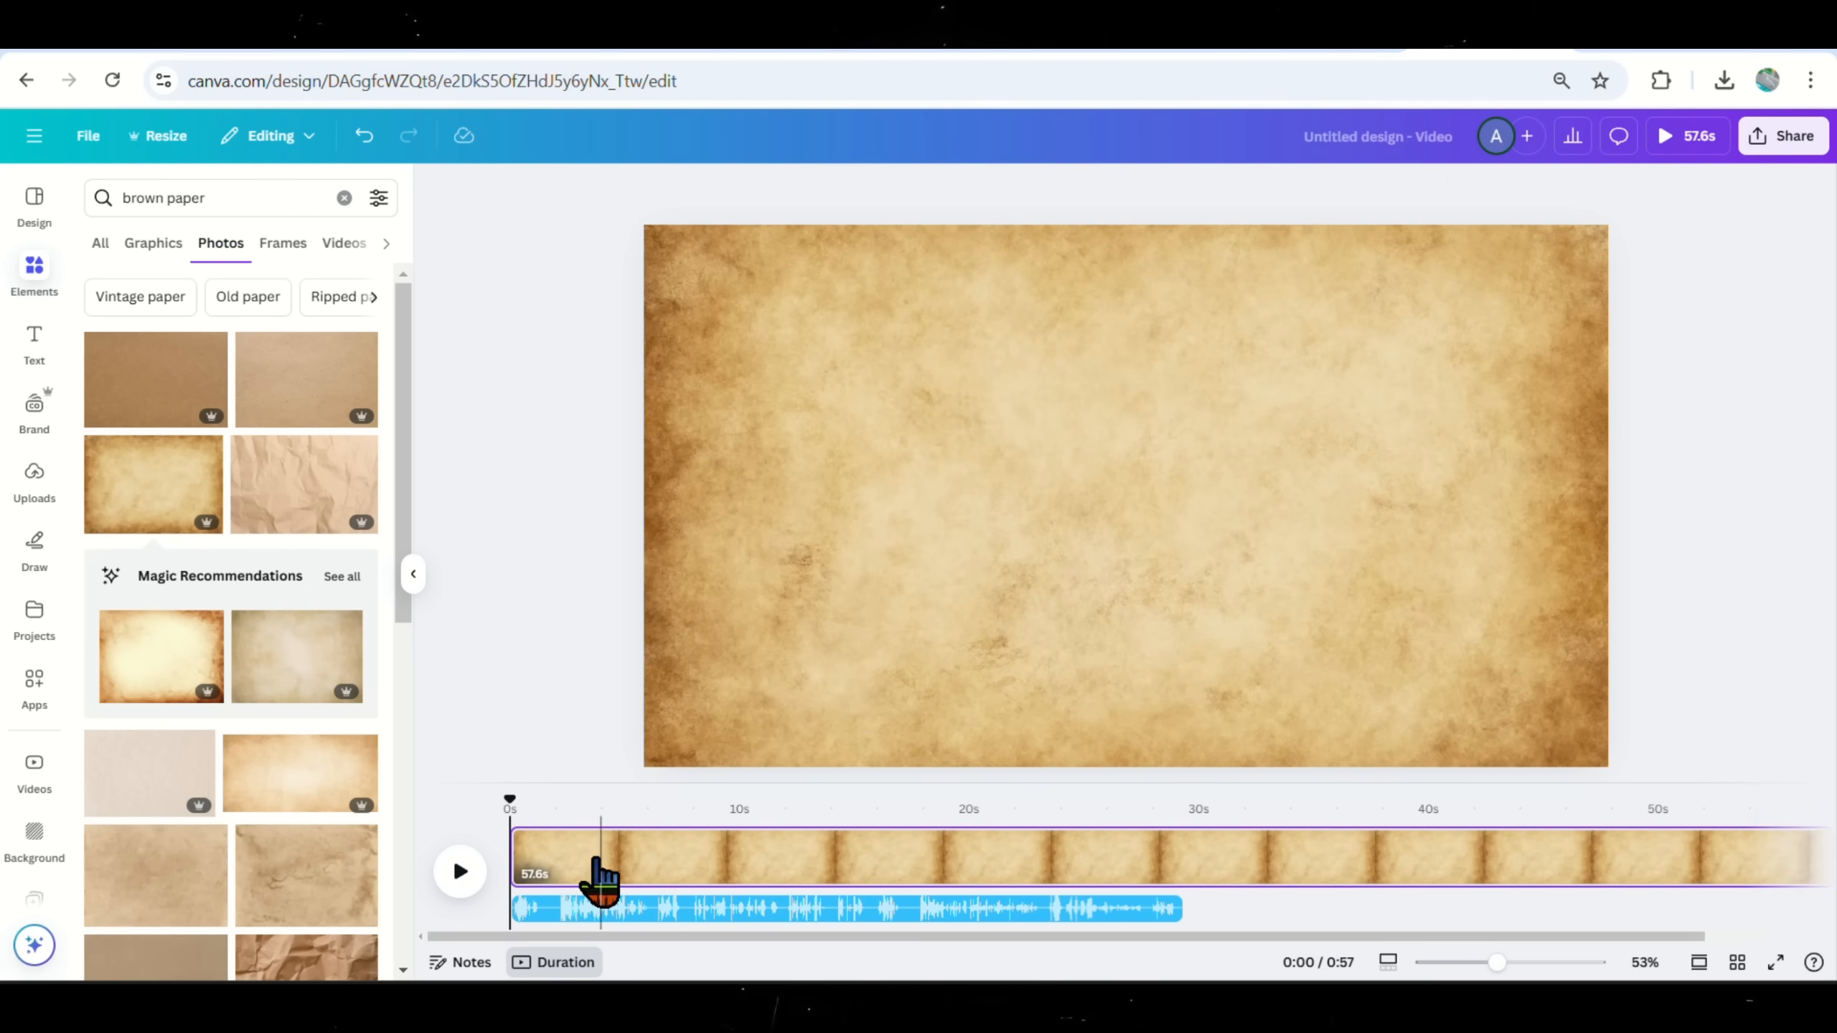
pyautogui.write('stick figu')
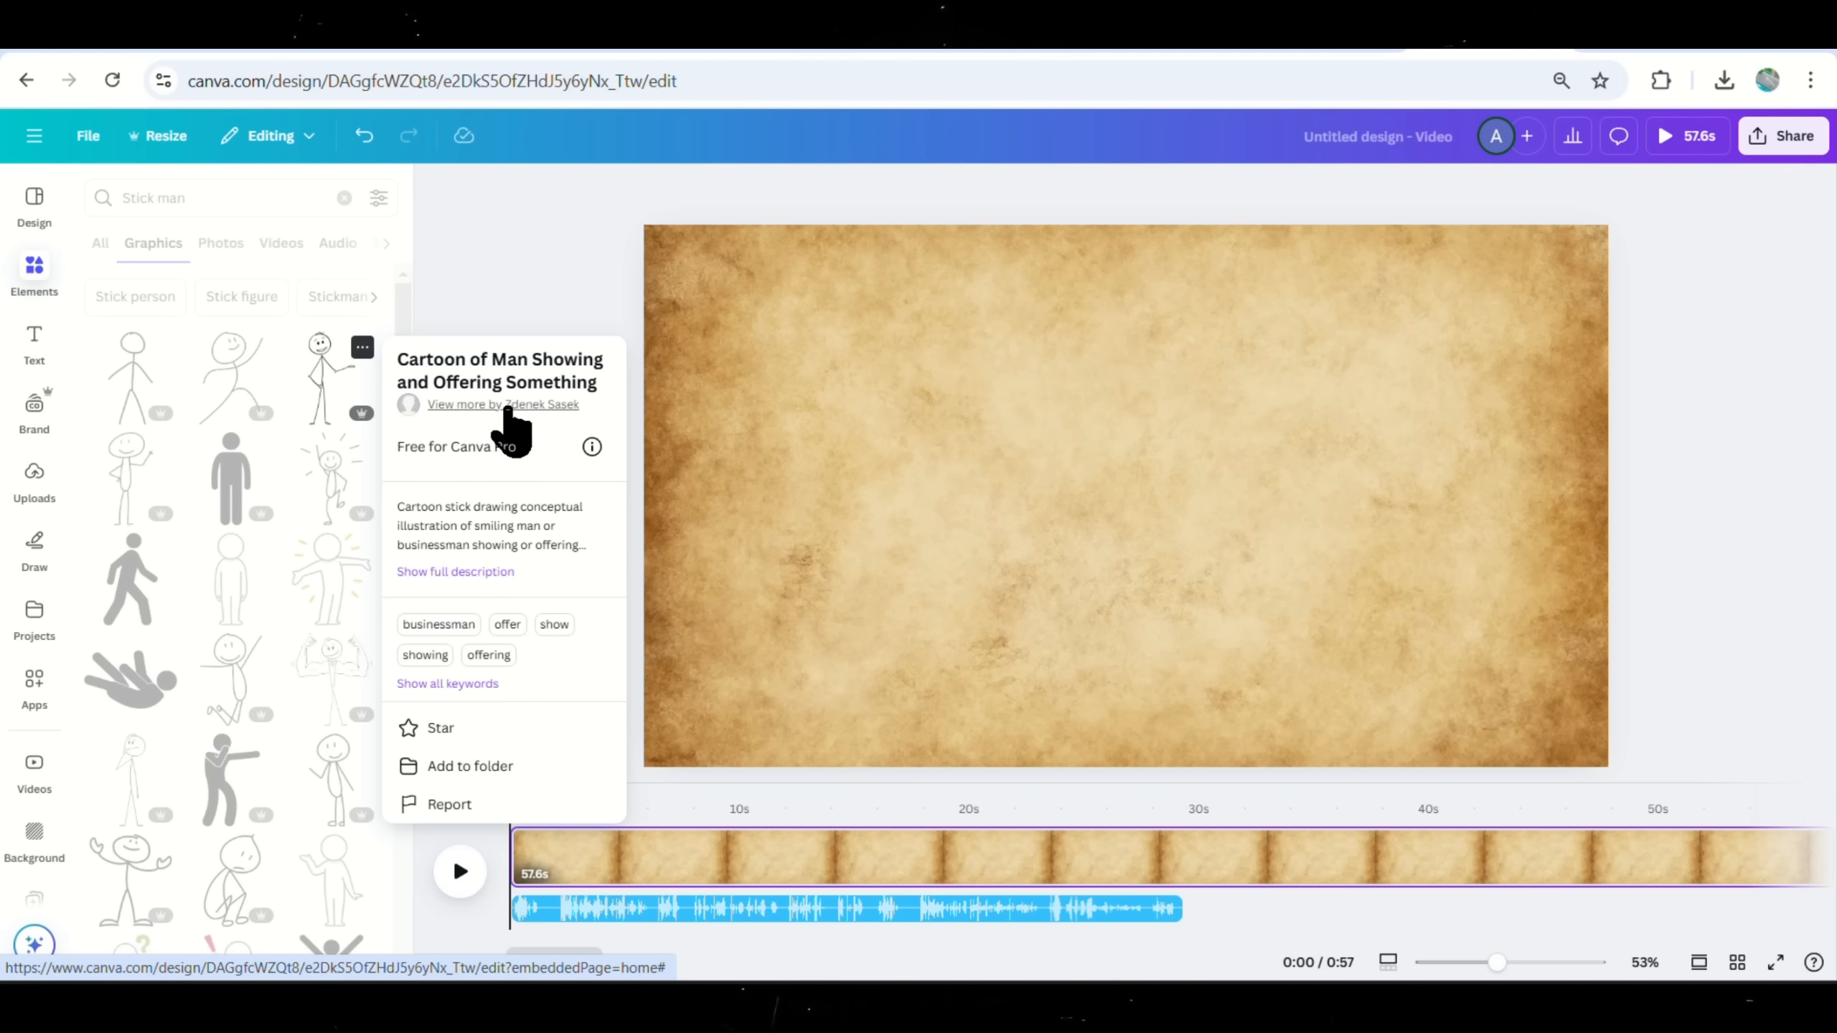
pyautogui.click(502, 404)
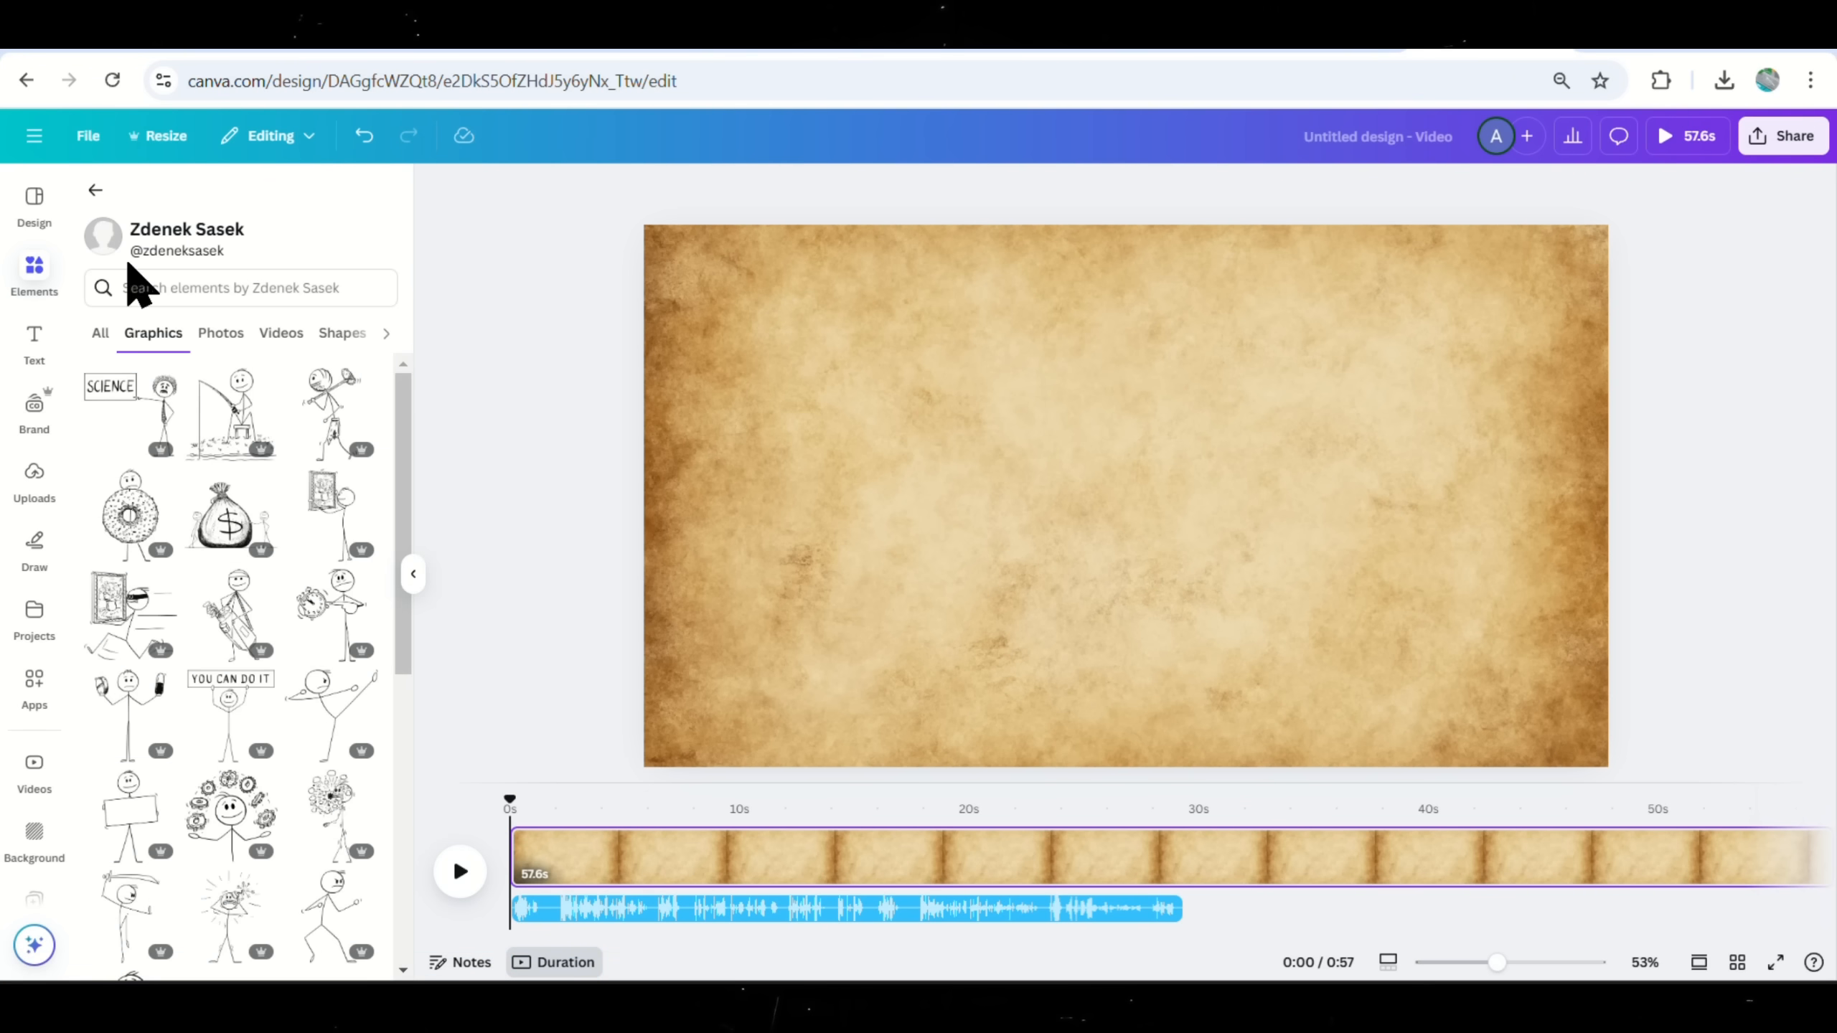
pyautogui.moveTo(229, 468)
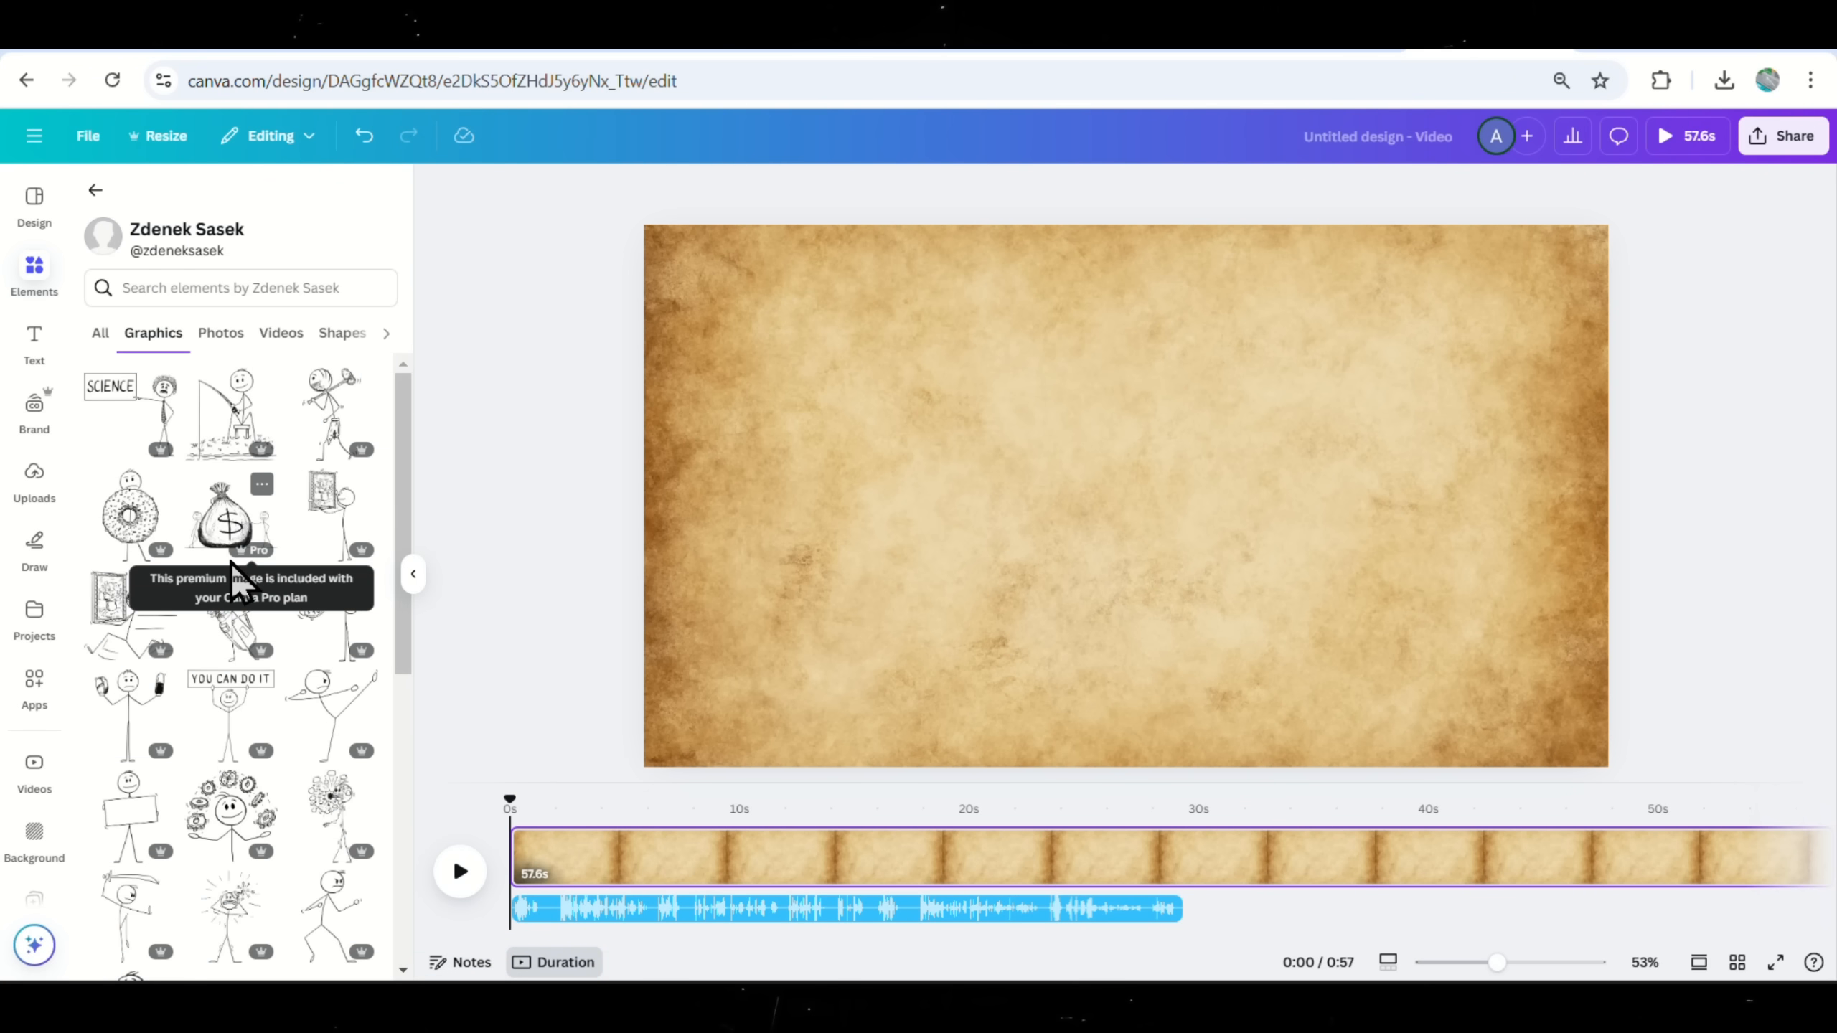
pyautogui.moveTo(504, 803)
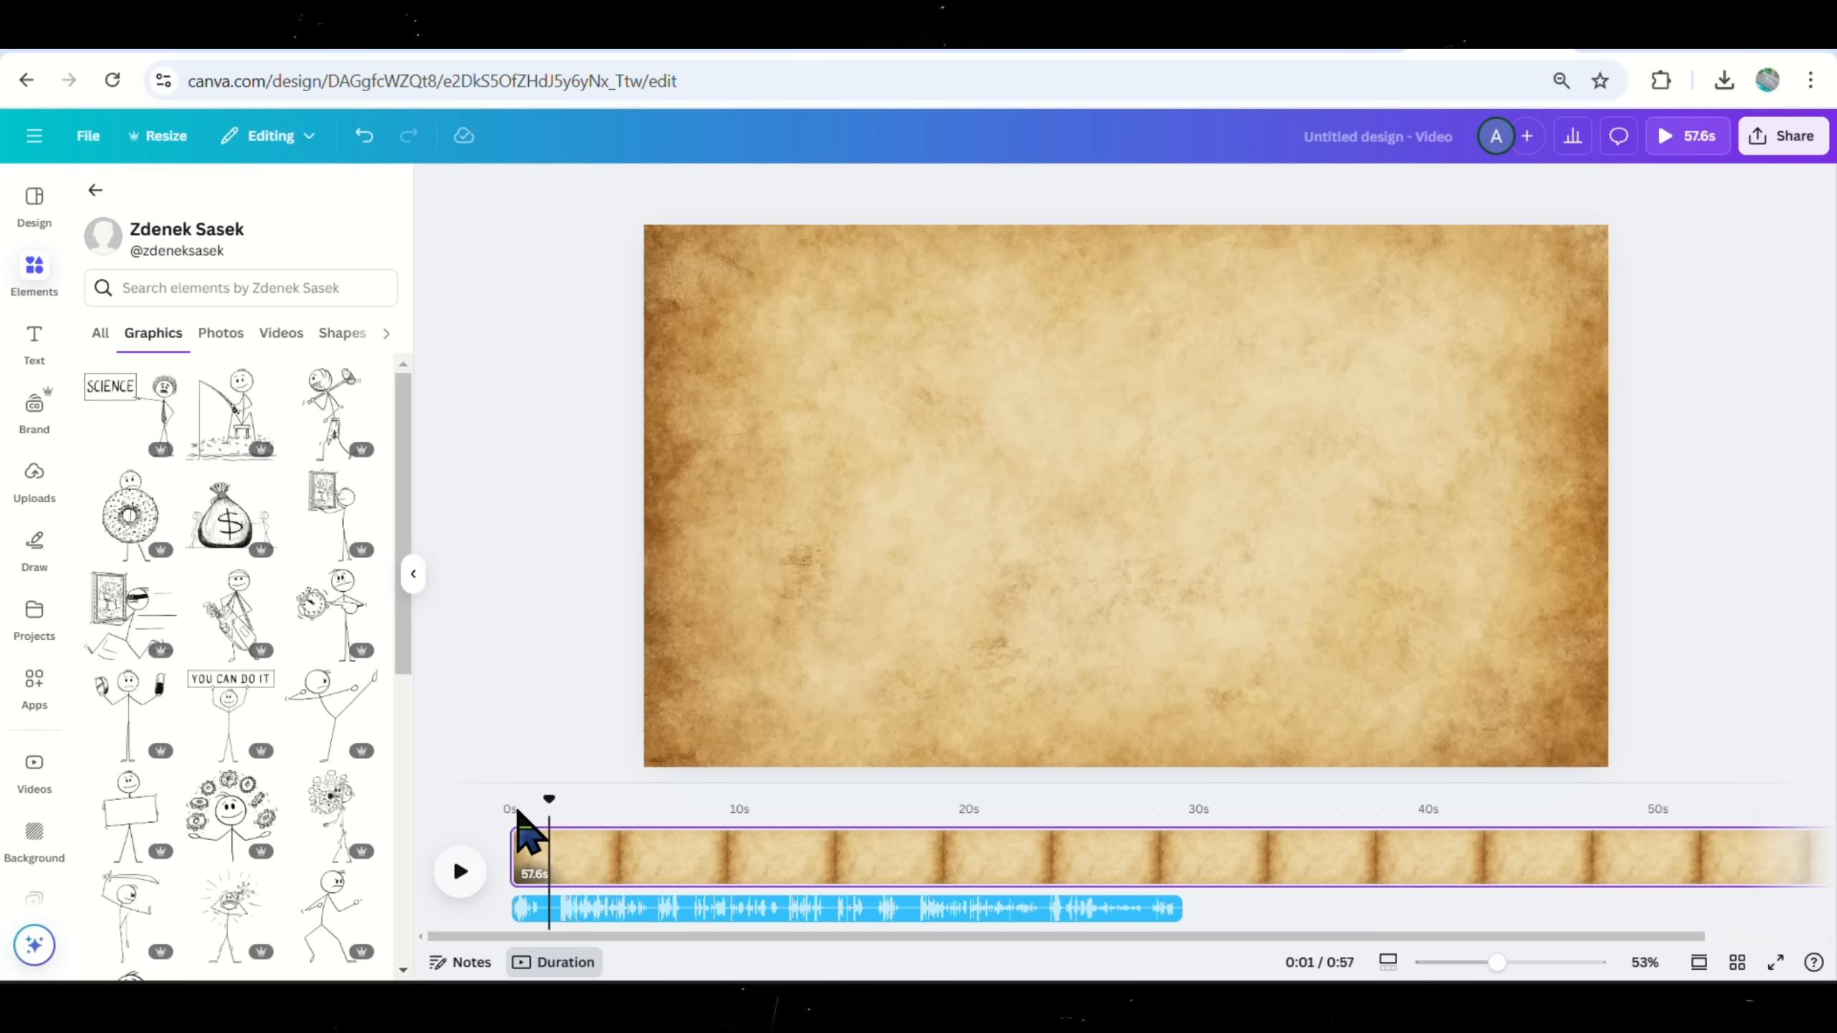
# Add a heading to the paper page with a Typewriter animation.
pyautogui.click(235, 287)
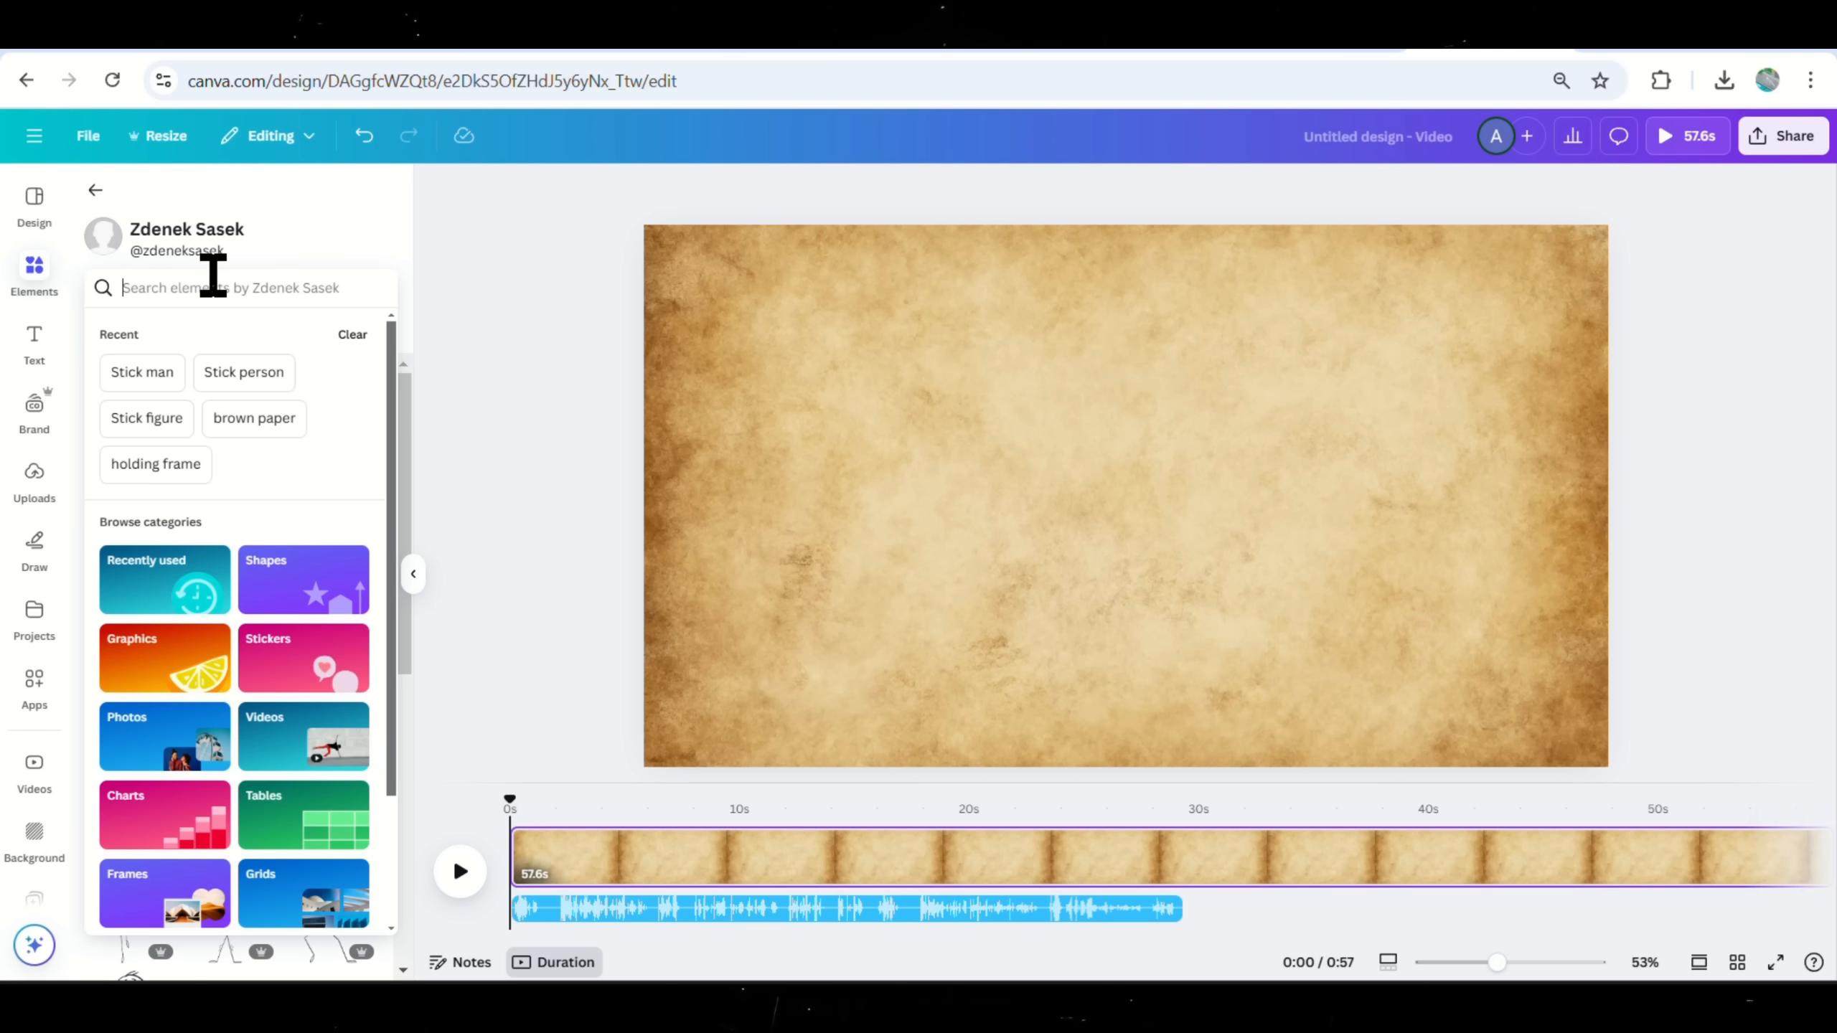
pyautogui.click(34, 343)
pyautogui.write('The reality of time')
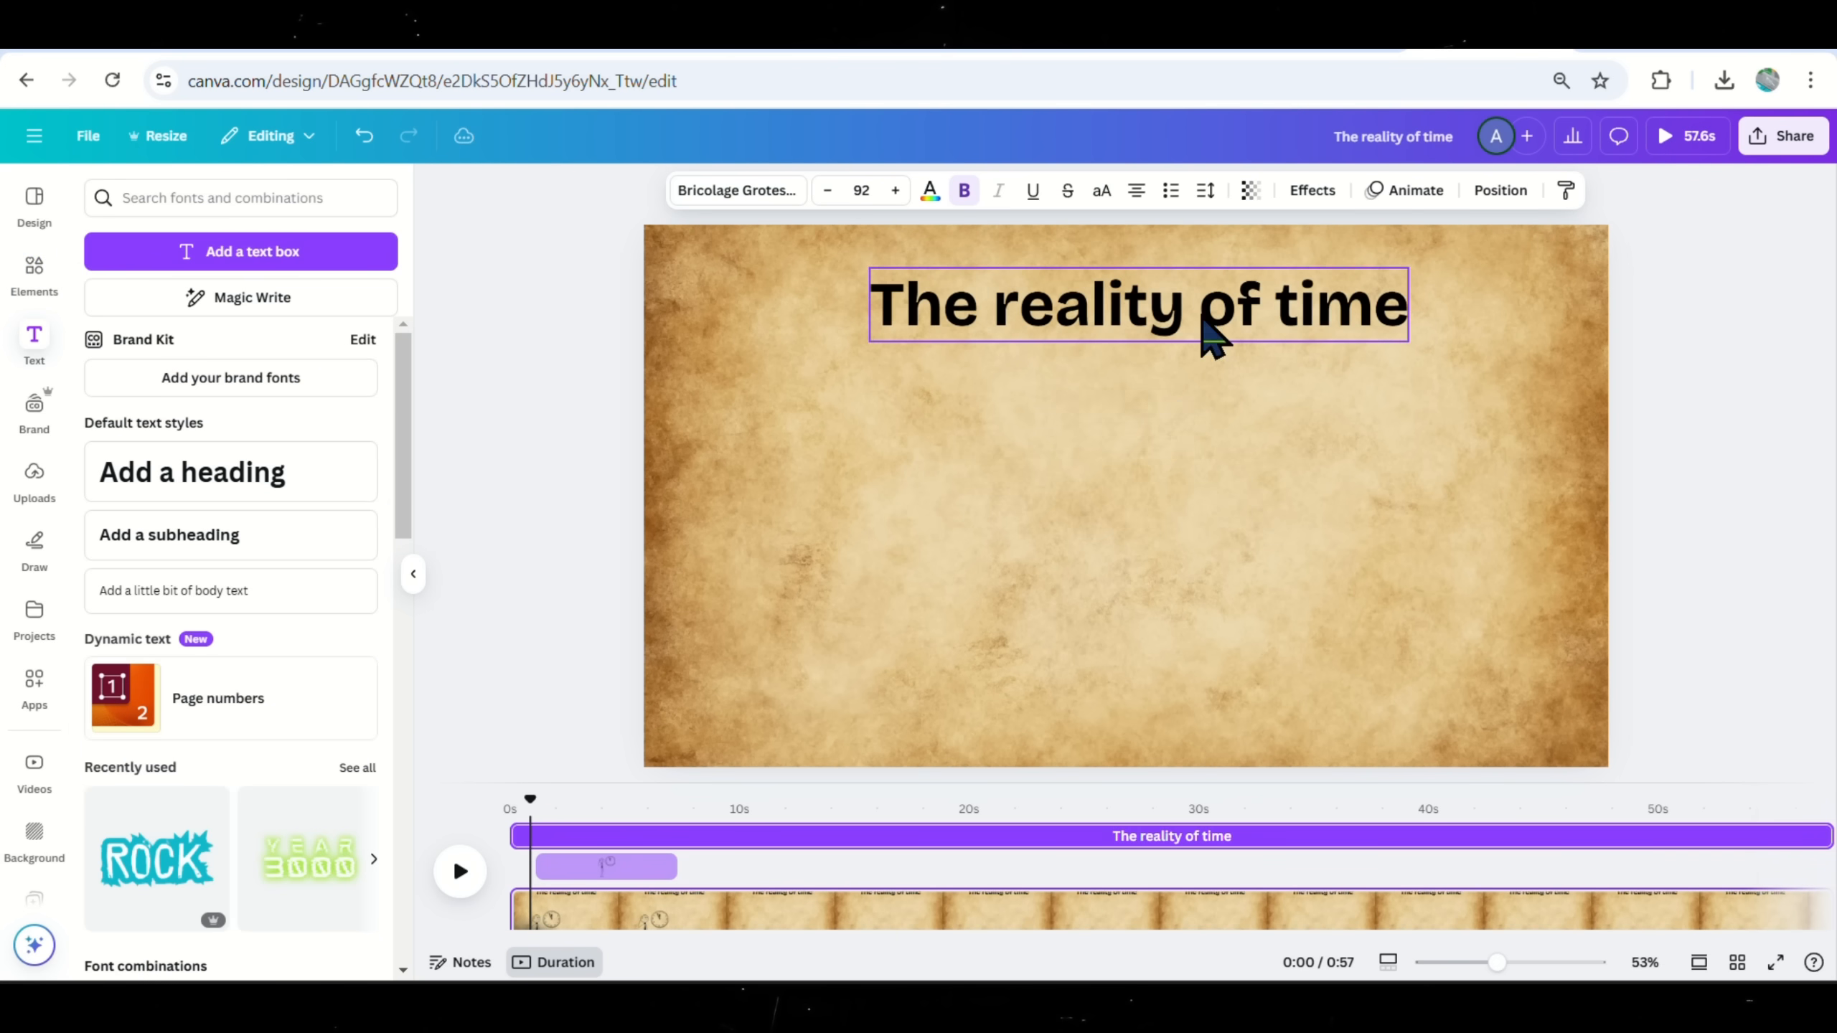
pyautogui.click(1413, 189)
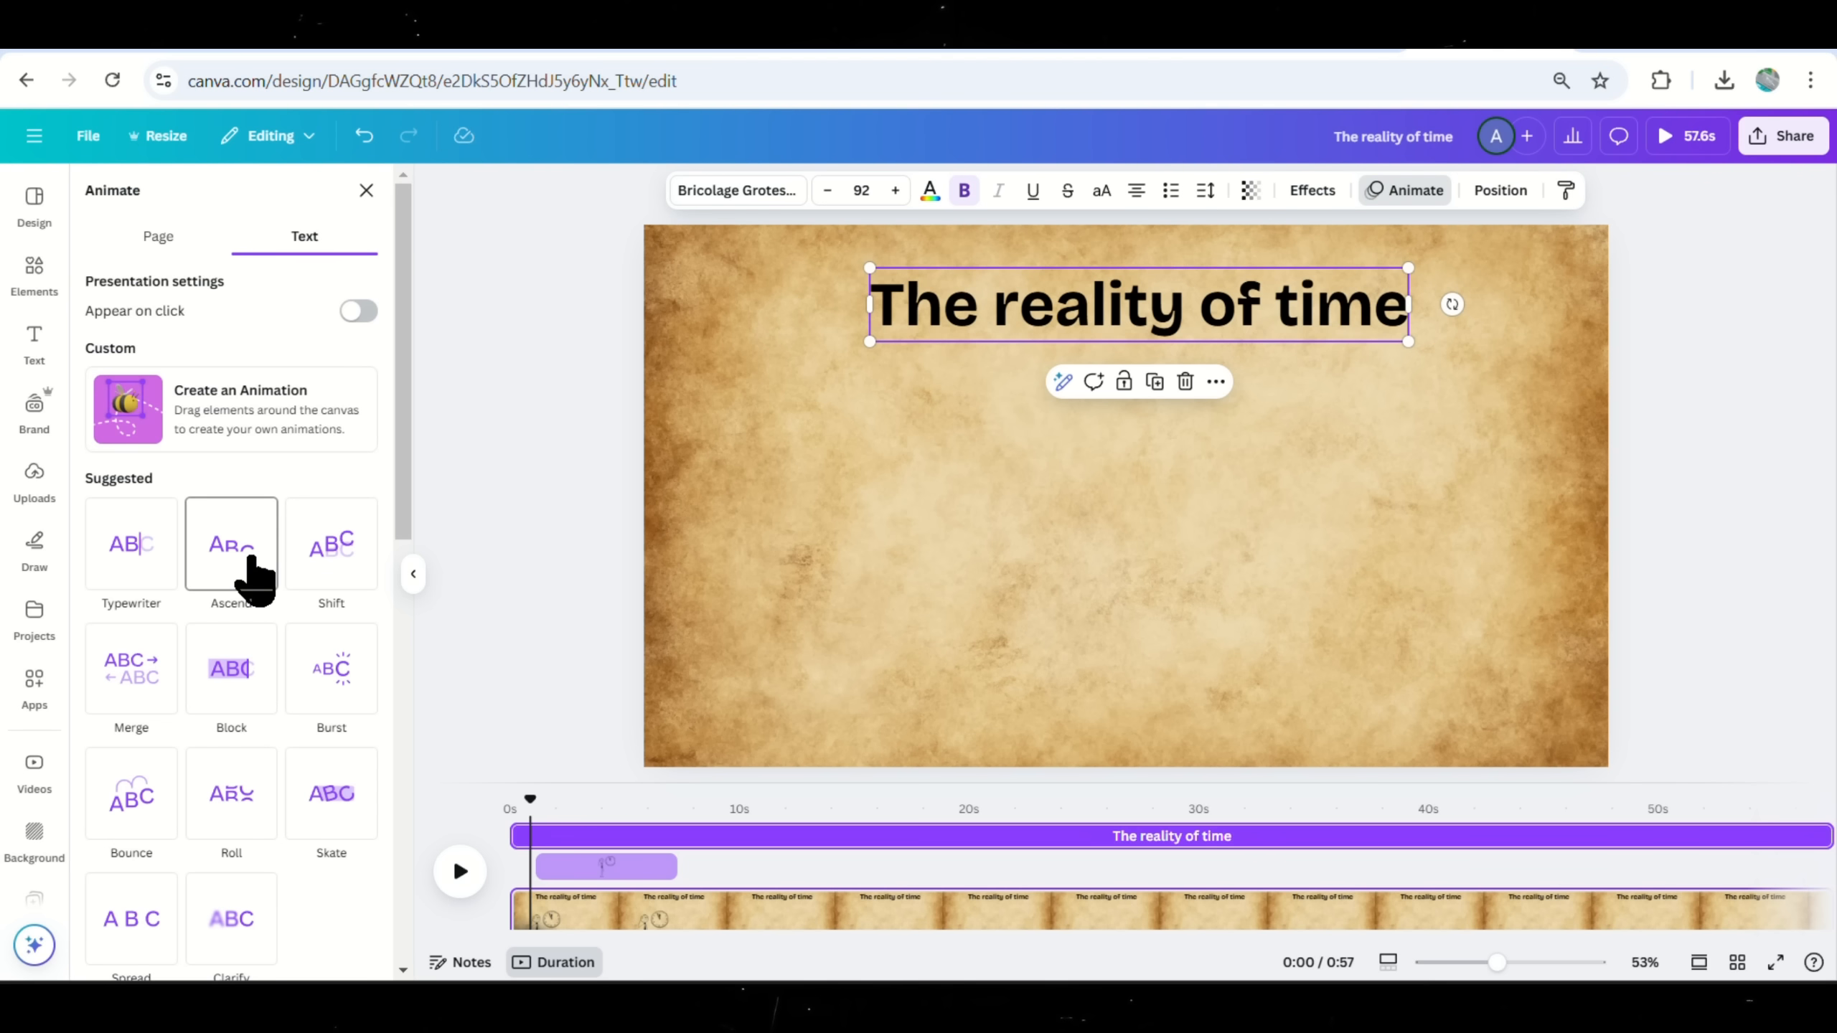
pyautogui.click(131, 544)
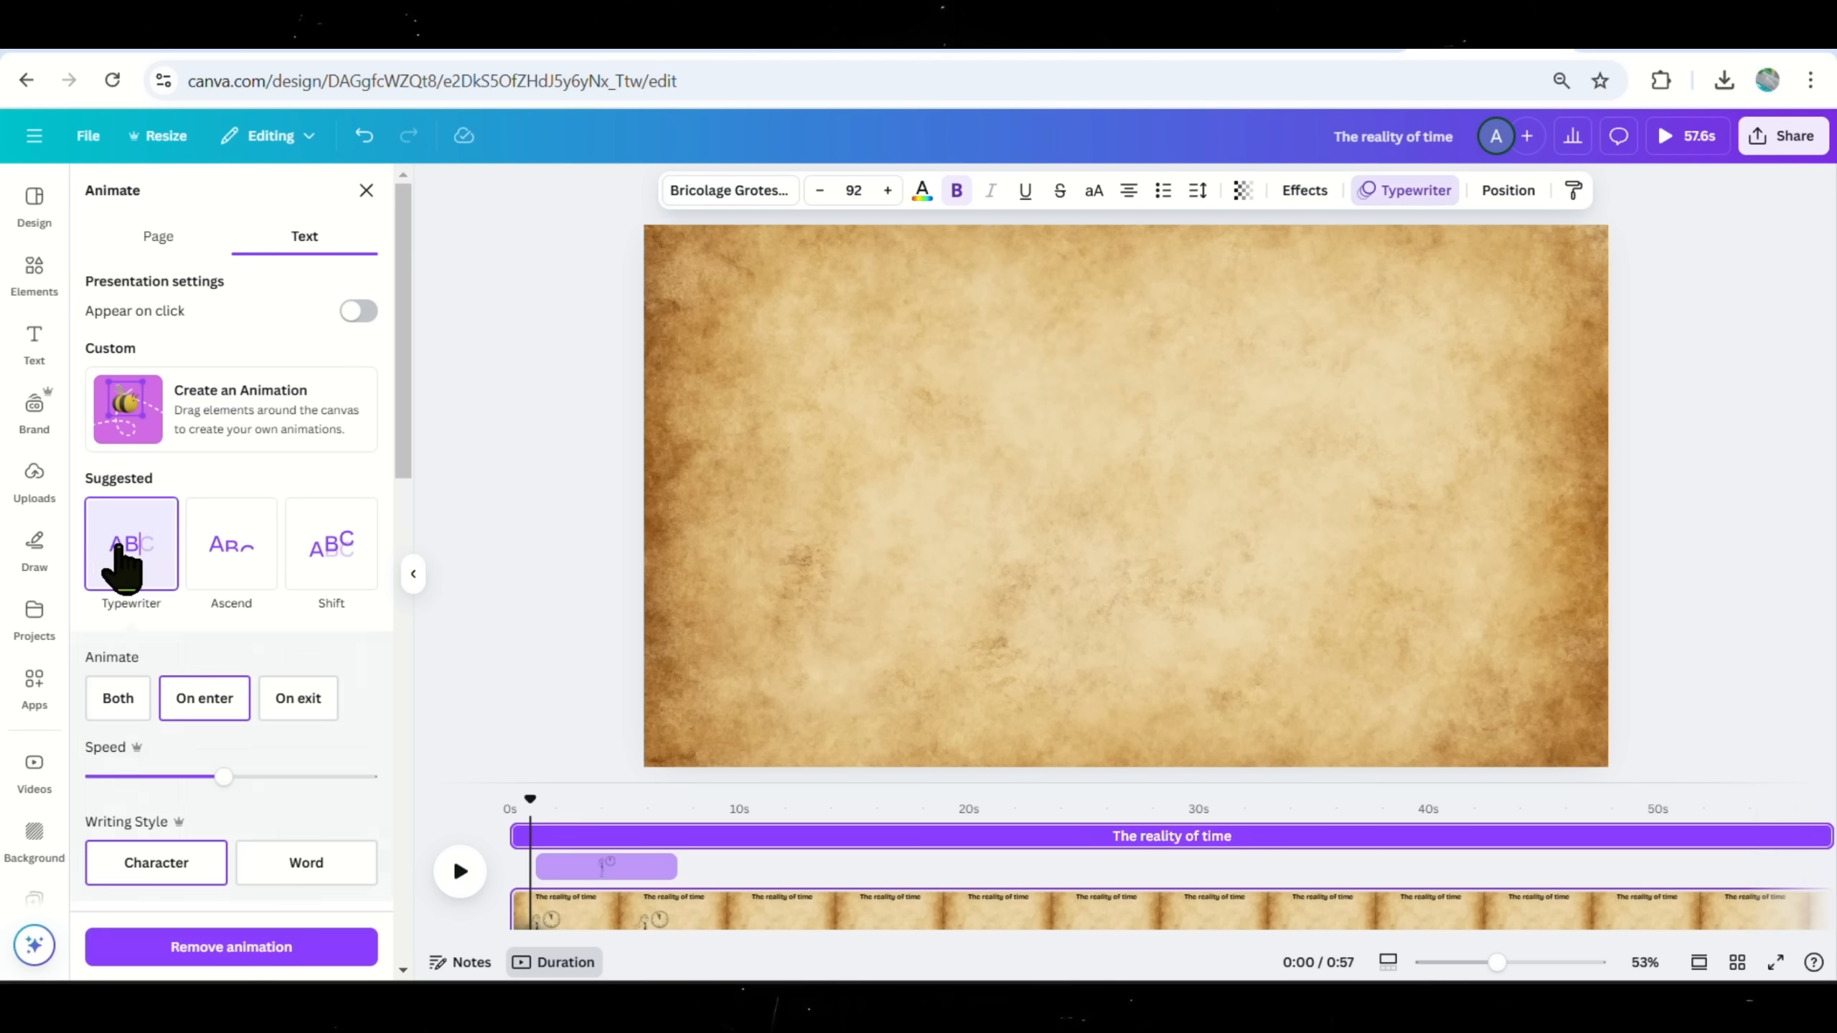
pyautogui.click(34, 343)
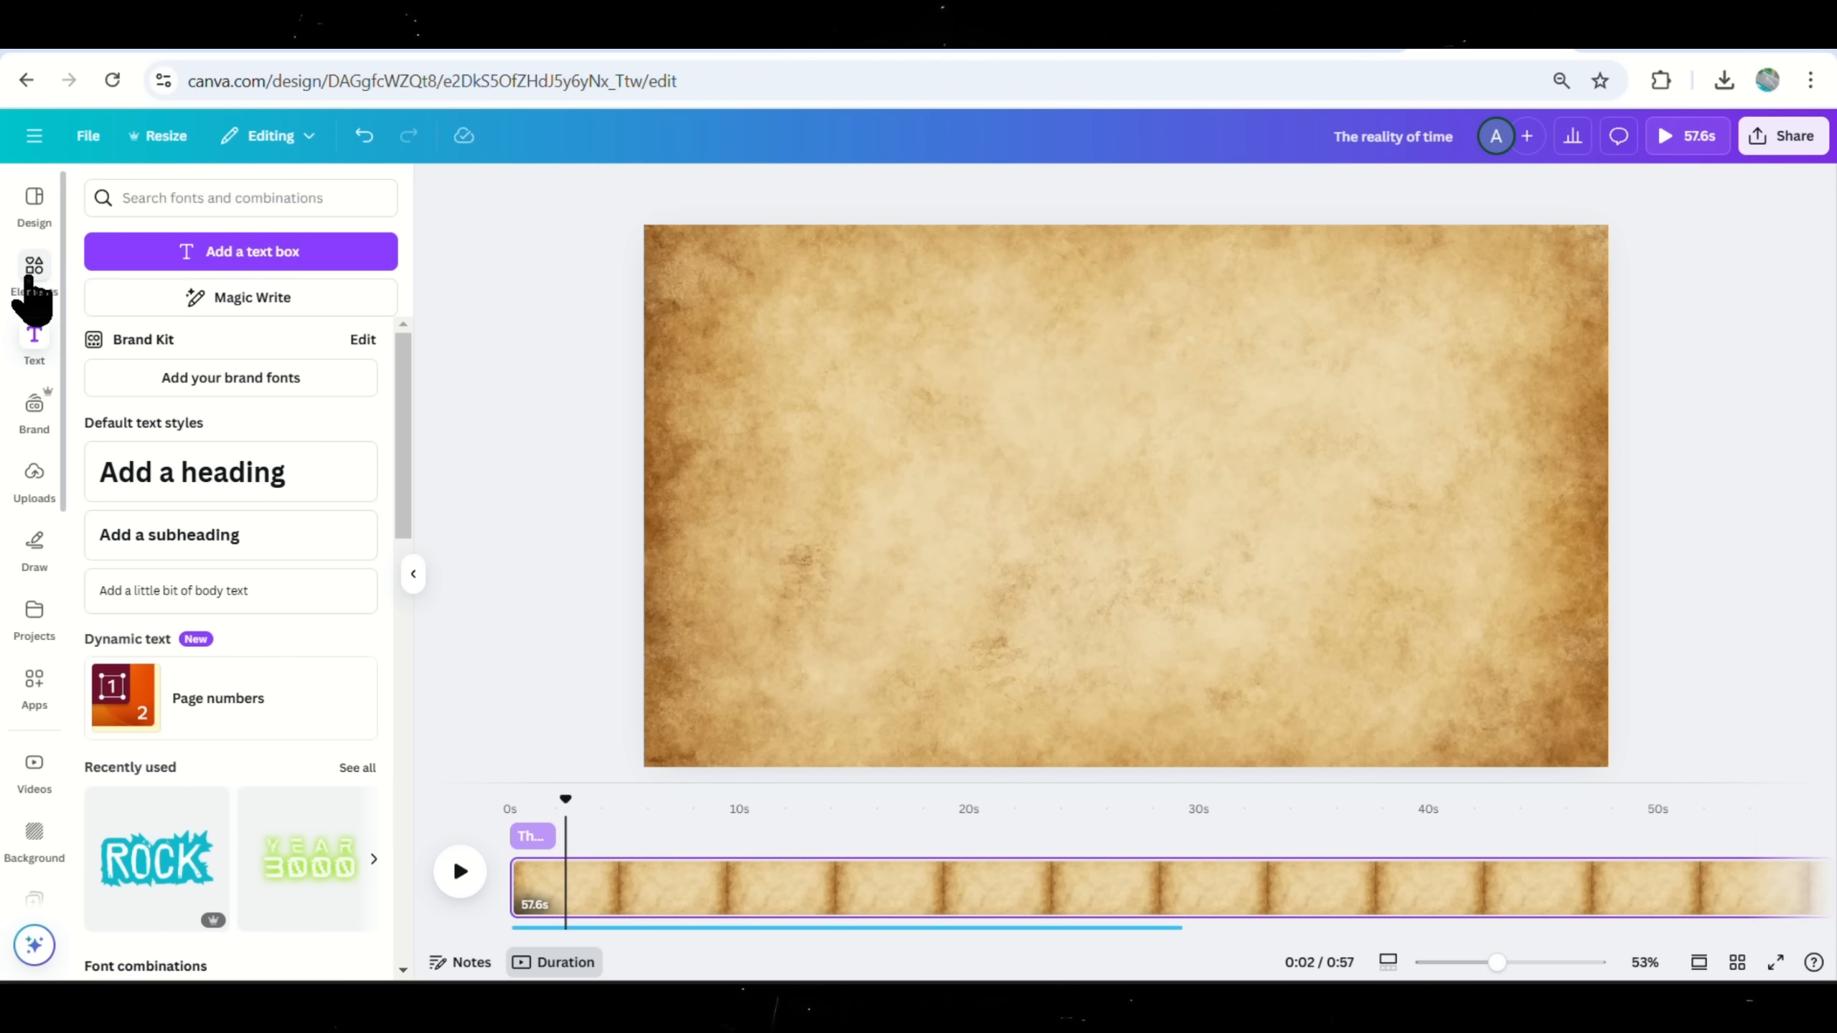
# Add the wake-up stick-figure scene with a Rise on-enter animation.
pyautogui.click(34, 276)
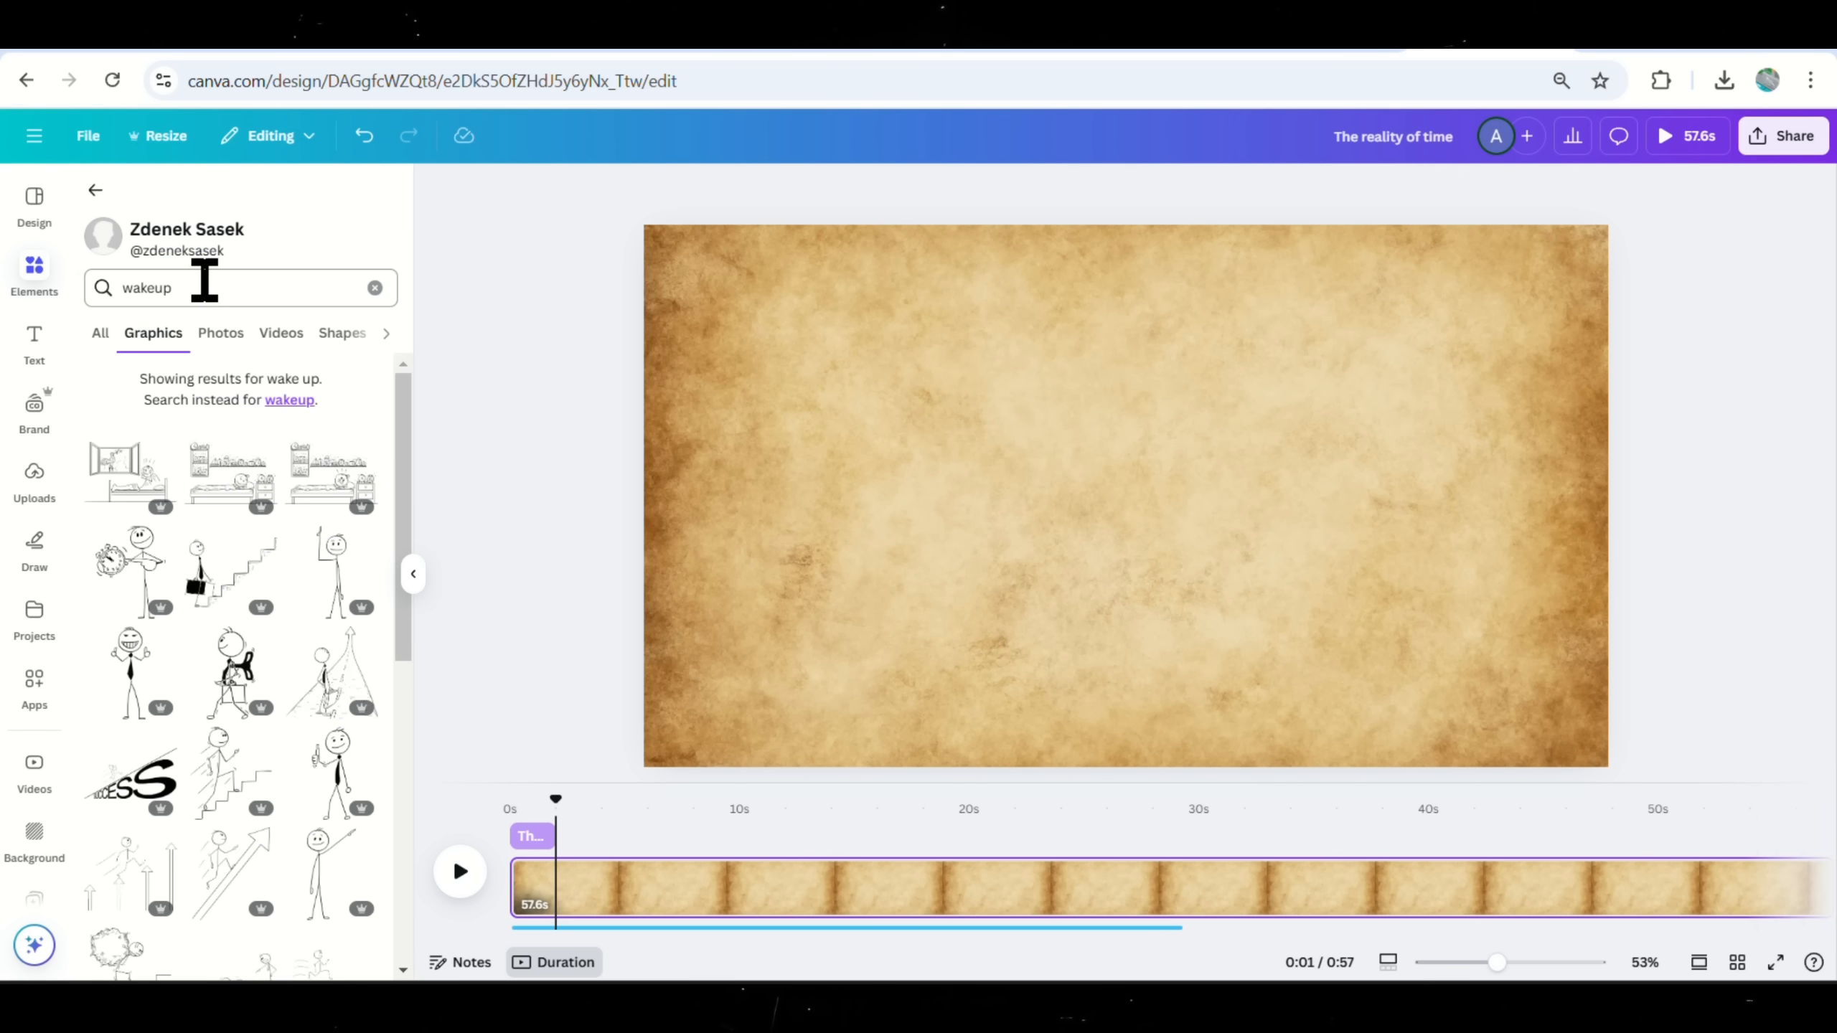
pyautogui.click(126, 473)
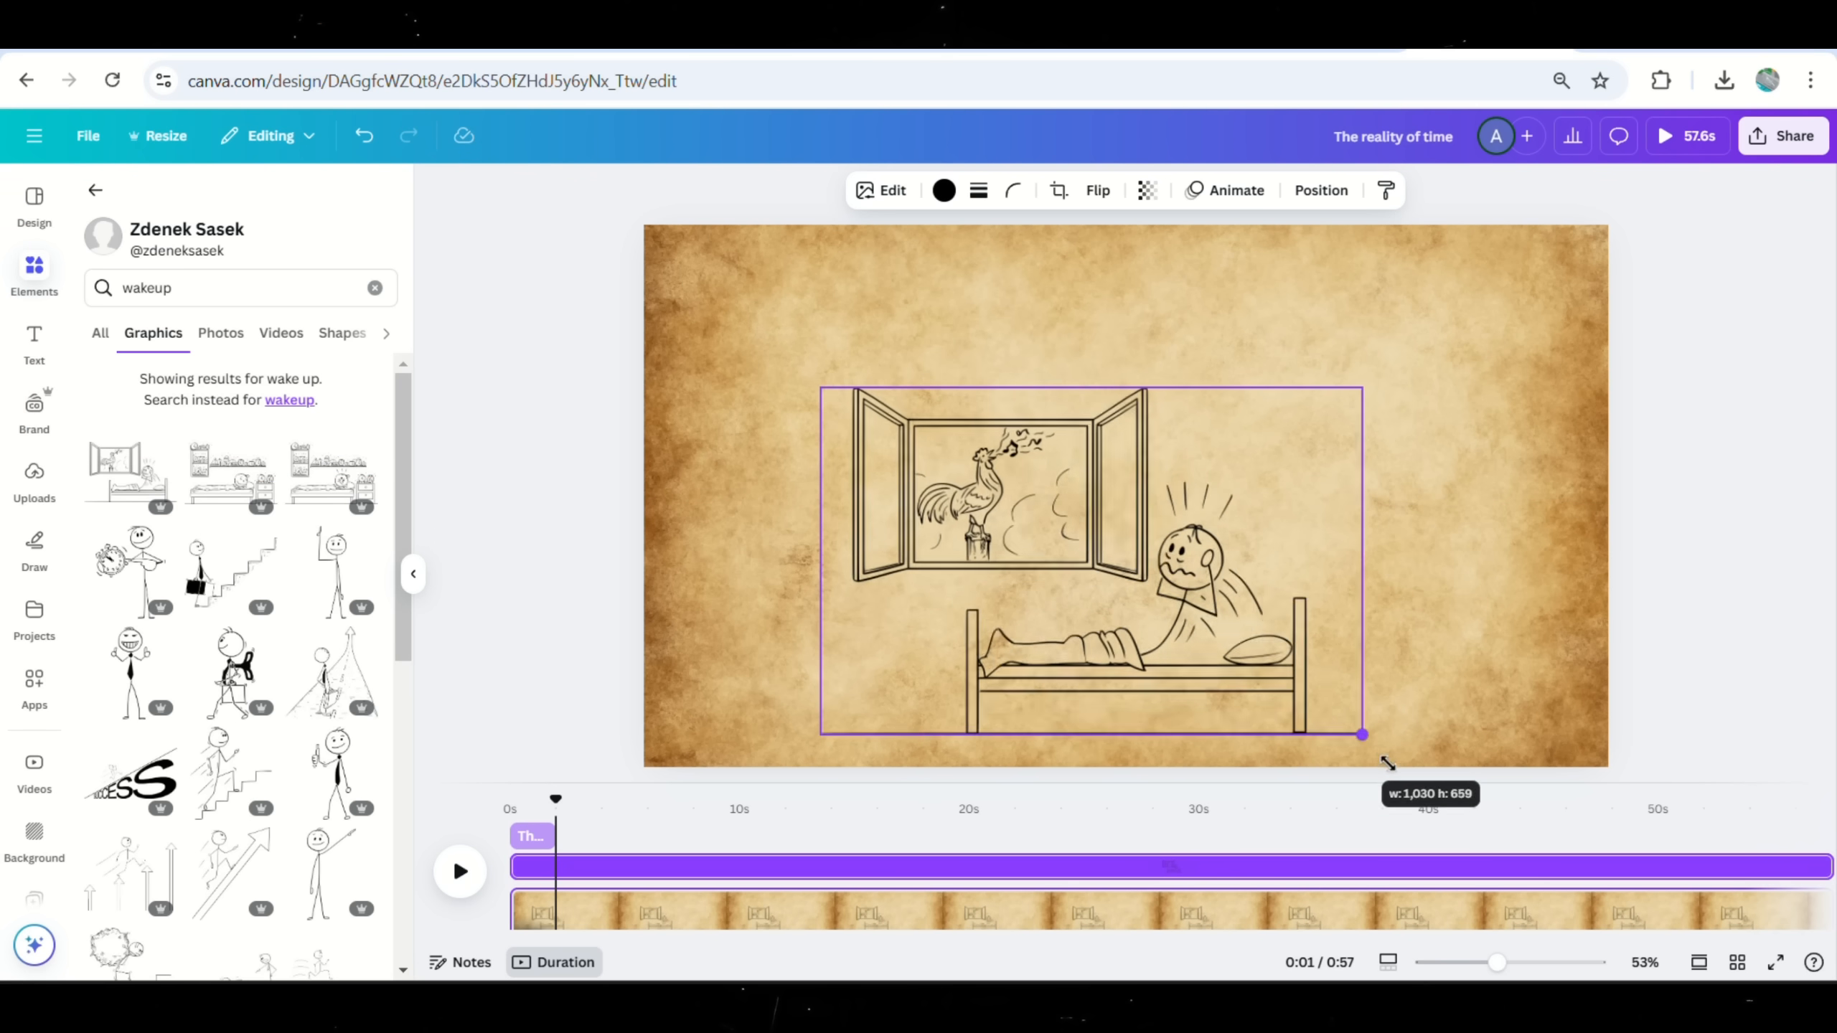
pyautogui.click(1225, 189)
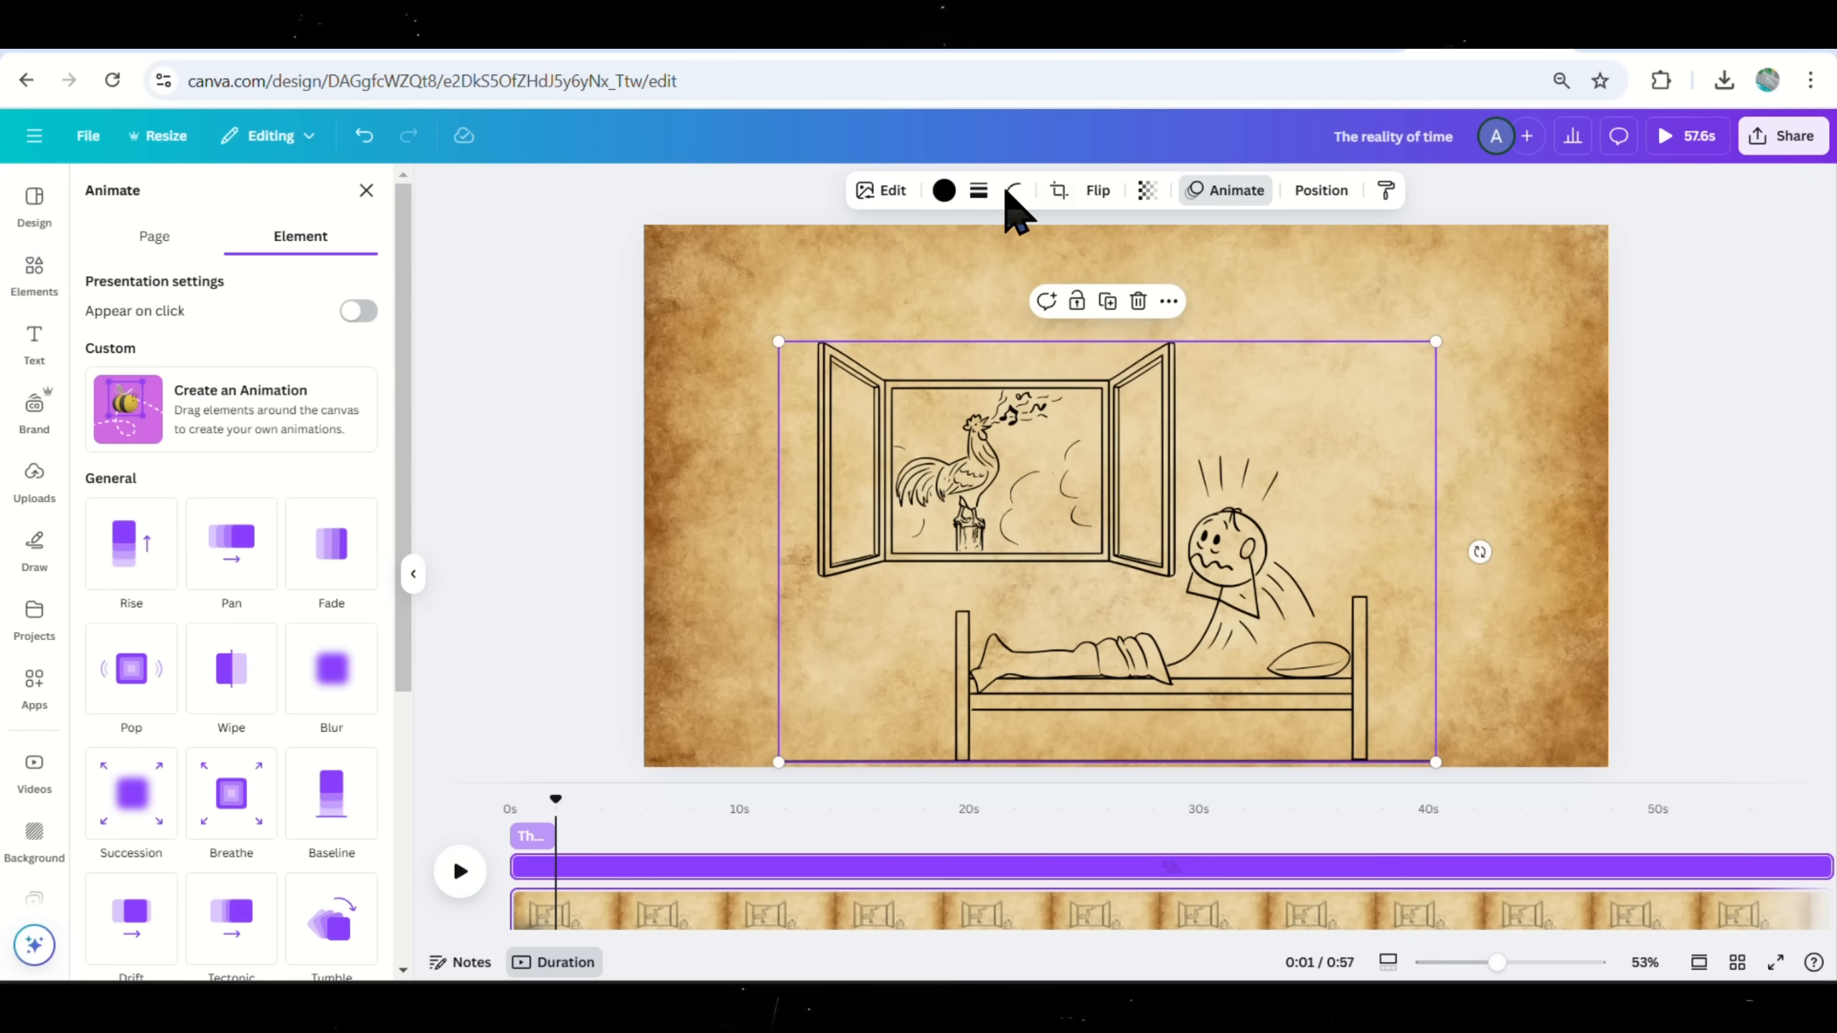
pyautogui.moveTo(131, 544)
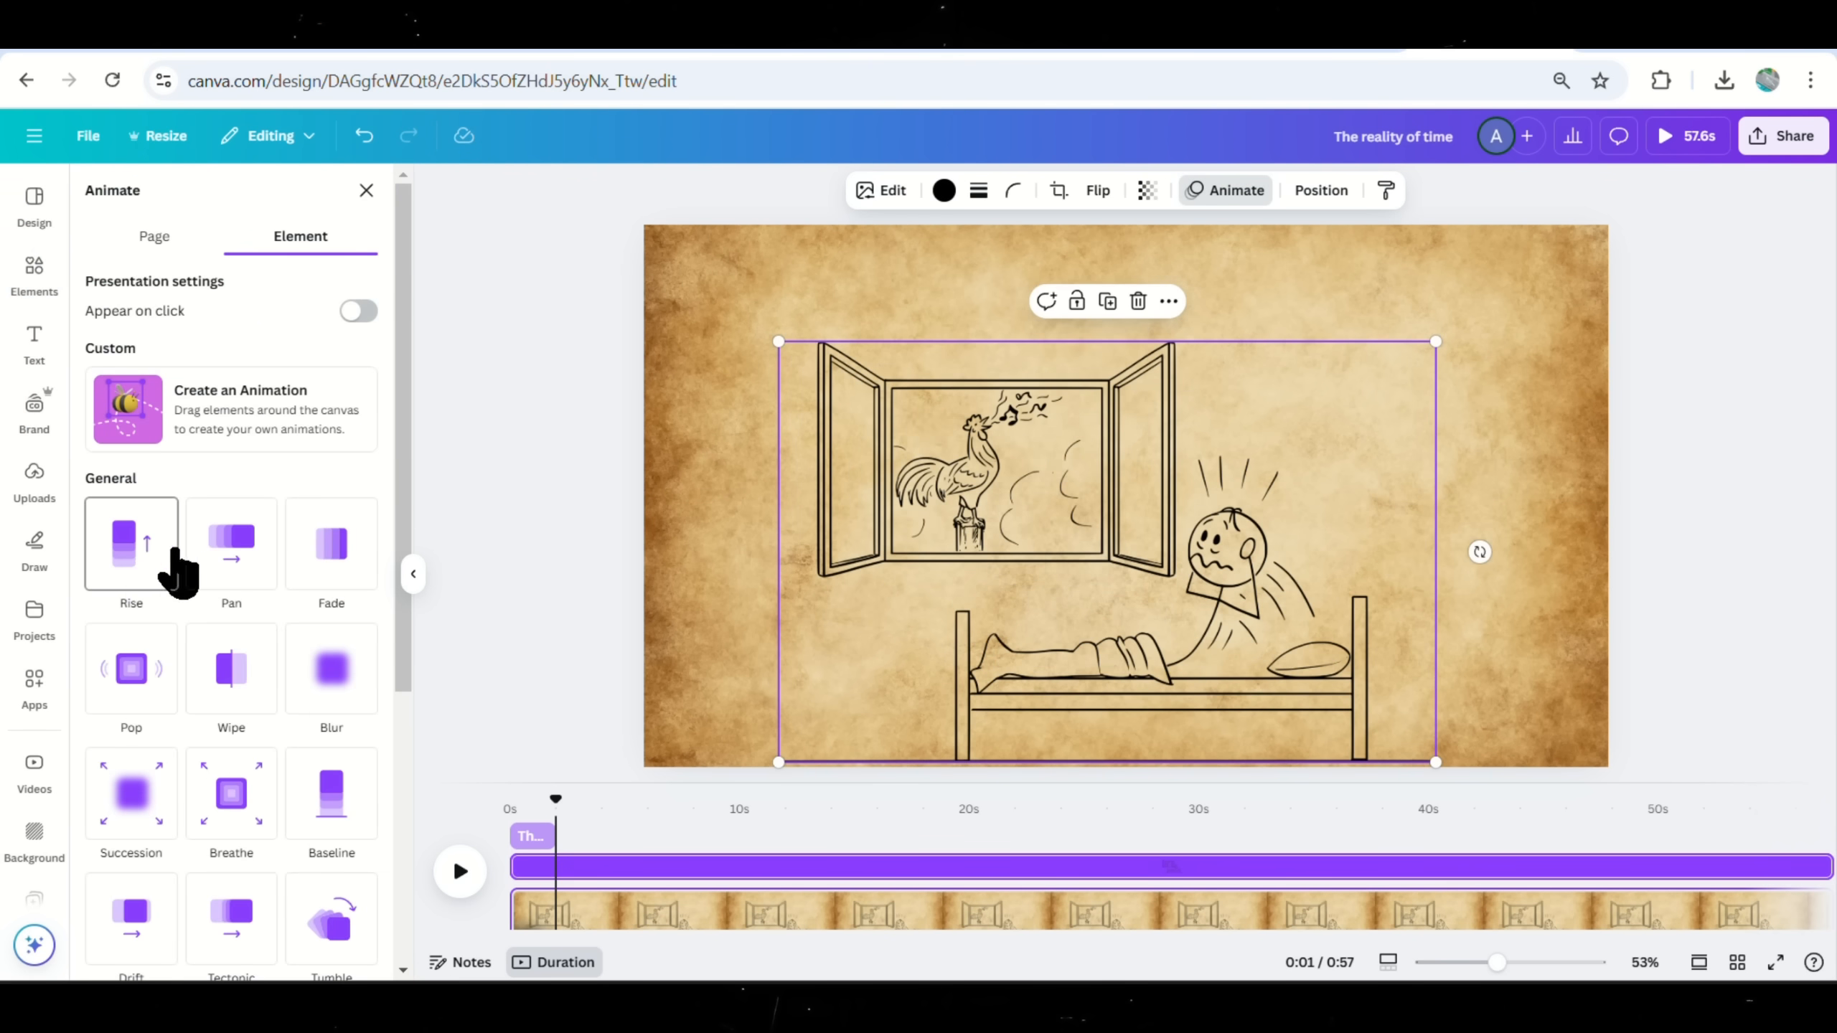
pyautogui.click(130, 542)
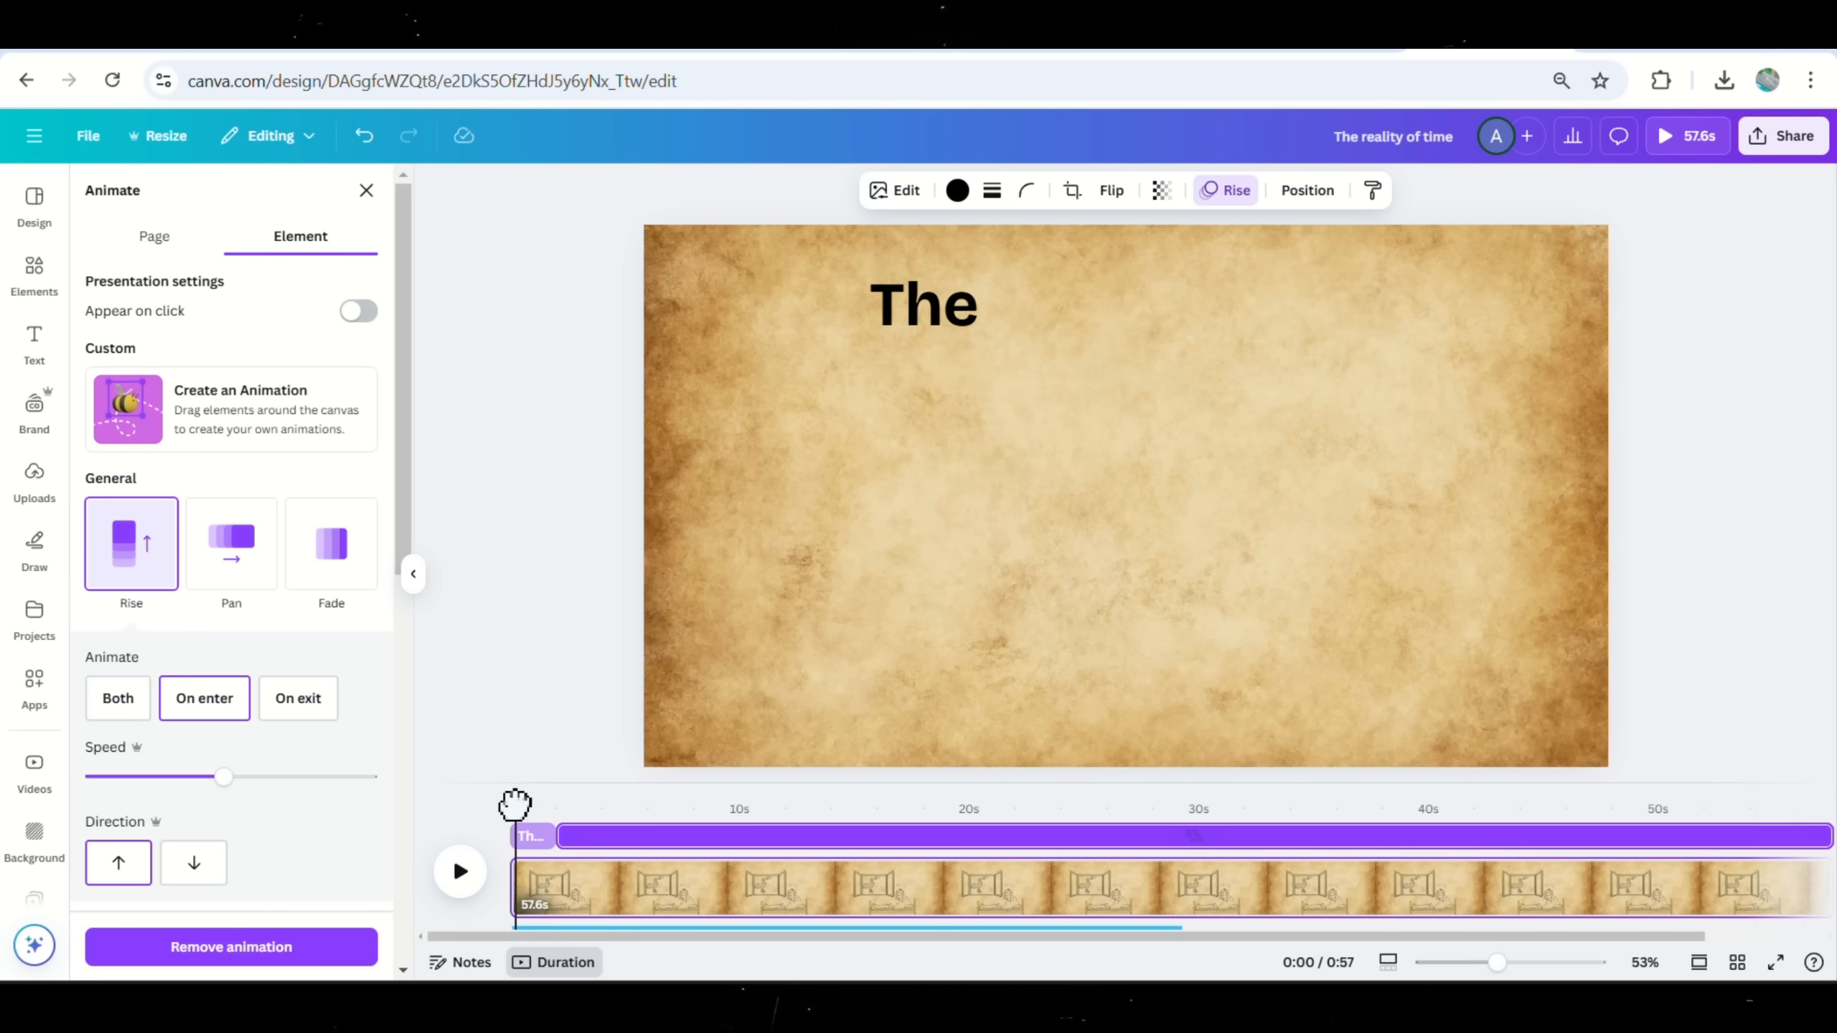
pyautogui.click(459, 872)
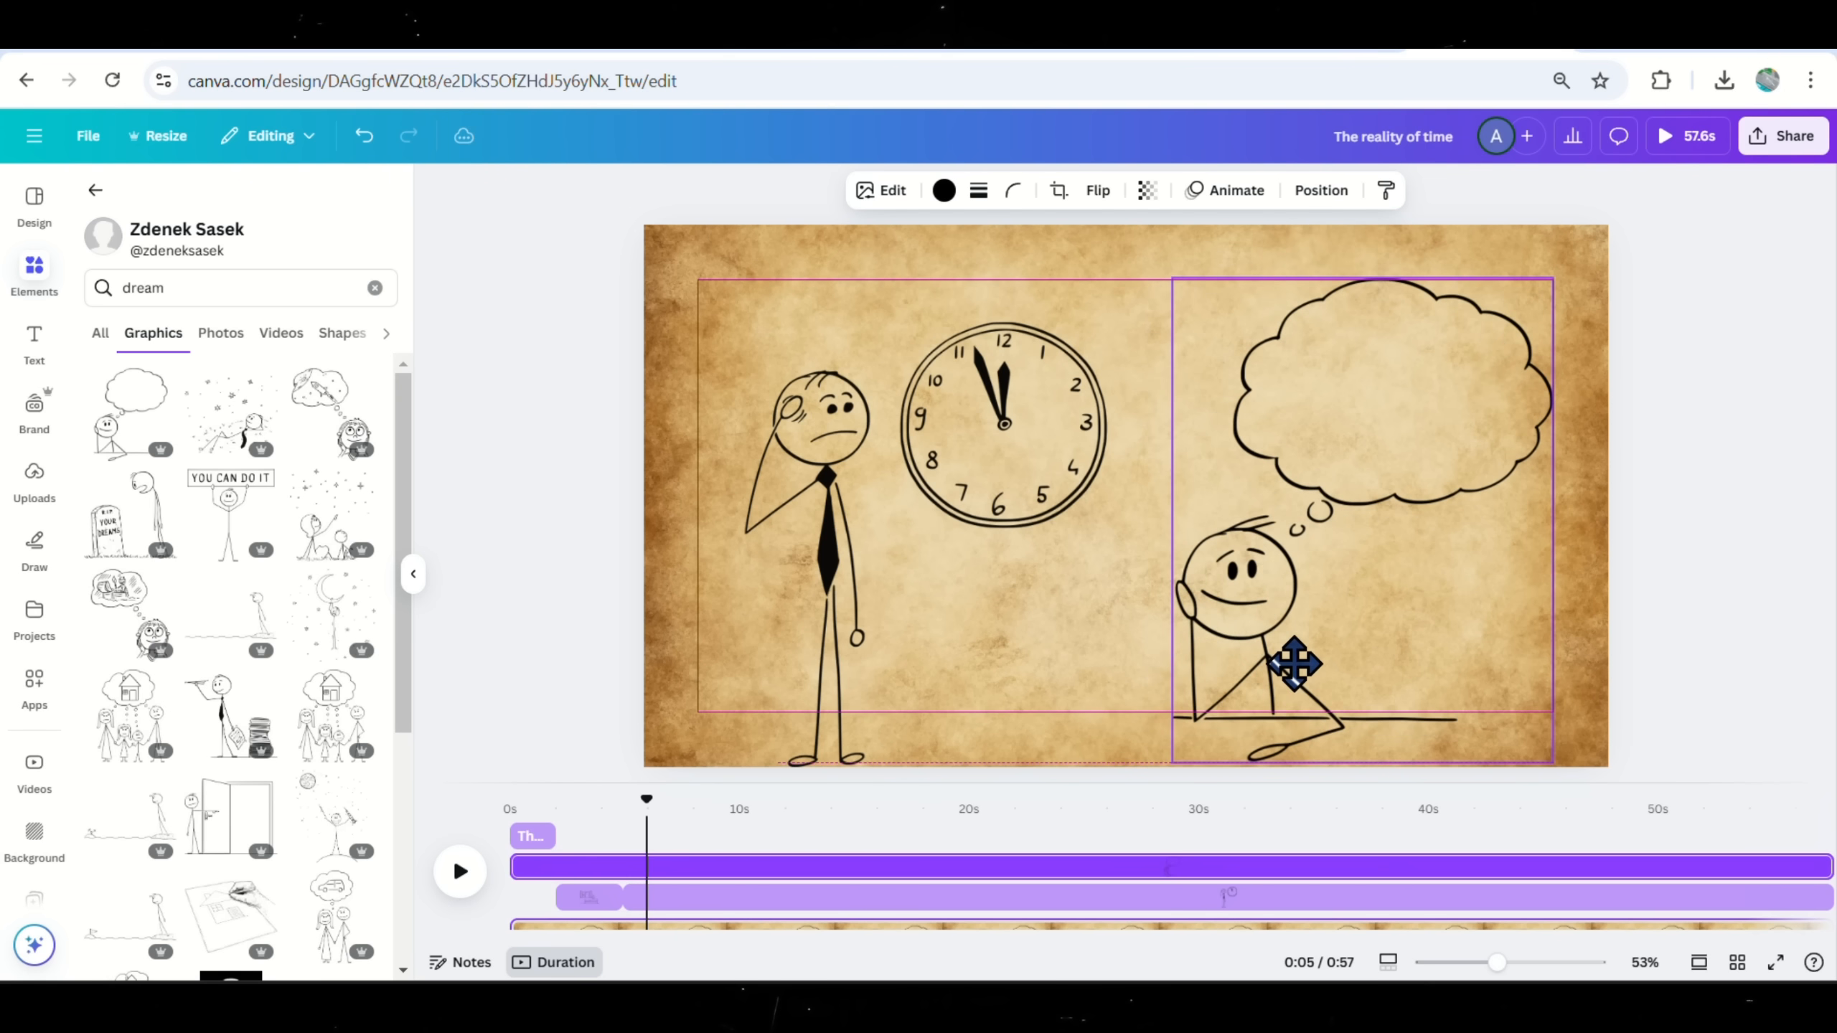
# Give the daydreaming figure its own timeline timing, separate from the 0:05 clock scene.
pyautogui.click(1289, 662)
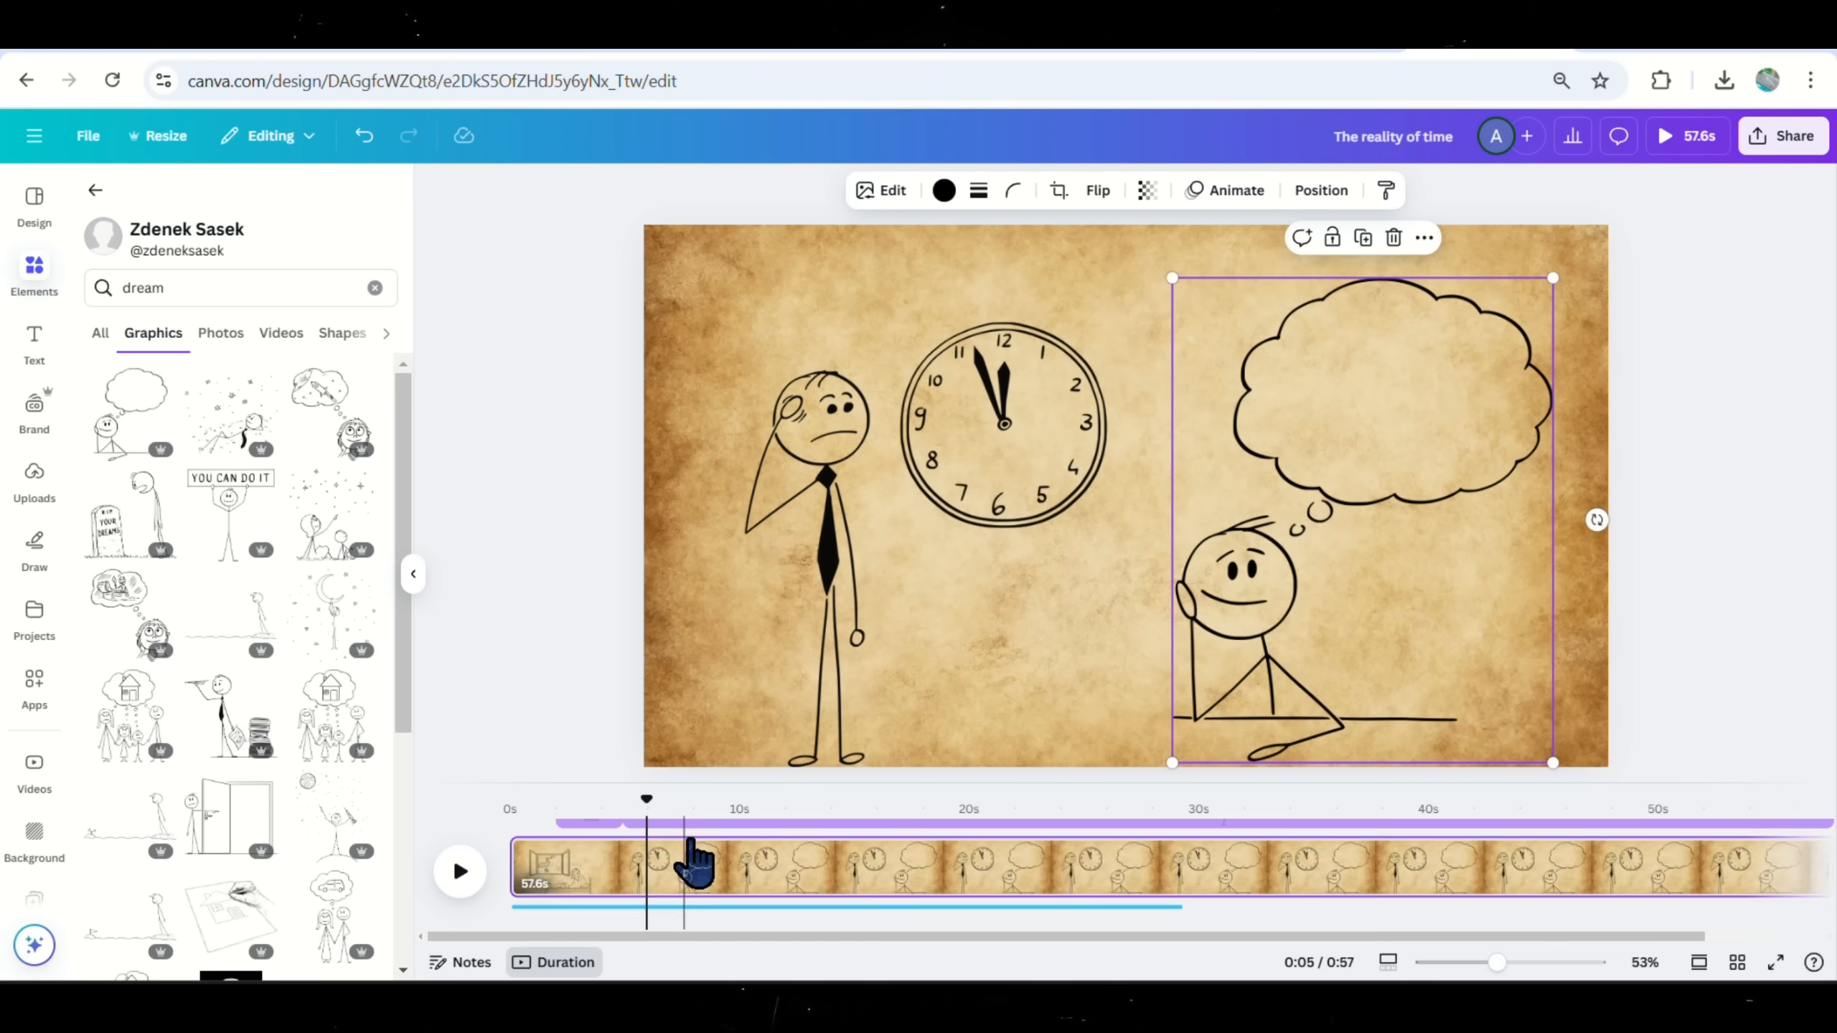
pyautogui.click(926, 527)
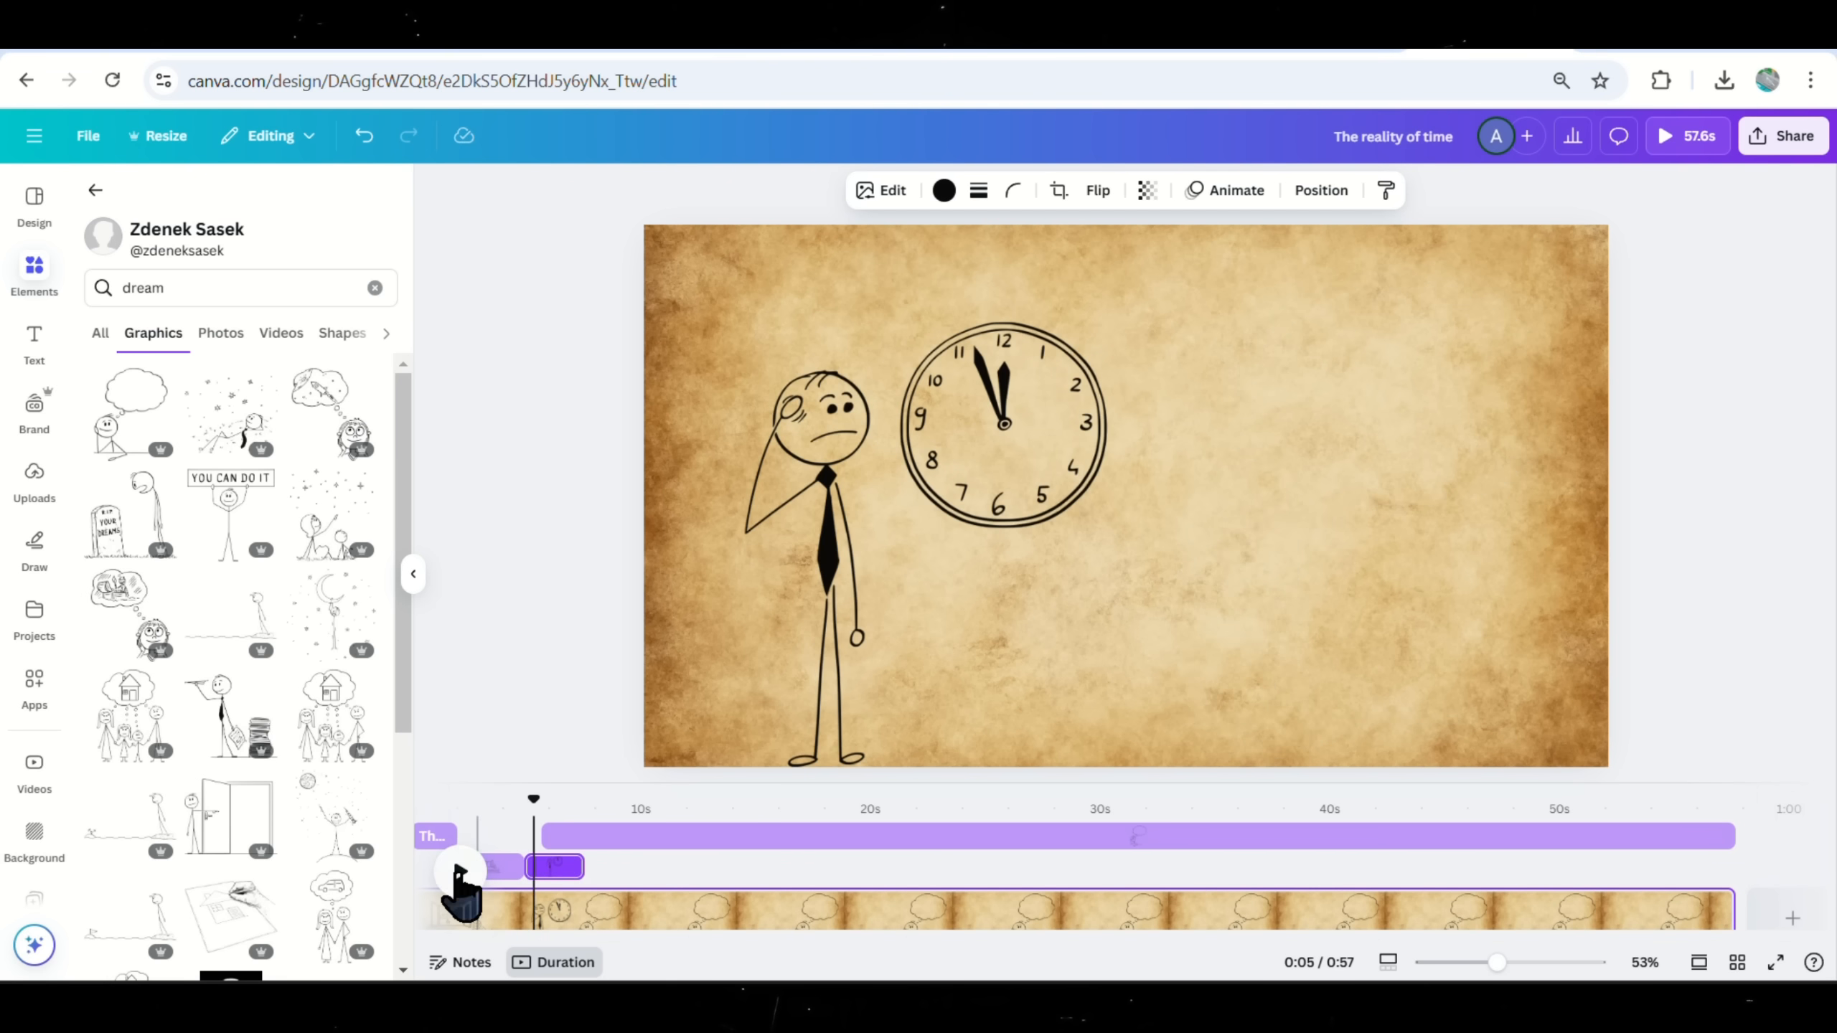
# Trim the daydreaming figure's element clip to about 1.9 seconds, ending before 0:10.
pyautogui.click(458, 872)
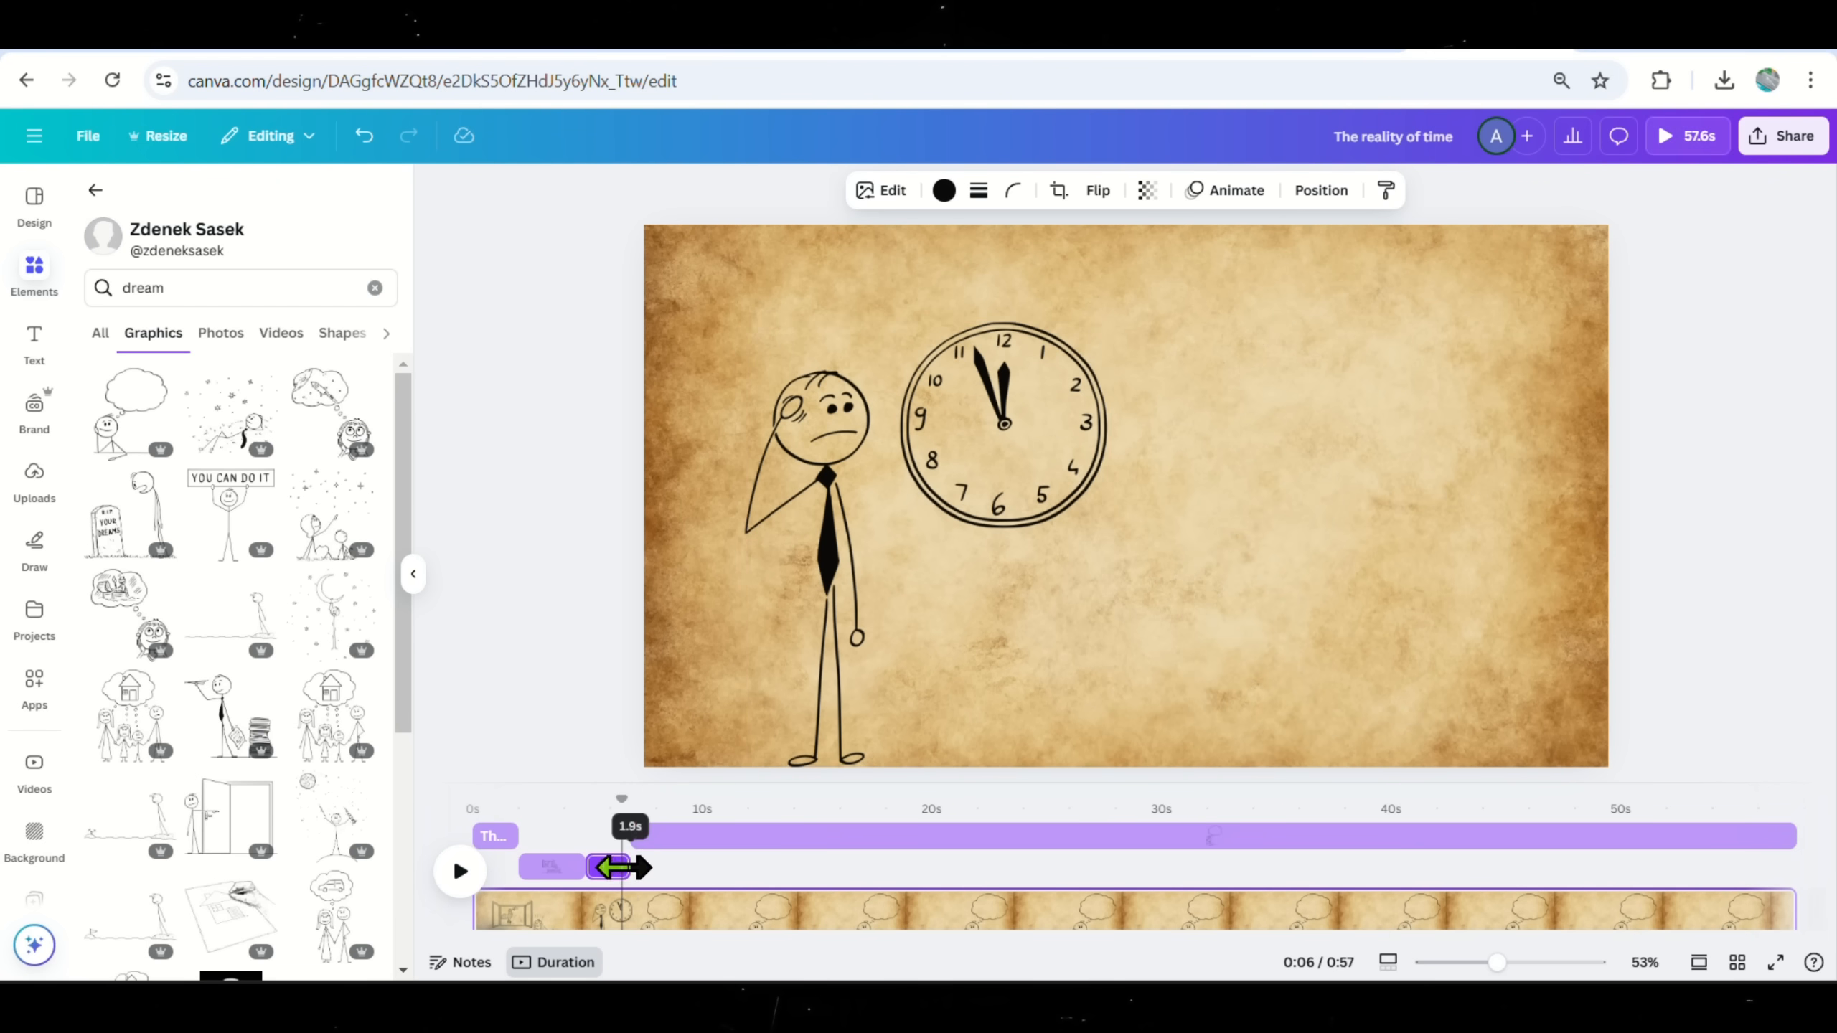
pyautogui.click(459, 872)
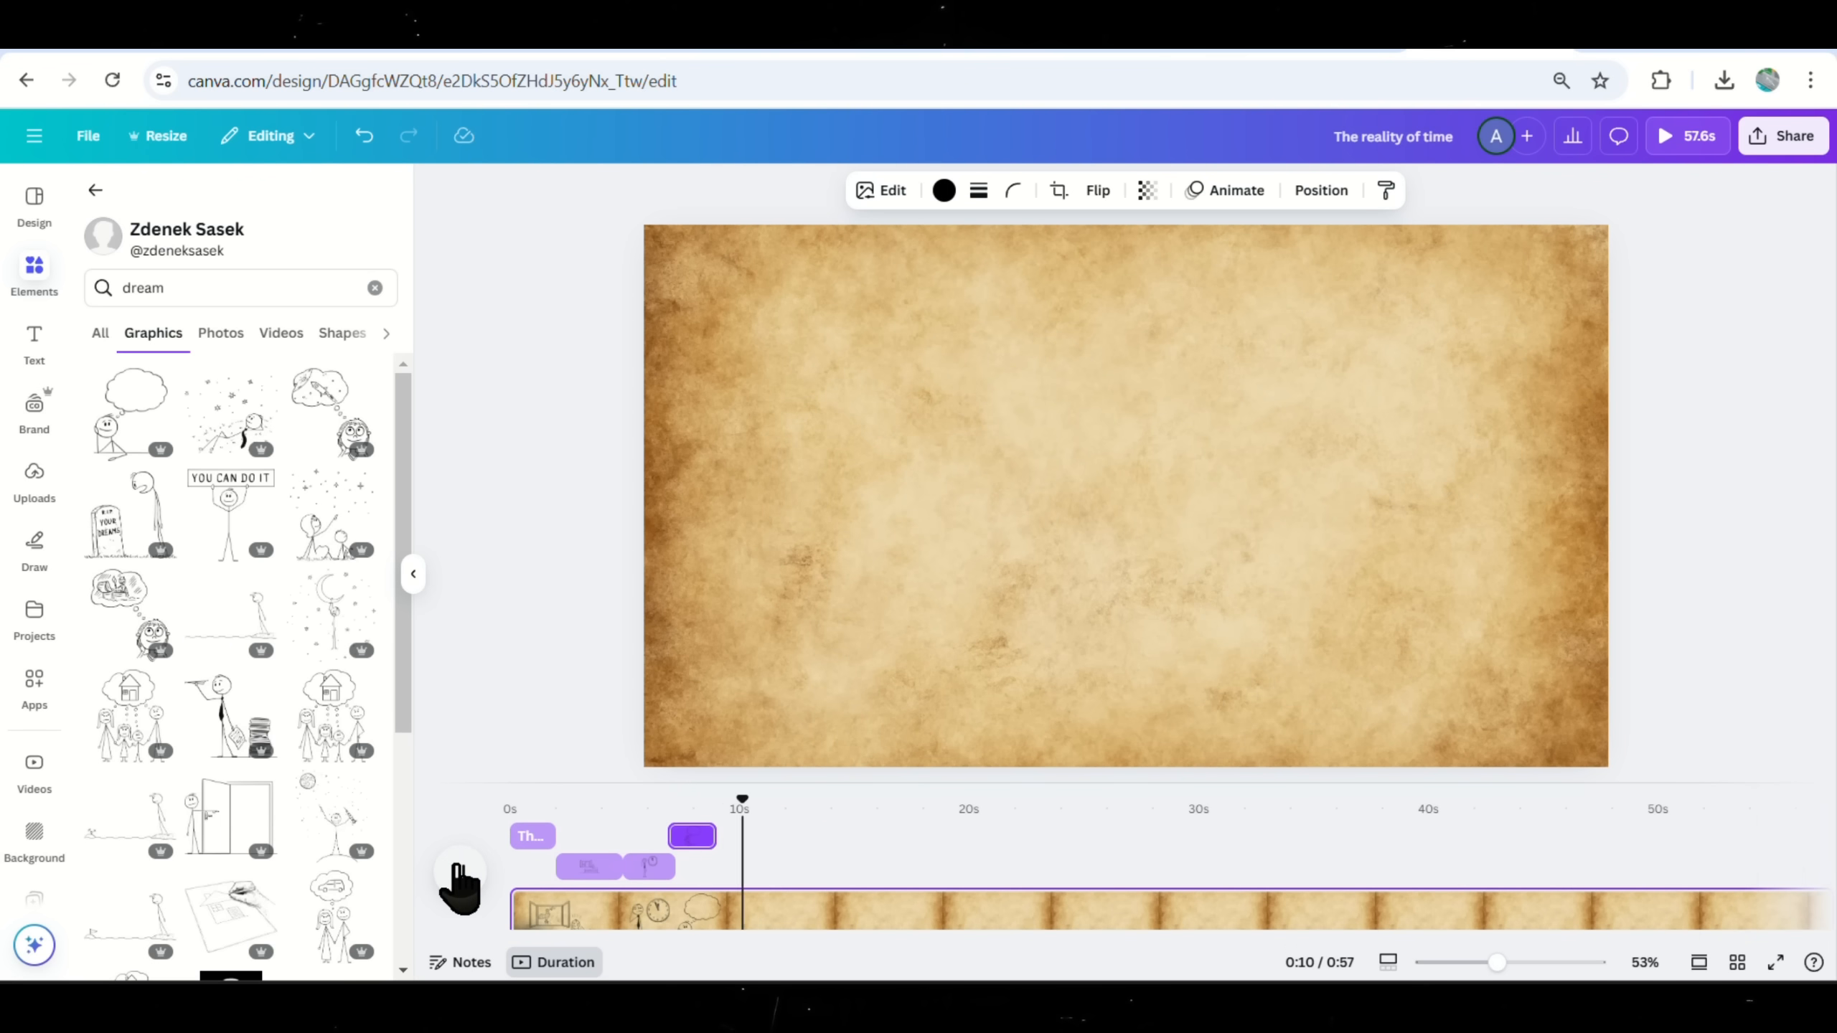
pyautogui.scroll(-3)
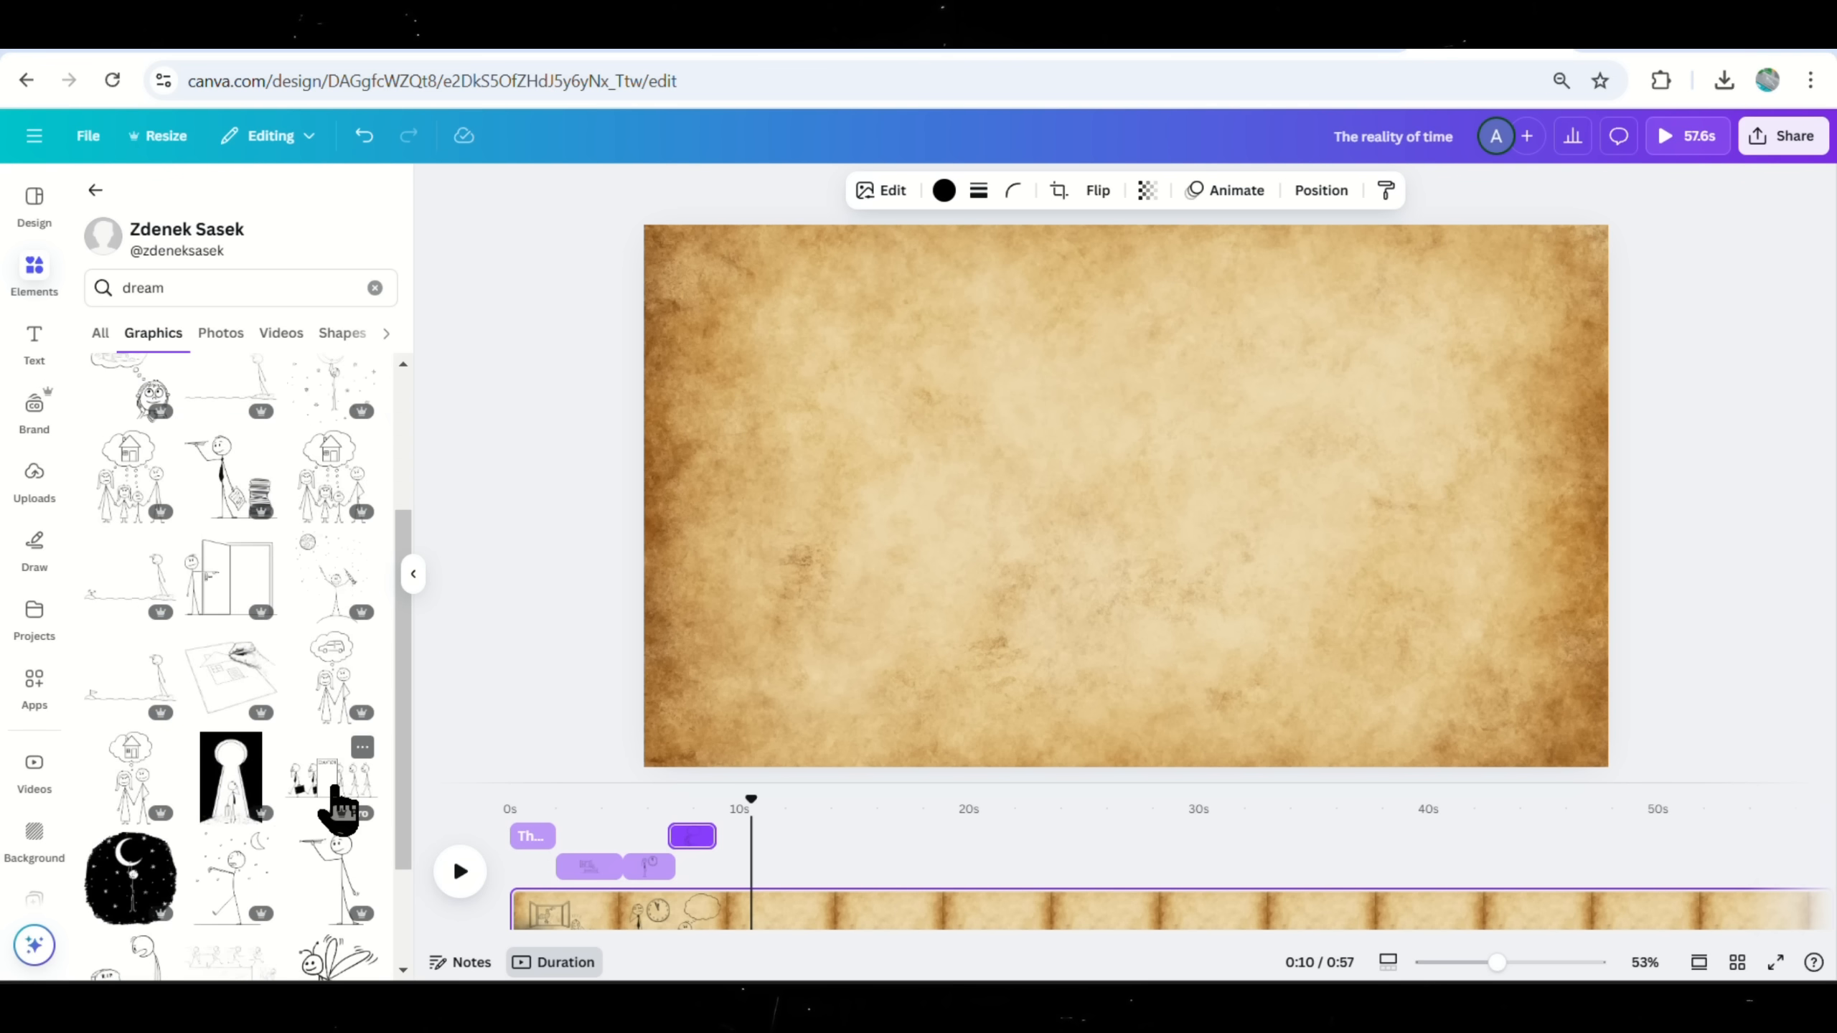
pyautogui.scroll(-3)
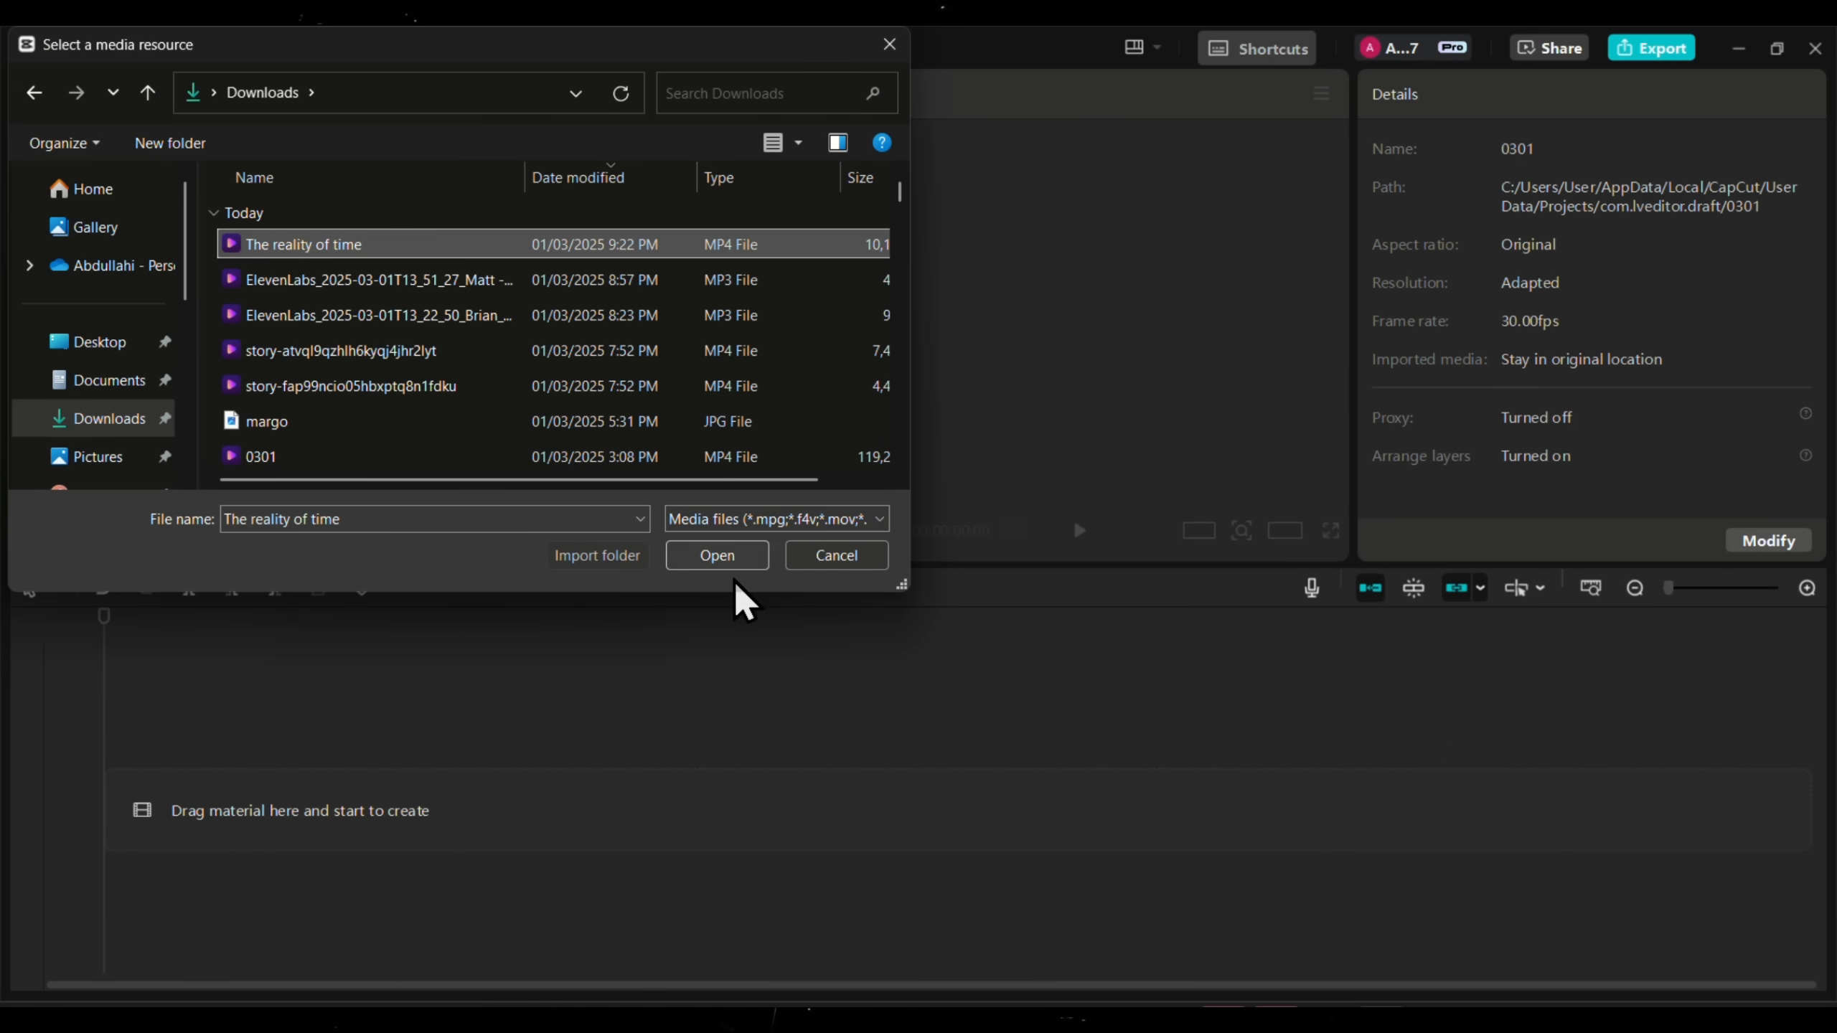
# Import 'The reality of time.mp4' onto the timeline above the black grid 1.jpg track.
pyautogui.click(717, 556)
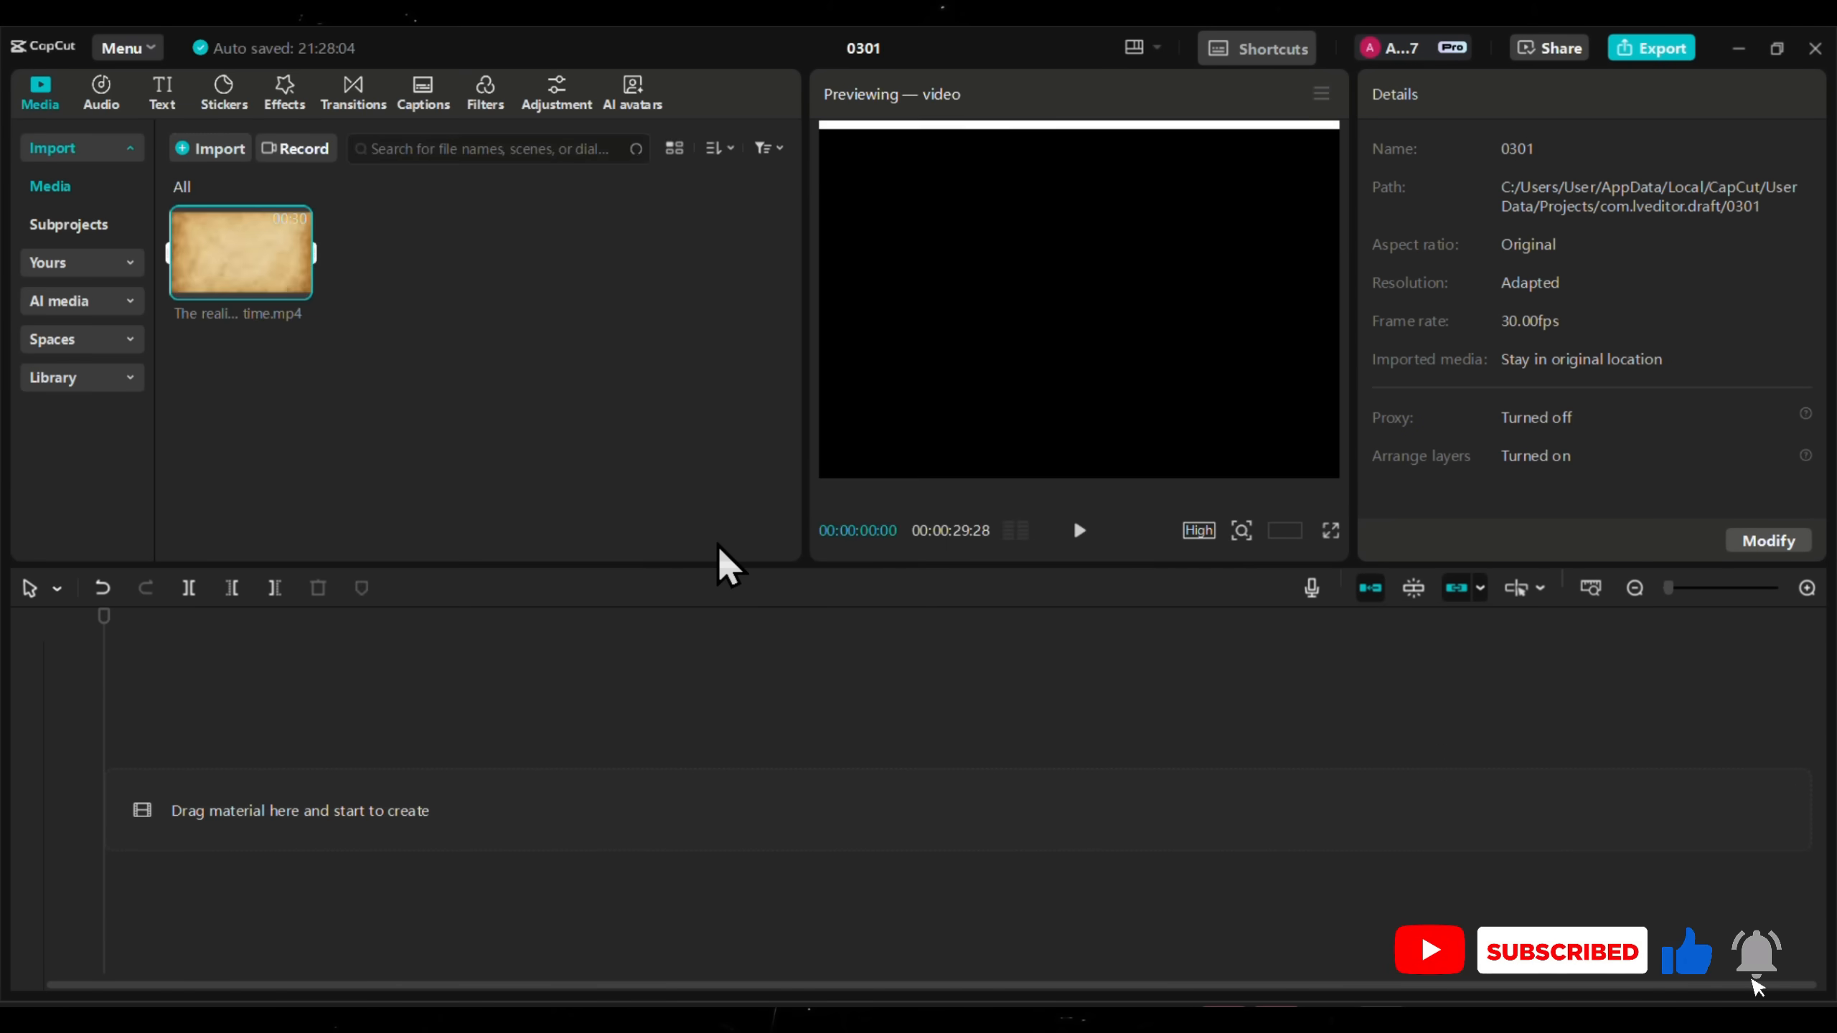
pyautogui.moveTo(293, 285)
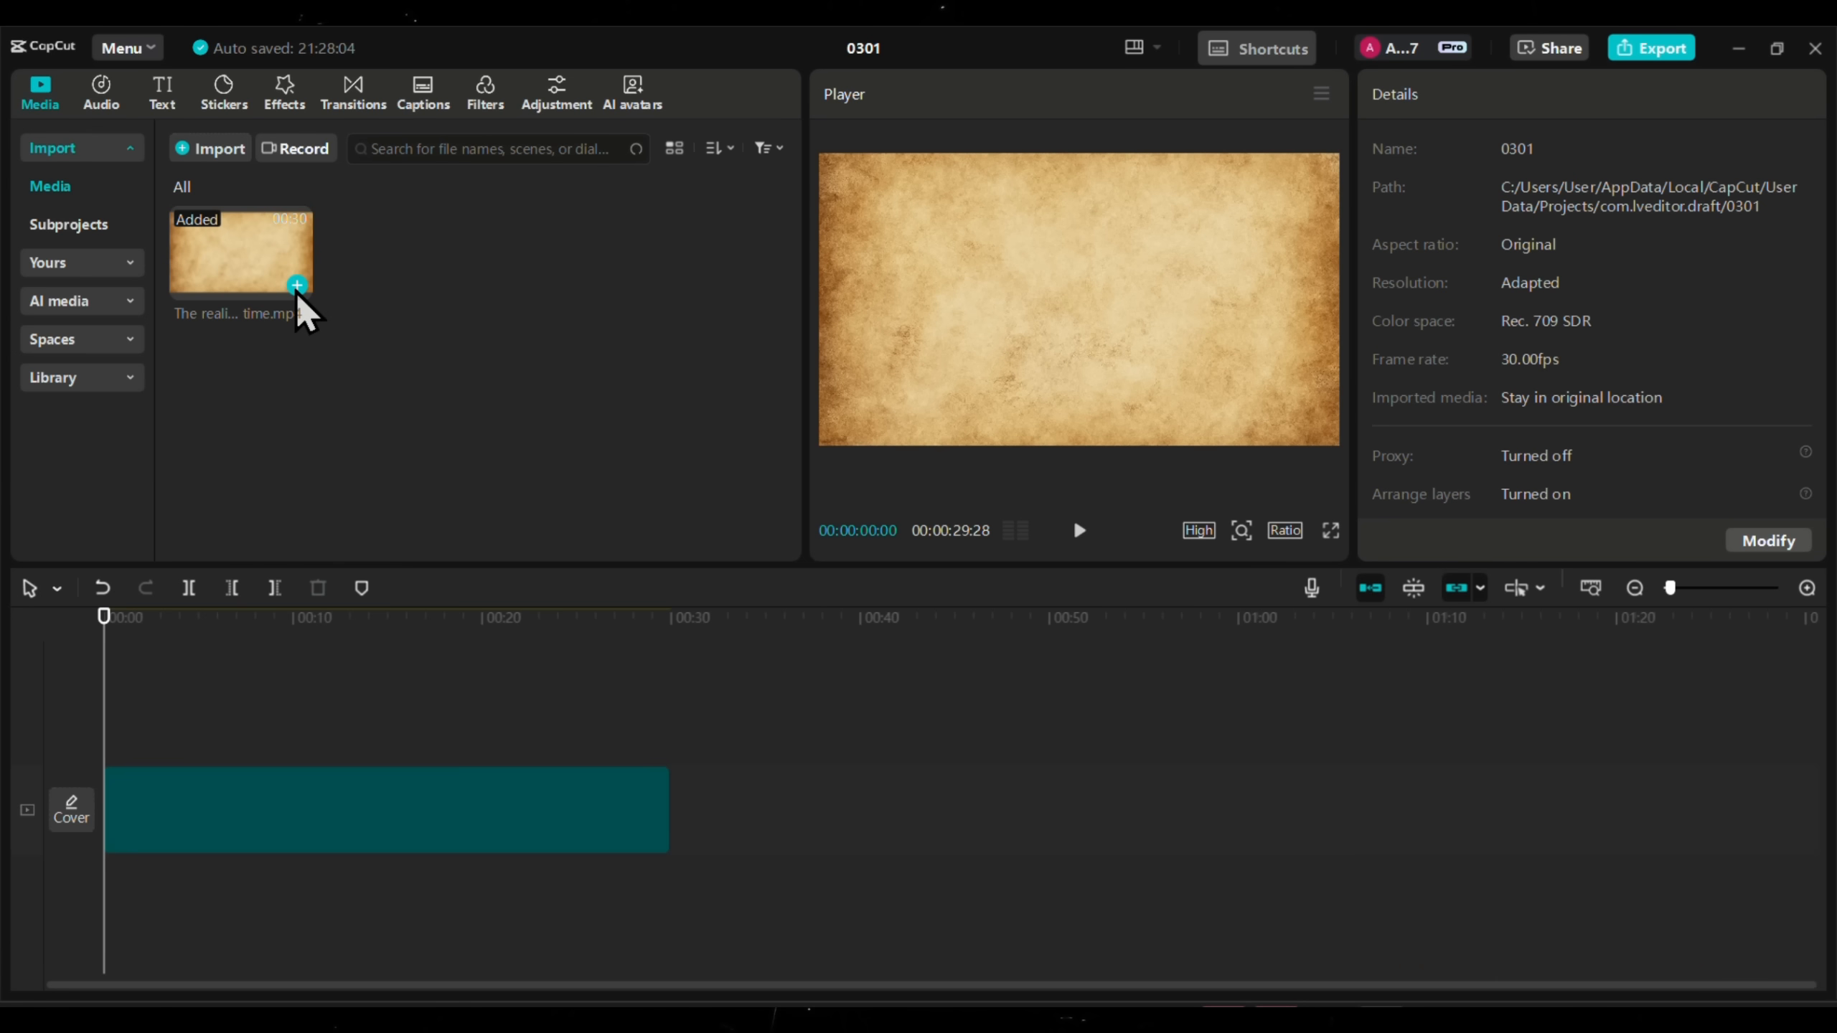
pyautogui.click(100, 92)
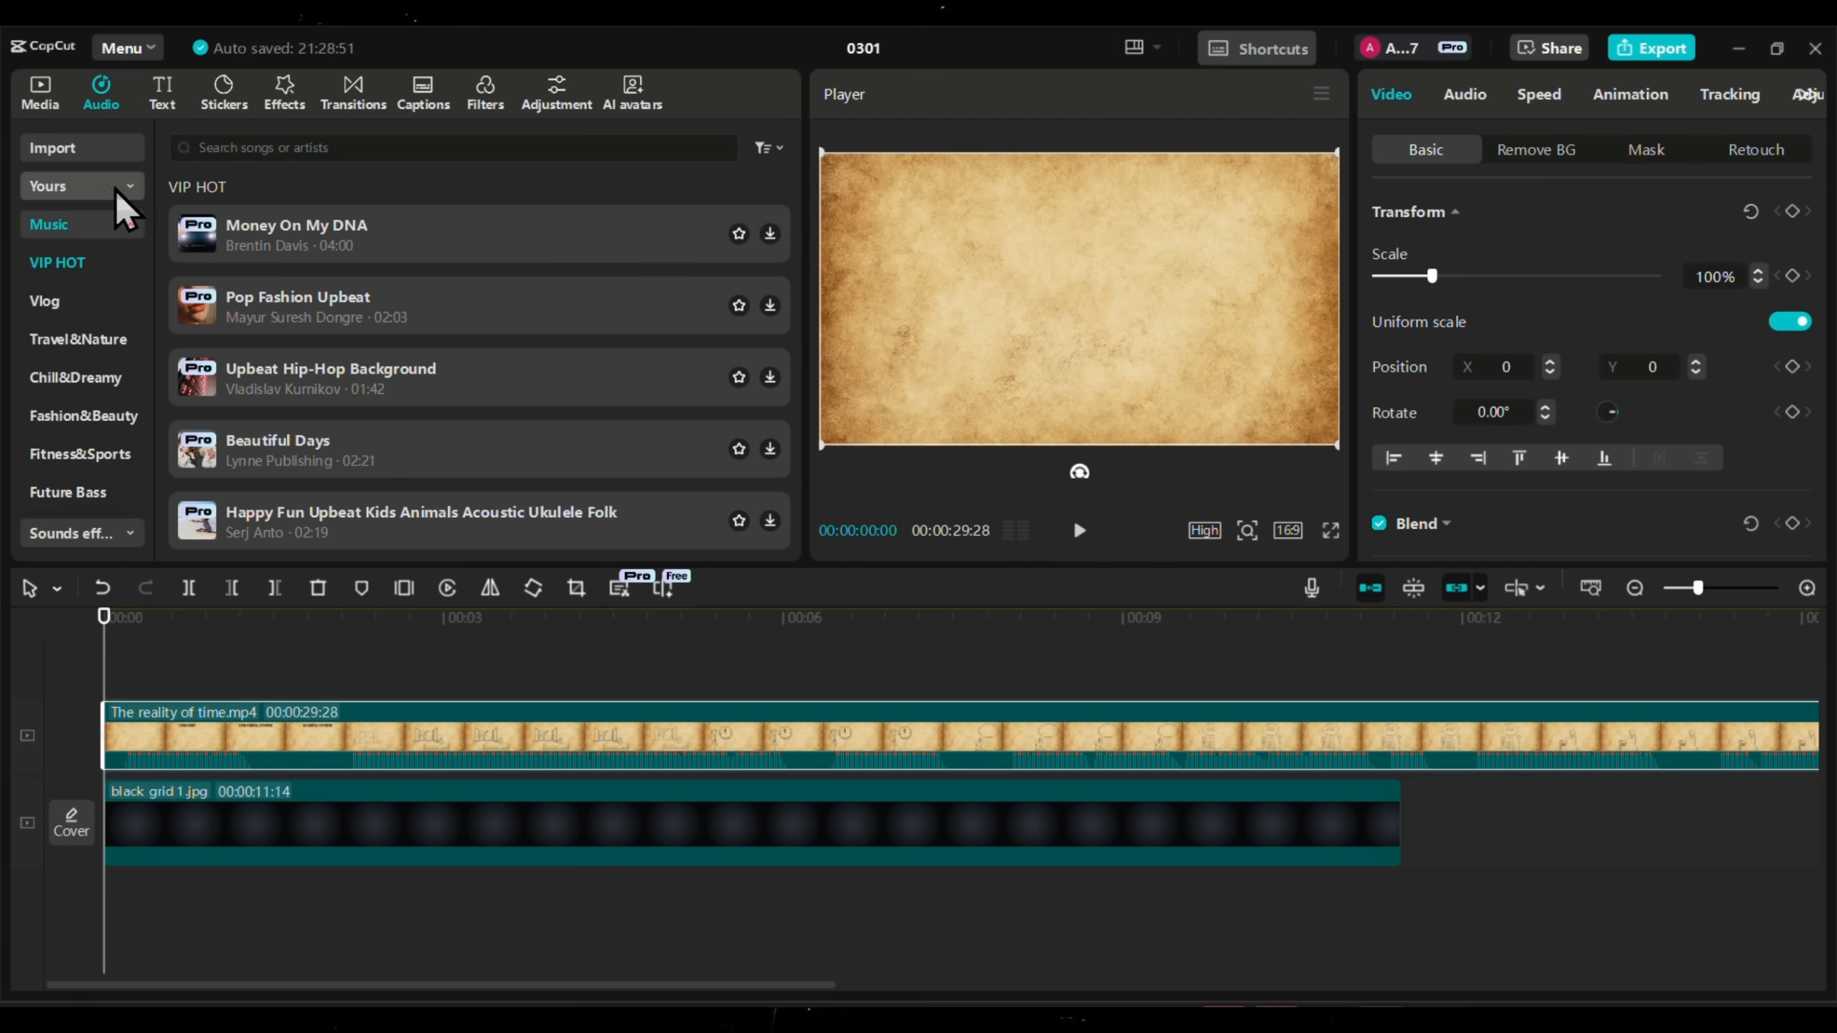
# Add Typing on keyboard at 16.2 dB, preview it, then add the swish_whoosh effect.
pyautogui.click(50, 185)
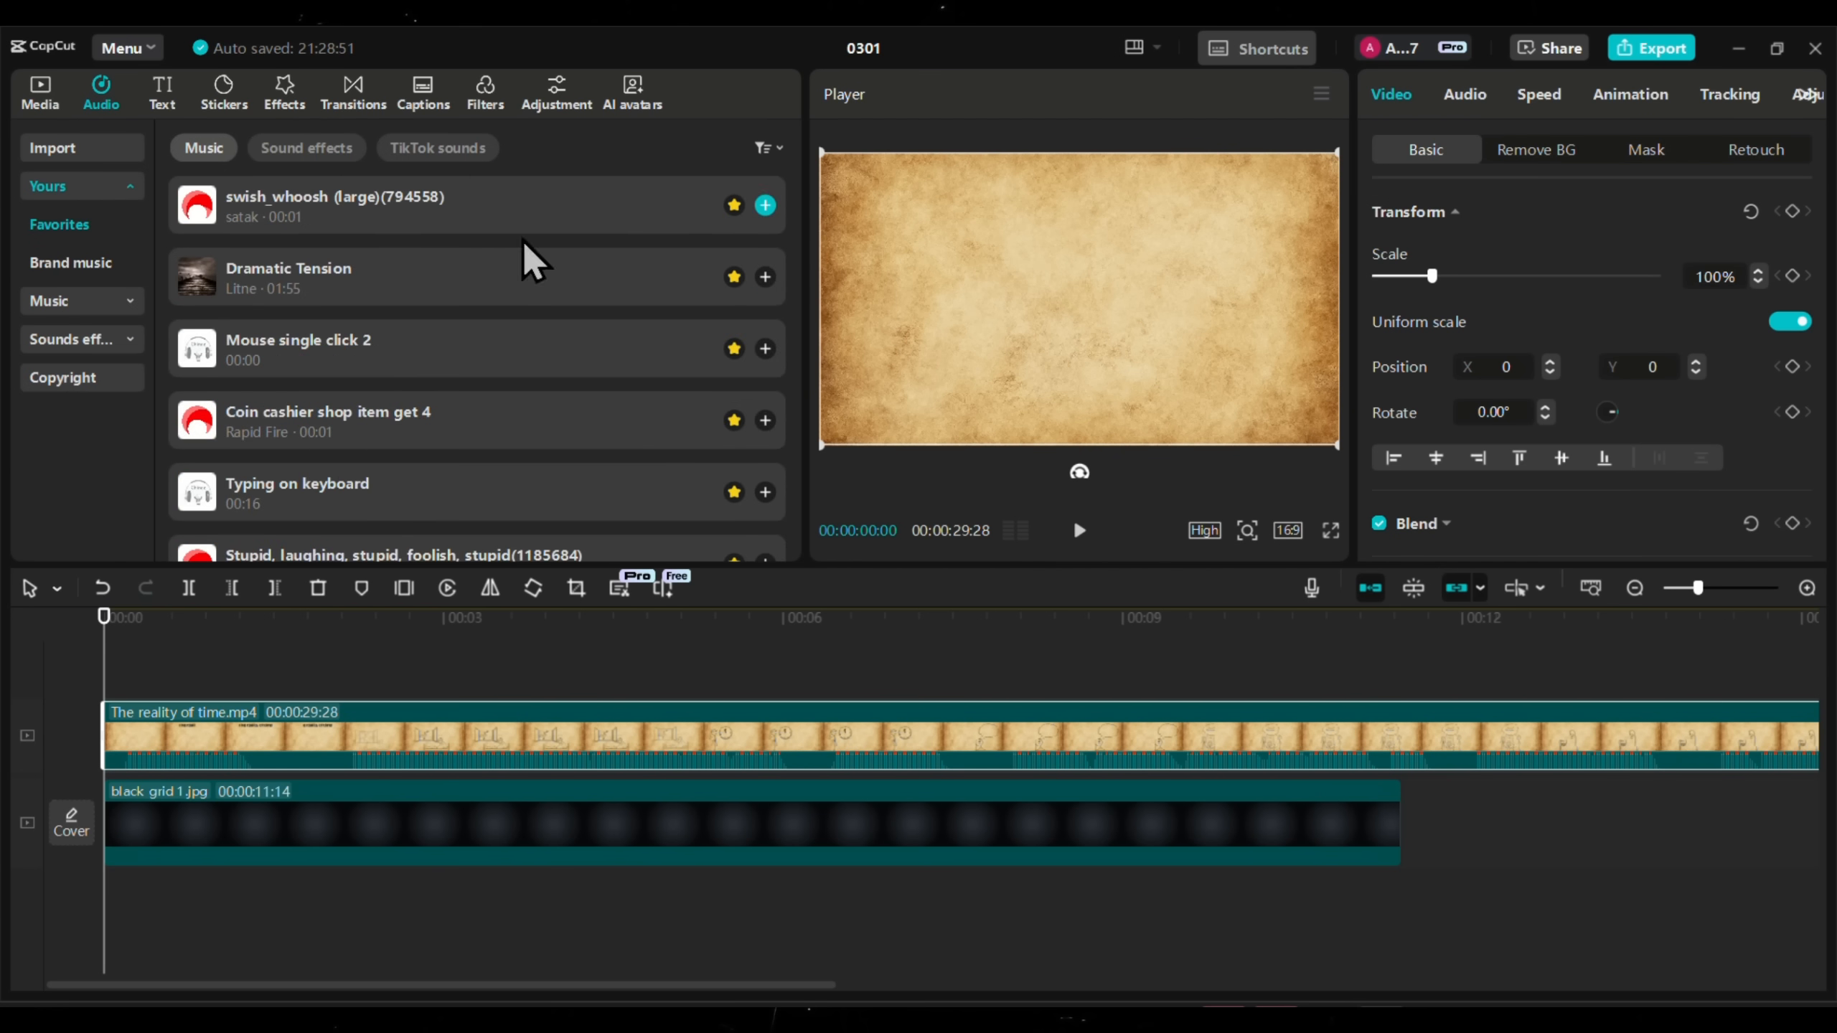
pyautogui.scroll(-3)
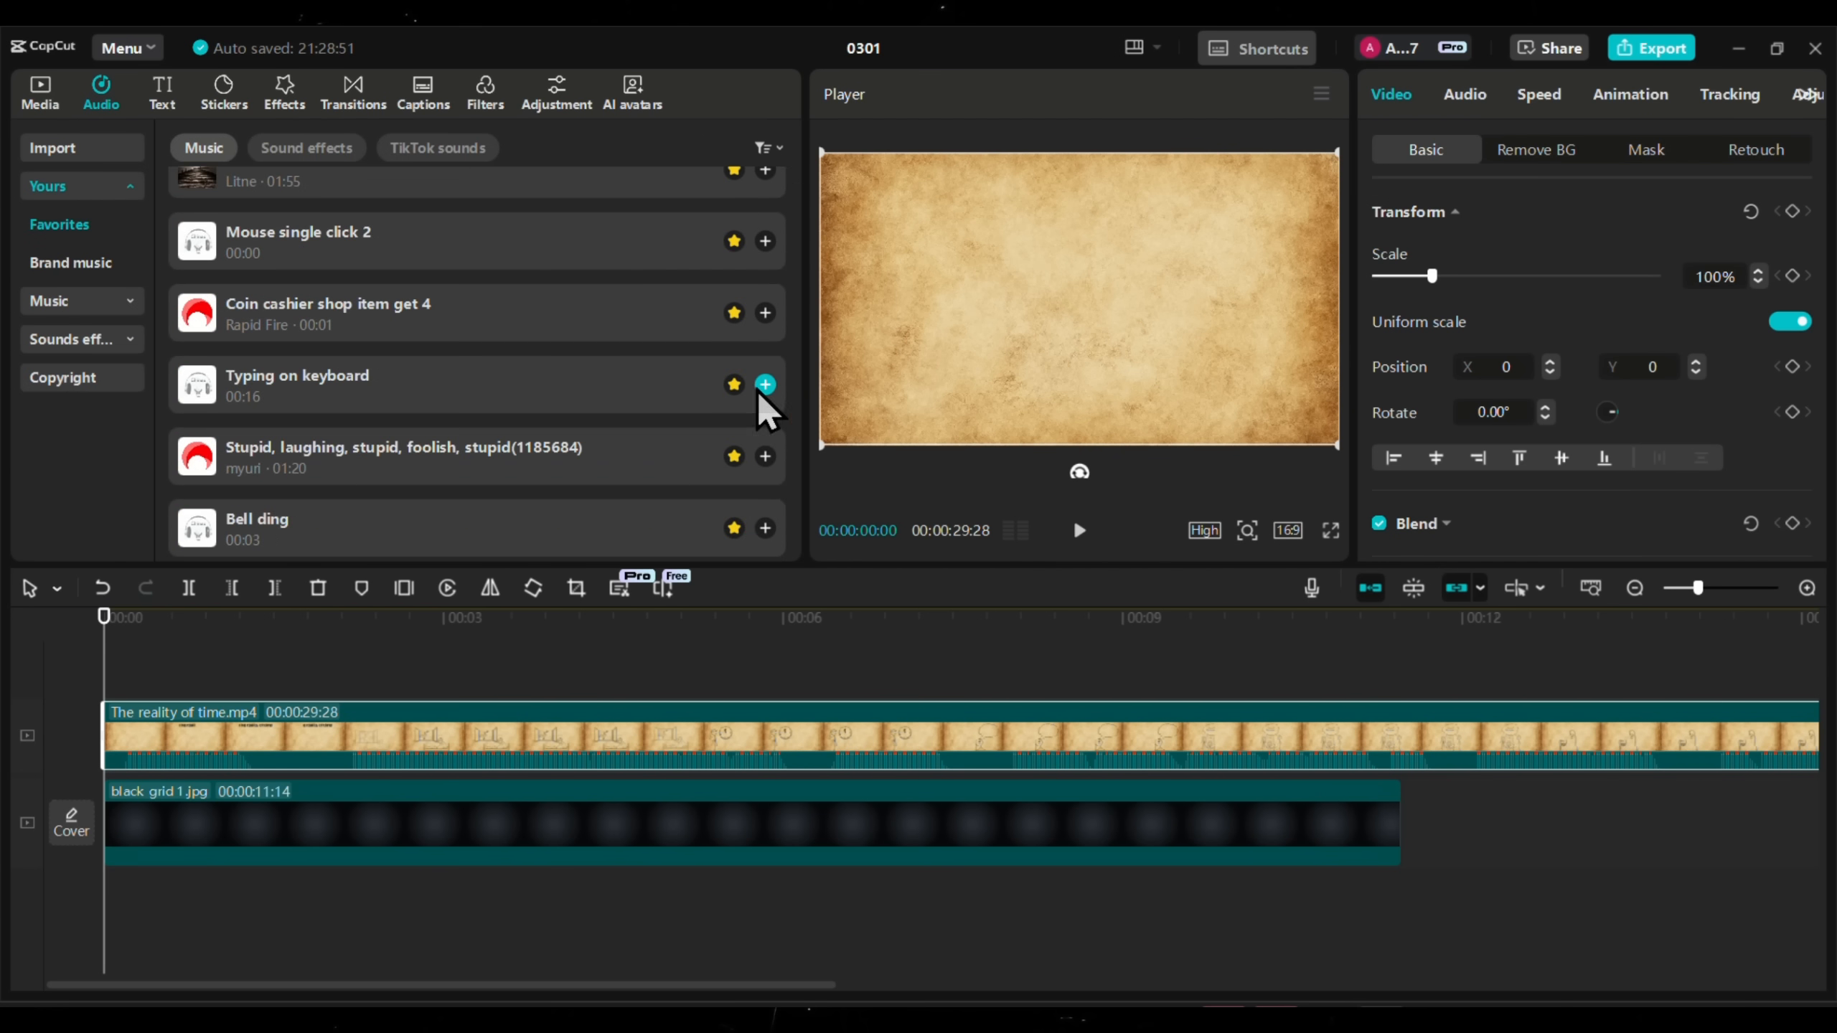
pyautogui.click(764, 385)
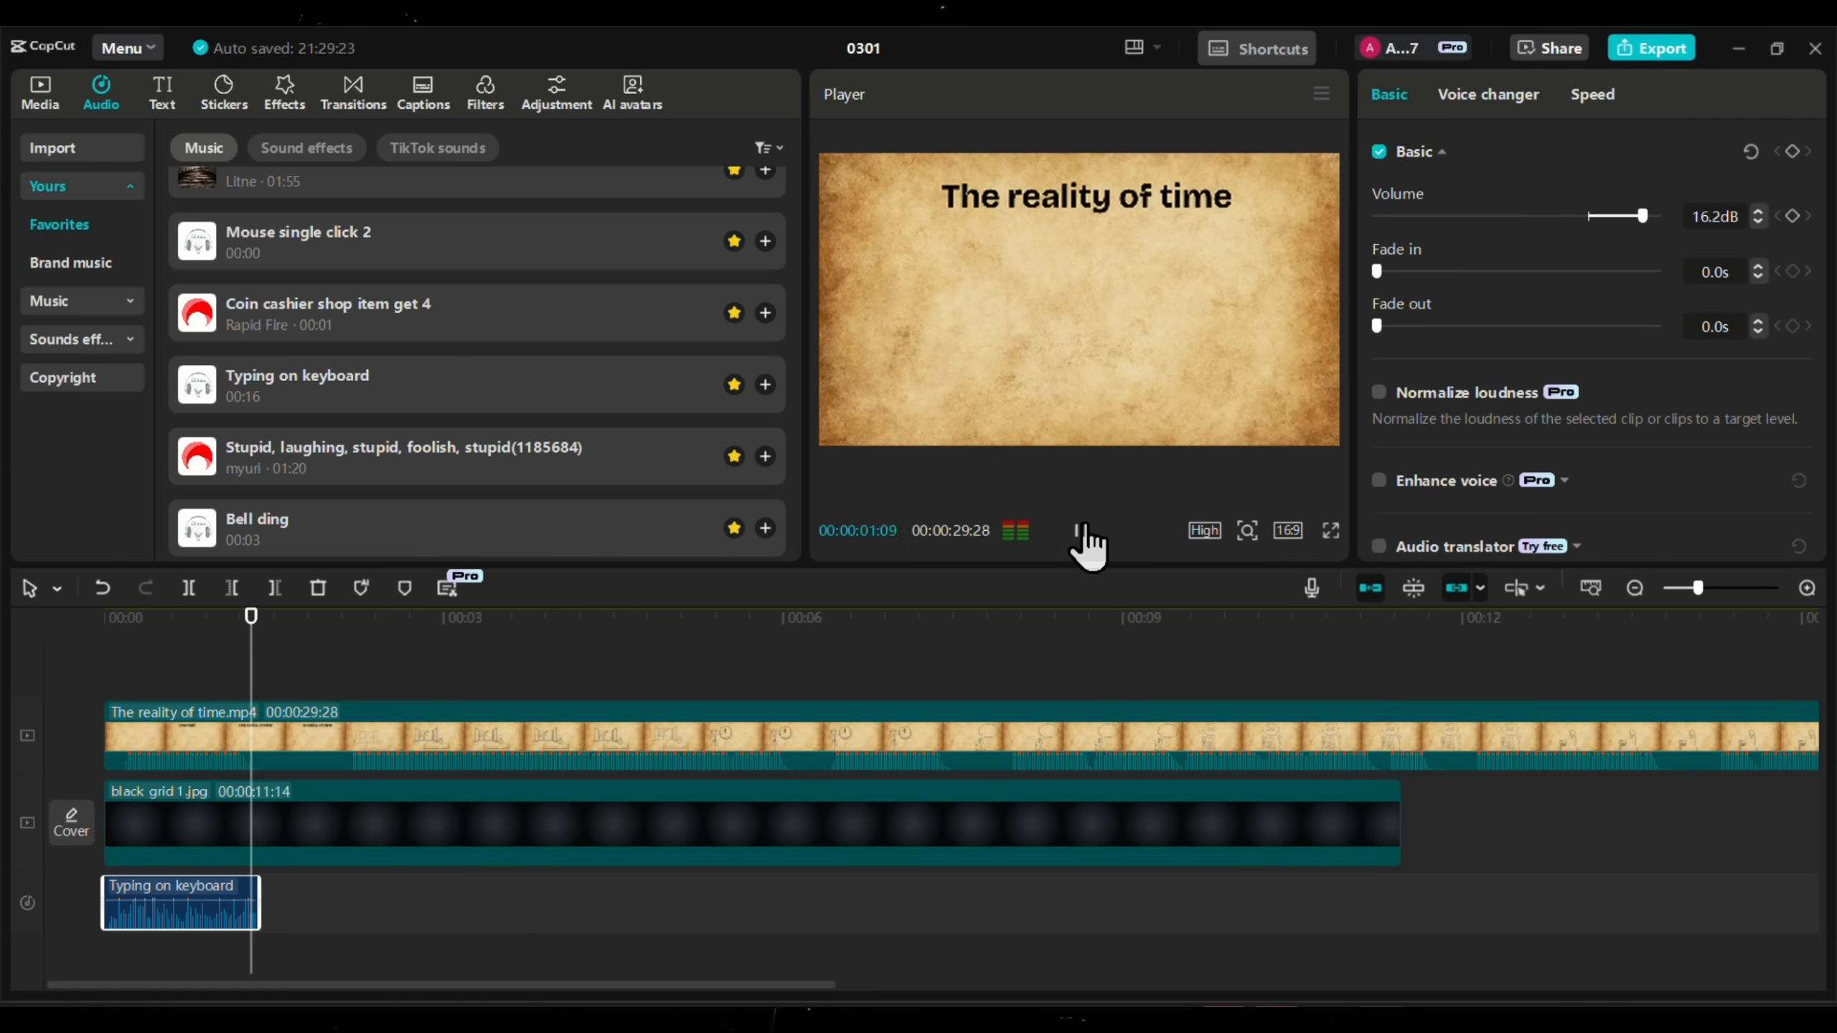
pyautogui.click(1082, 529)
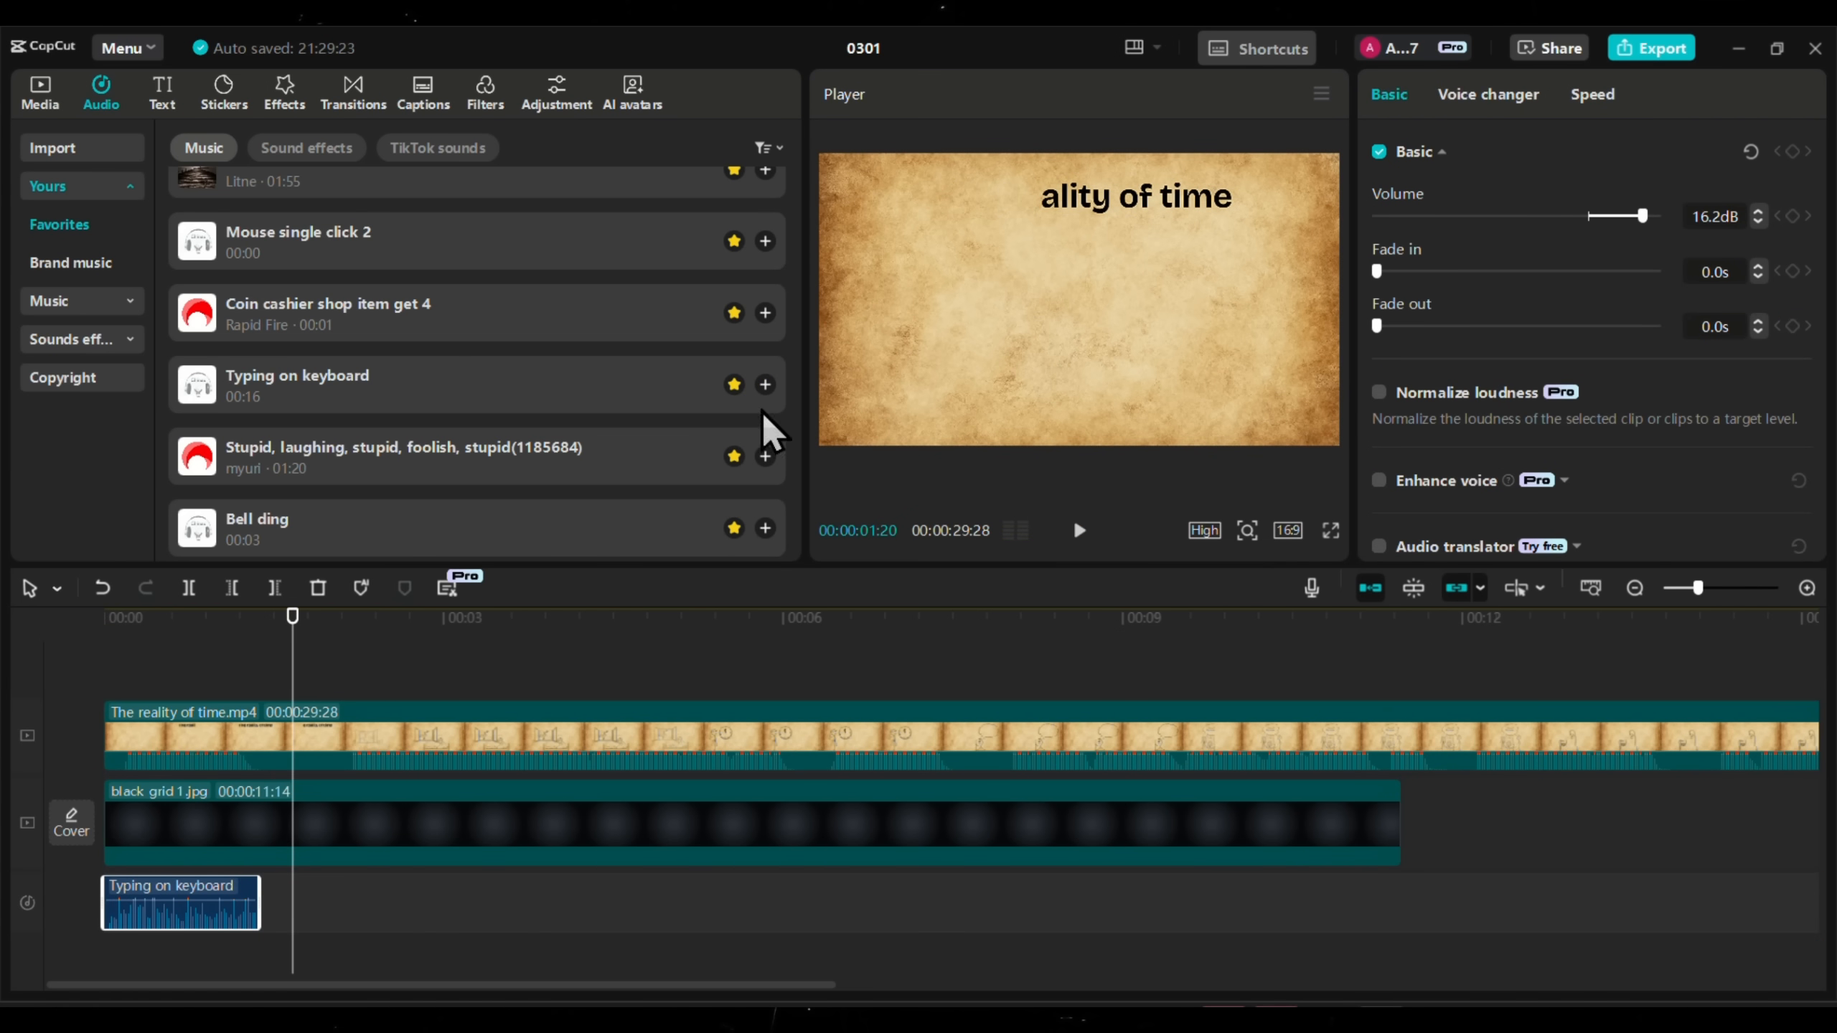
pyautogui.scroll(3)
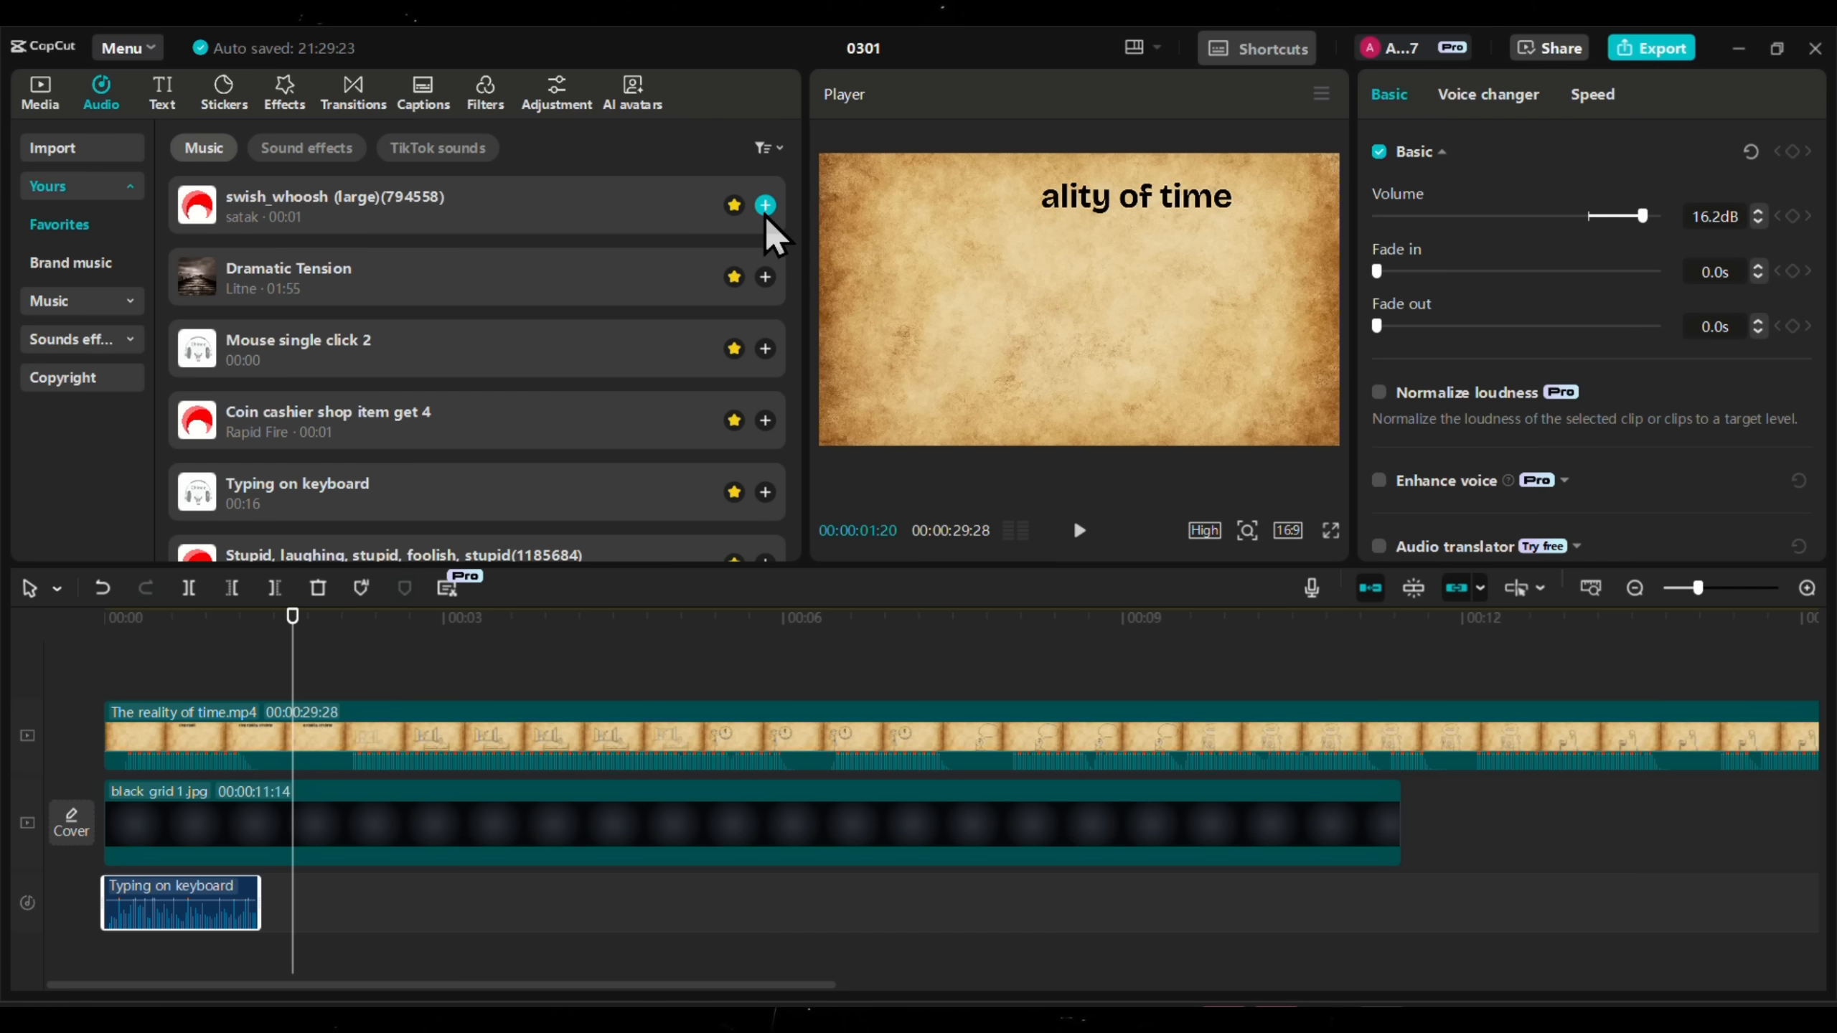
pyautogui.click(765, 205)
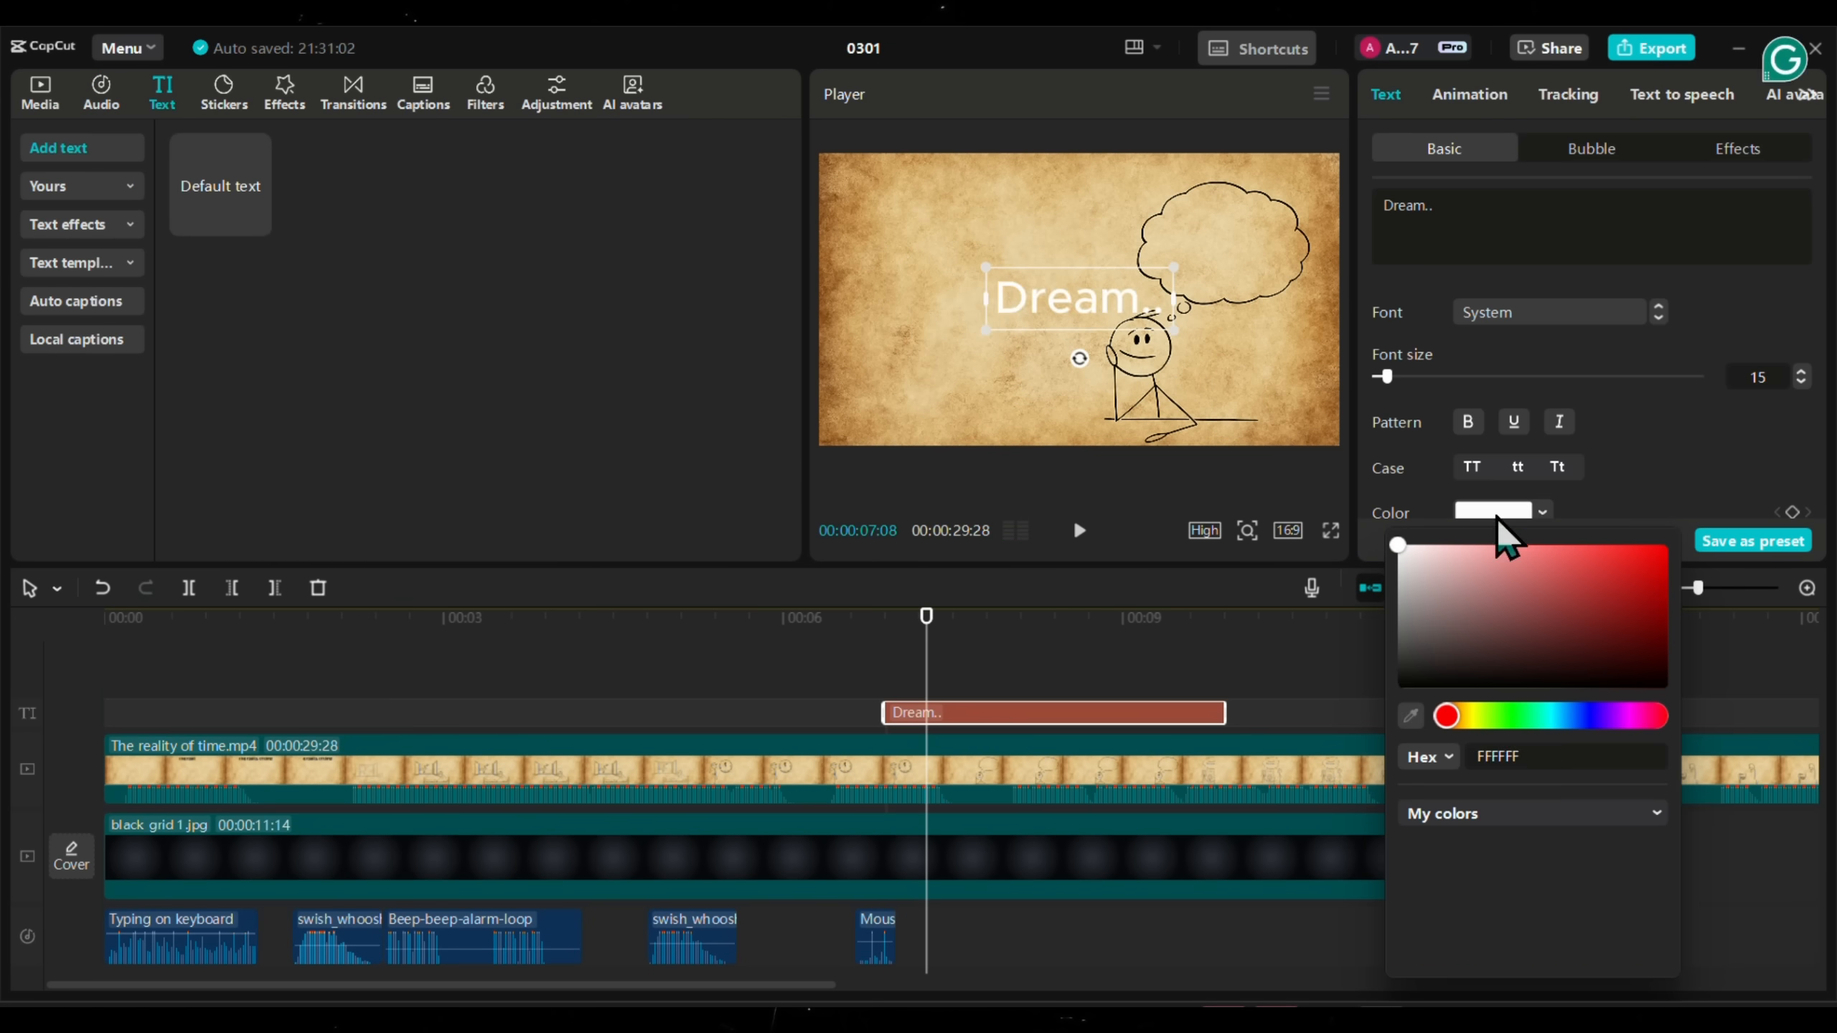
# Place the Dream.. caption inside the thought cloud and view its animation options.
pyautogui.click(1468, 94)
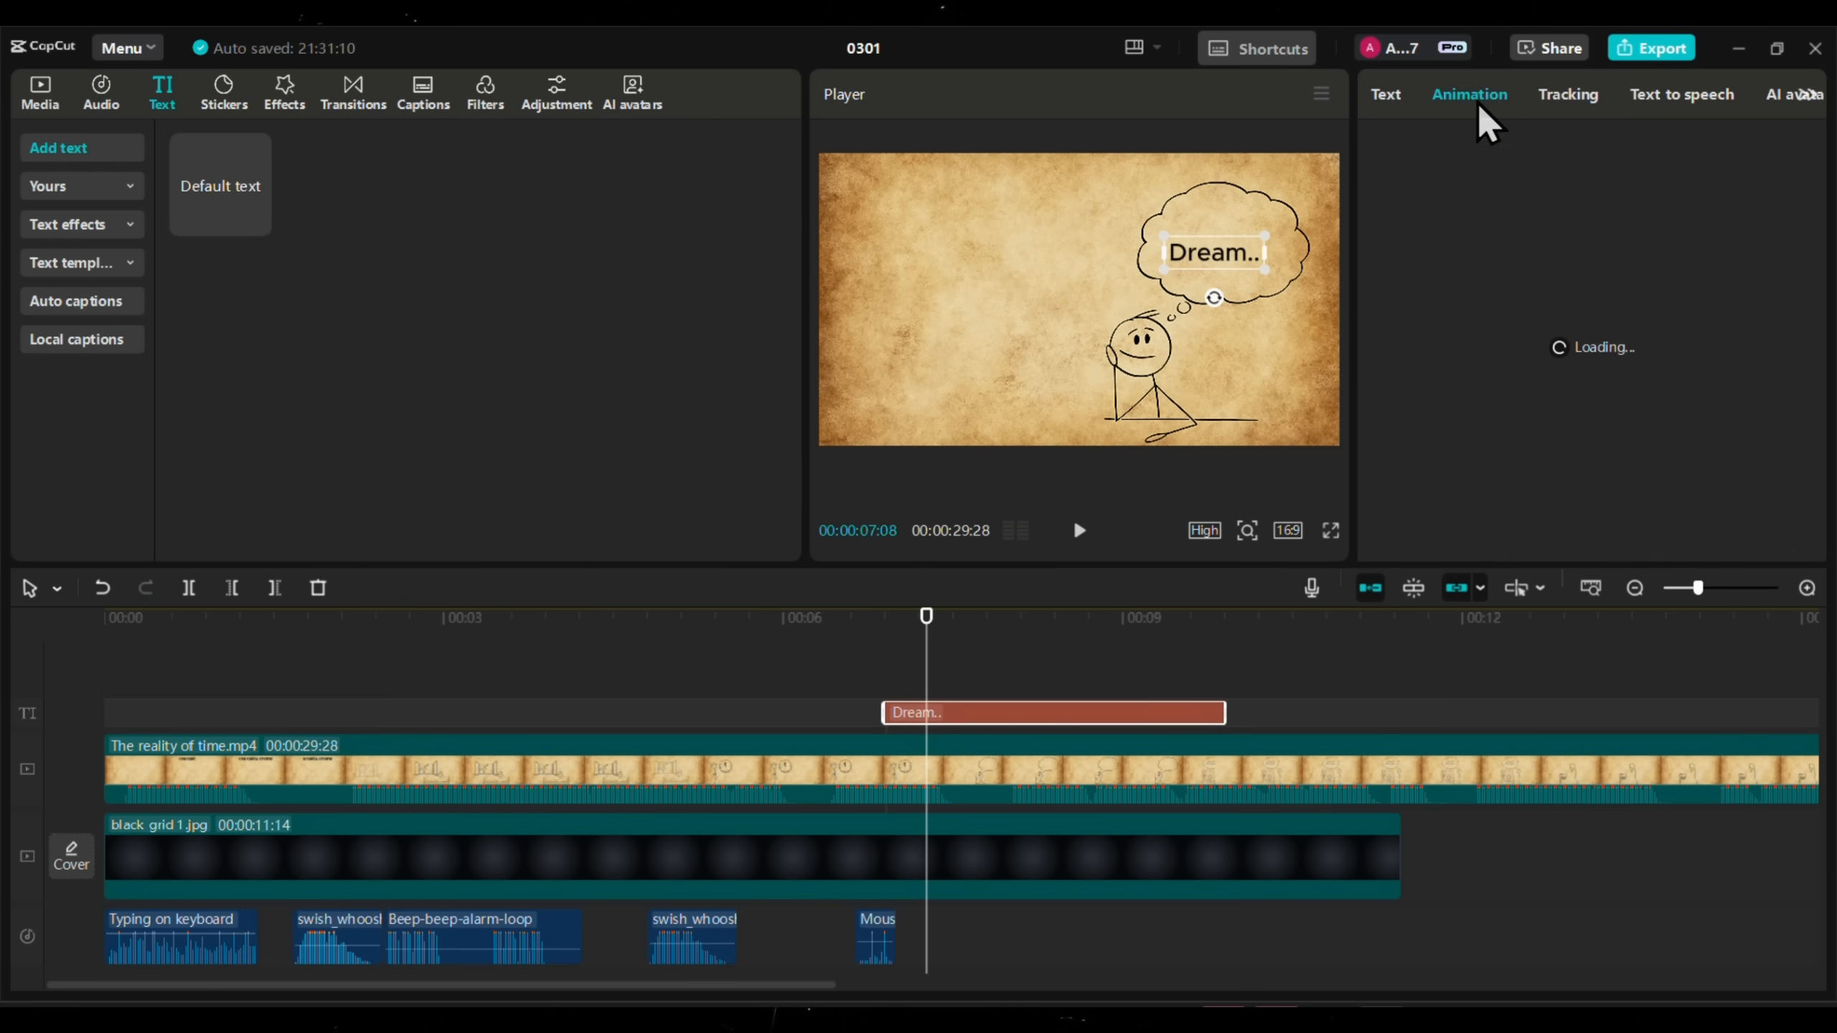
pyautogui.click(100, 94)
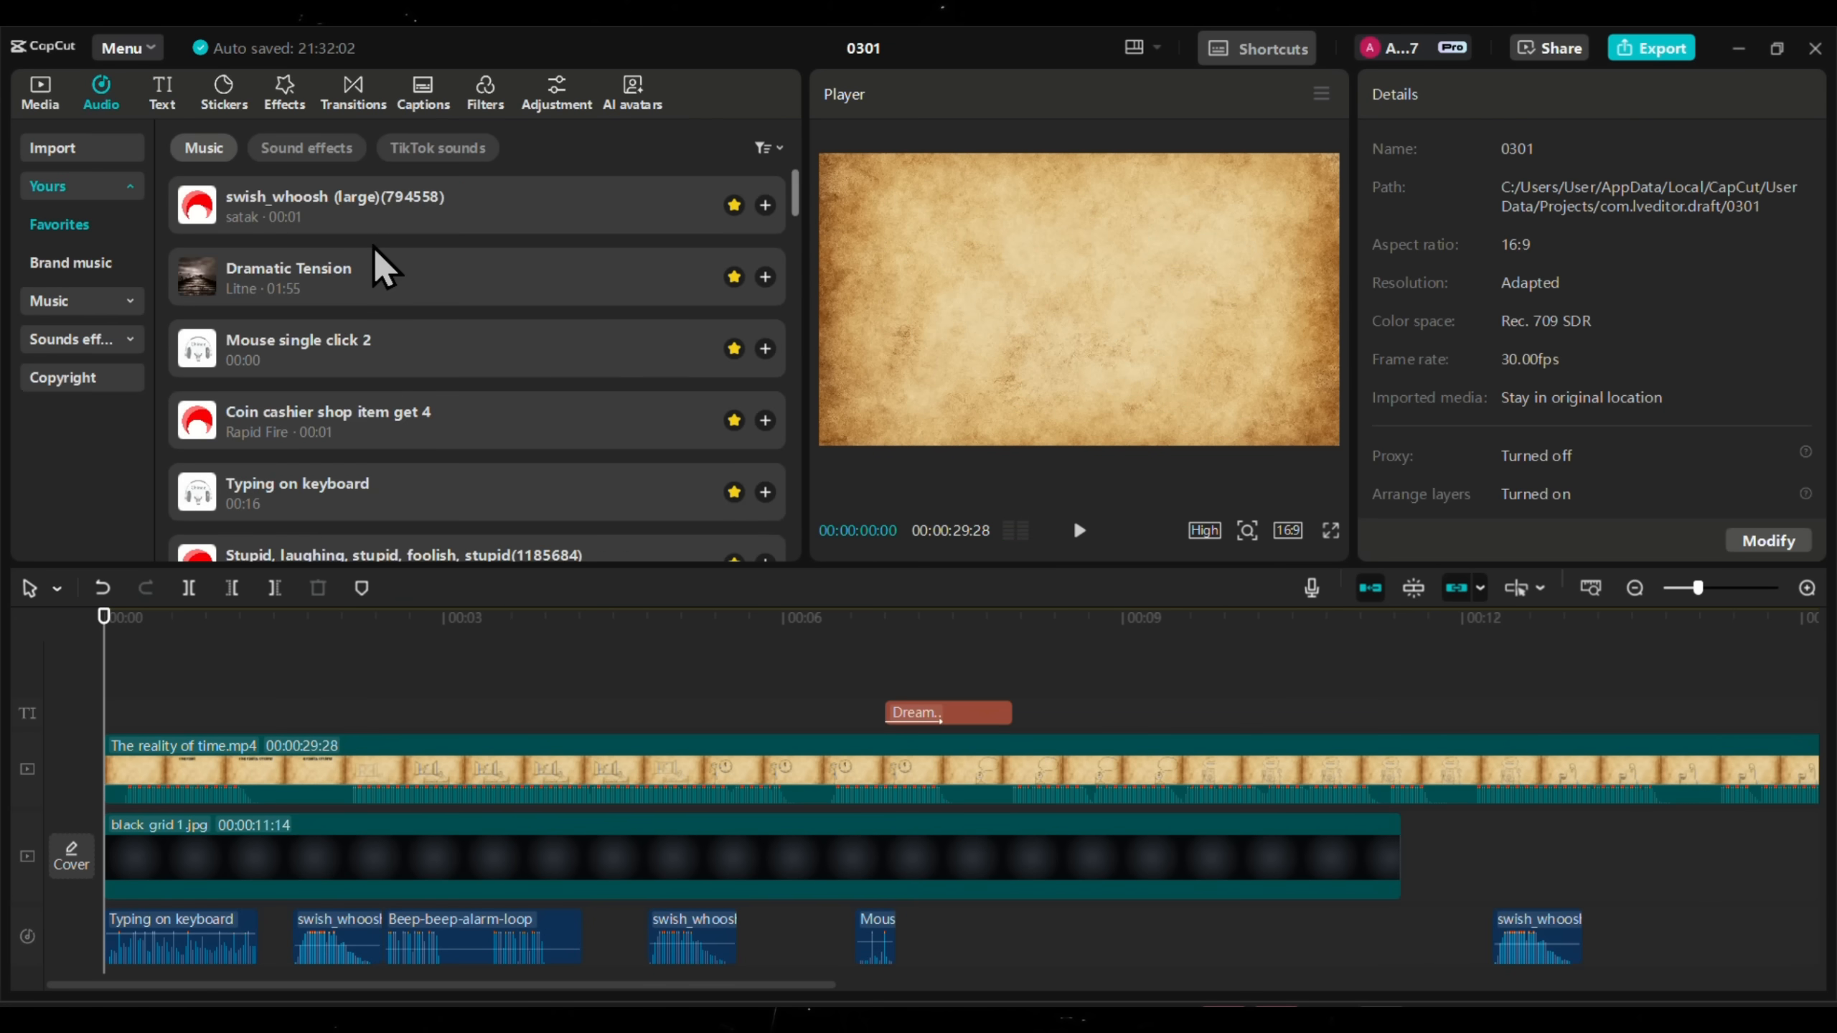
# Add StoryTune's 'Motivation' track from a 'motivation' music search under the whole video, then play it back.
pyautogui.scroll(-3)
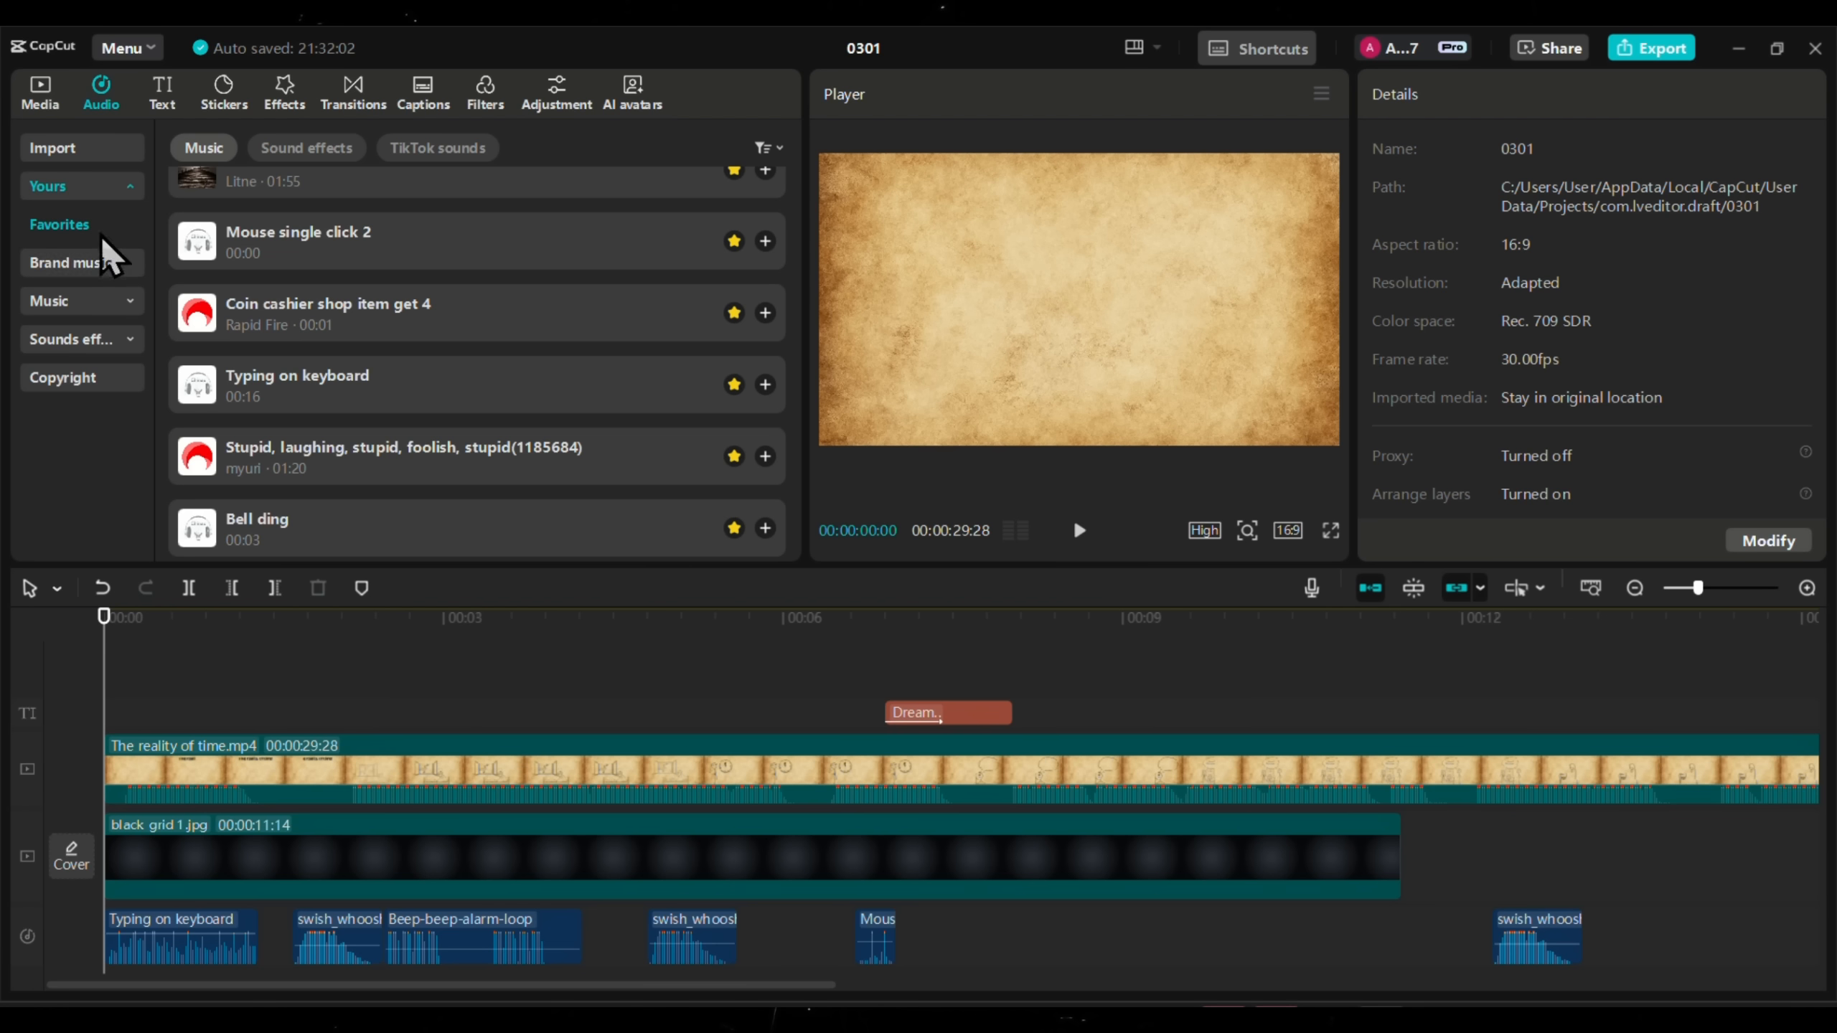
pyautogui.click(49, 302)
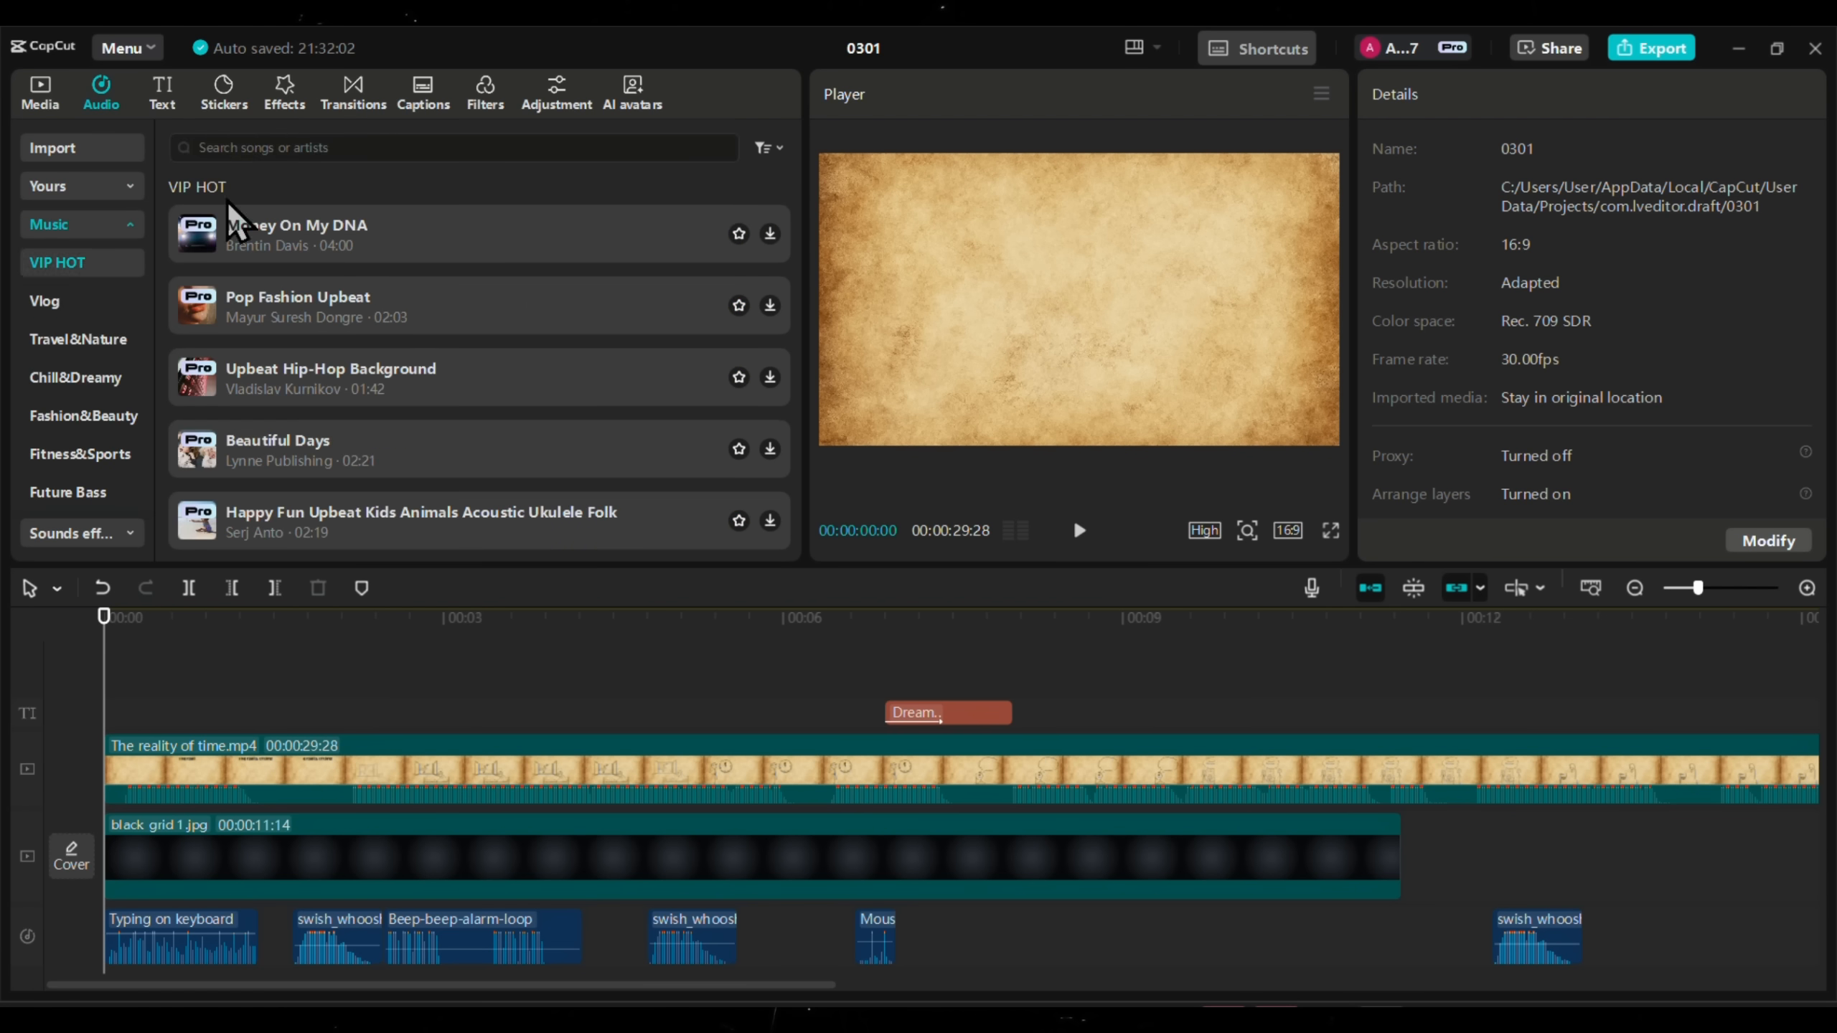
pyautogui.write('motivation')
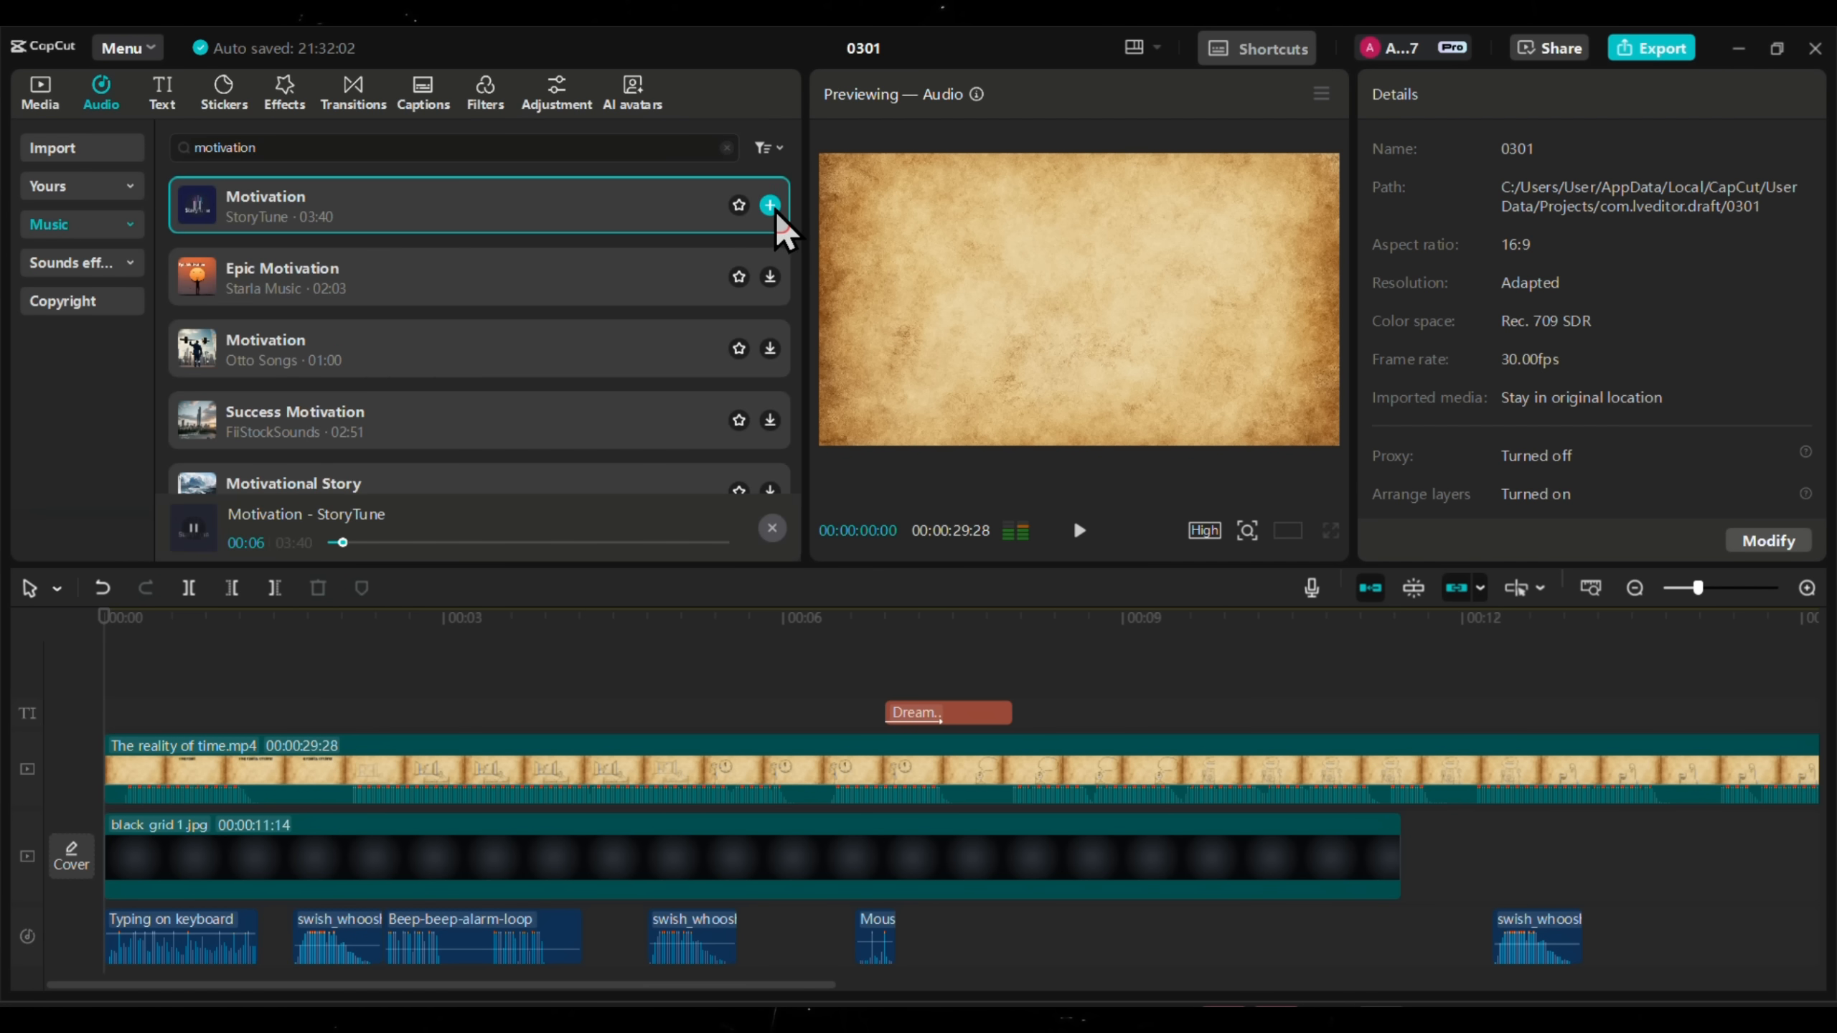
pyautogui.click(770, 205)
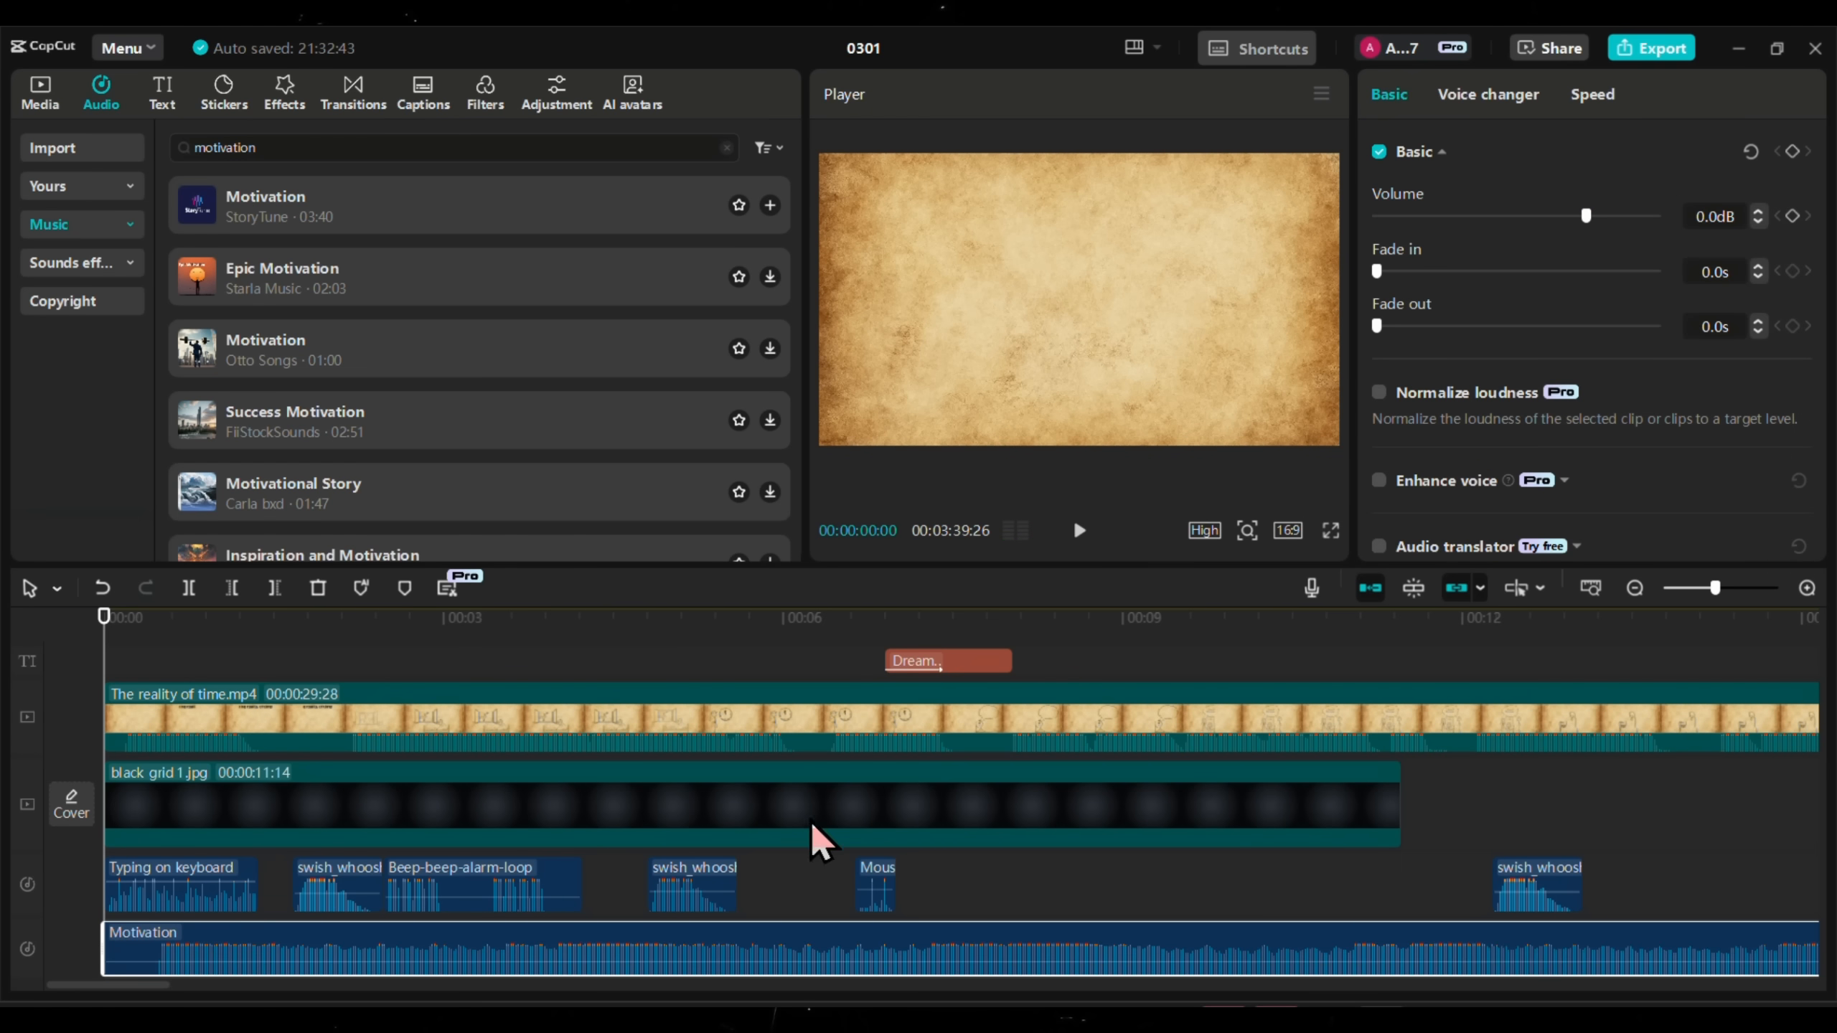
pyautogui.moveTo(1611, 237)
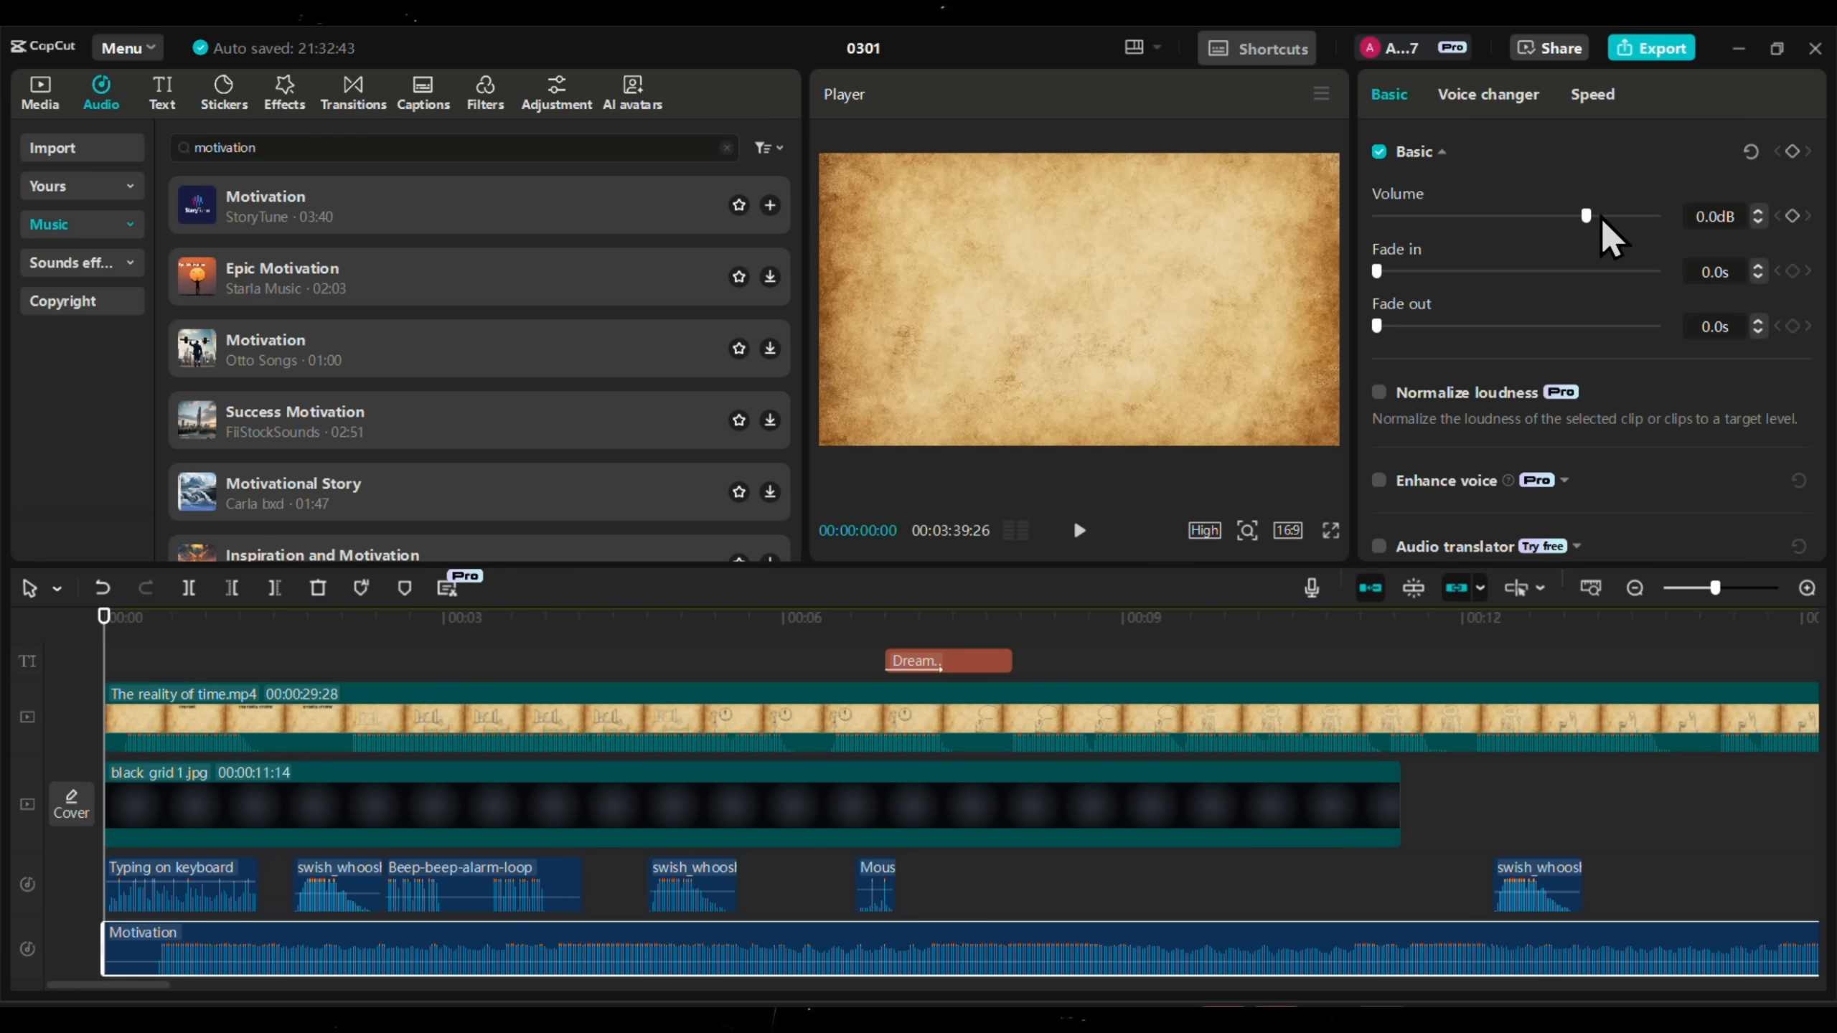
pyautogui.moveTo(1575, 276)
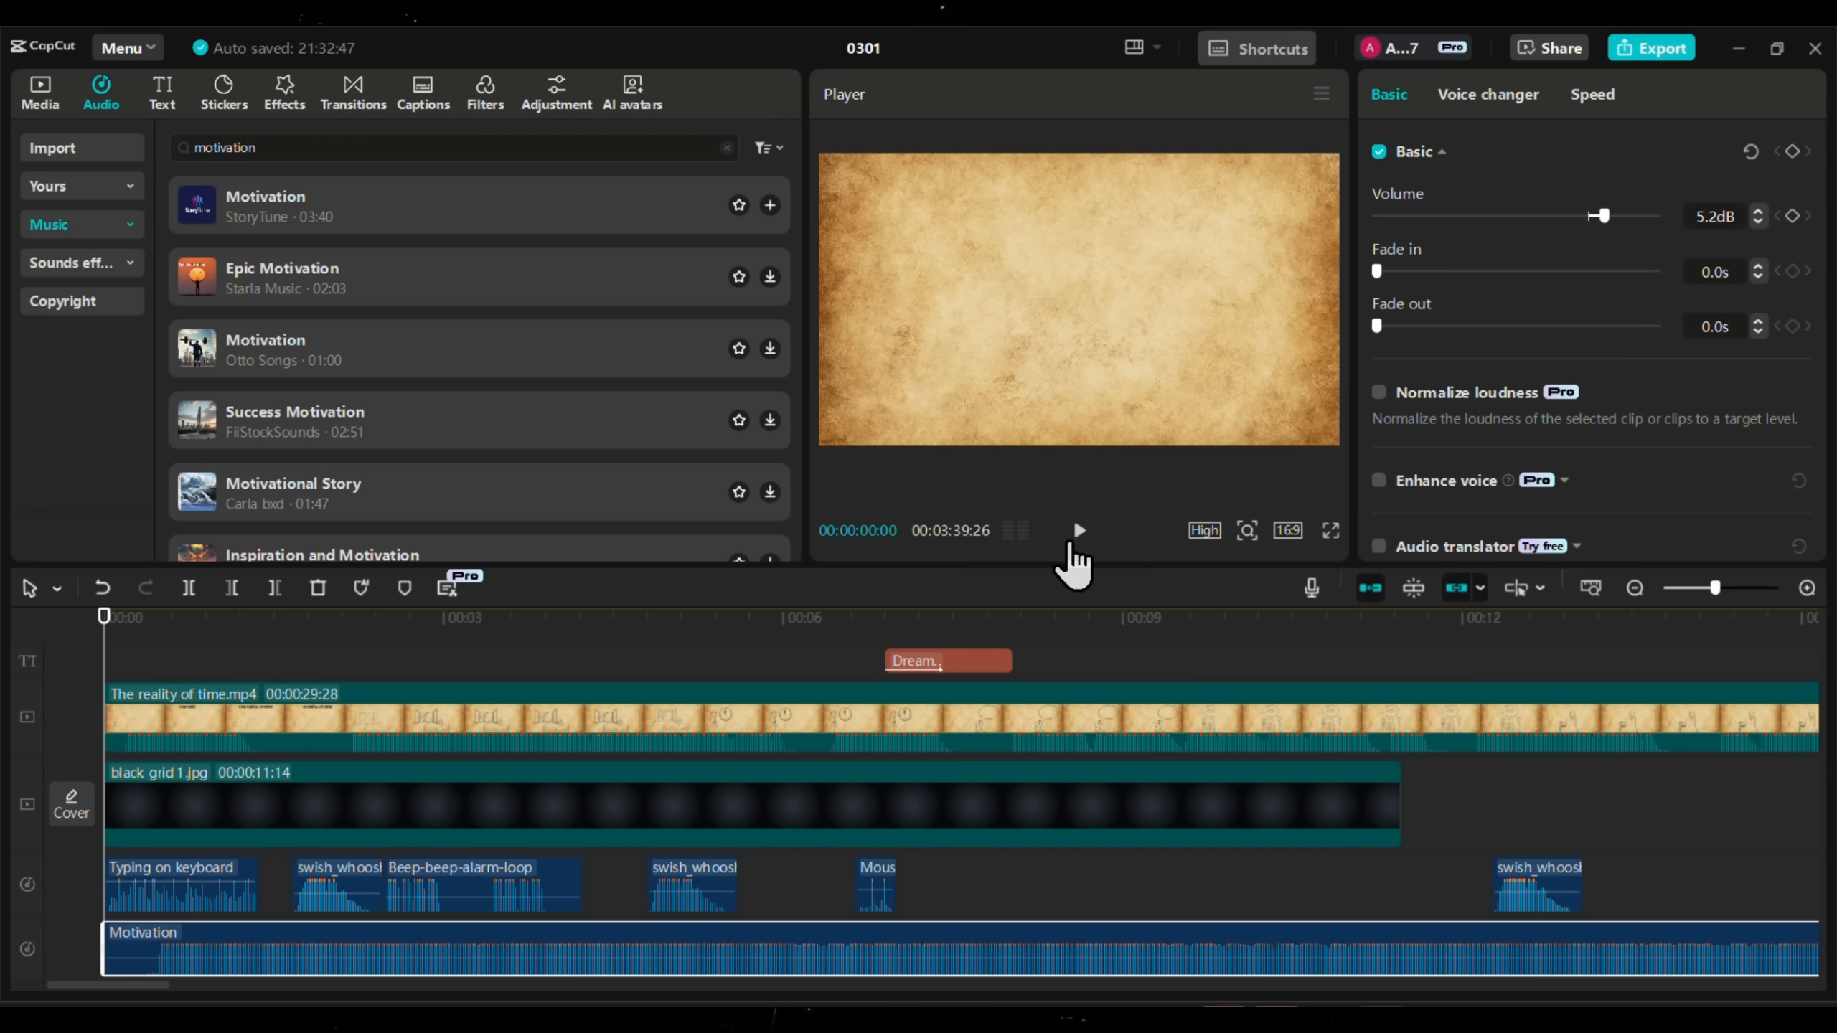
pyautogui.click(1076, 529)
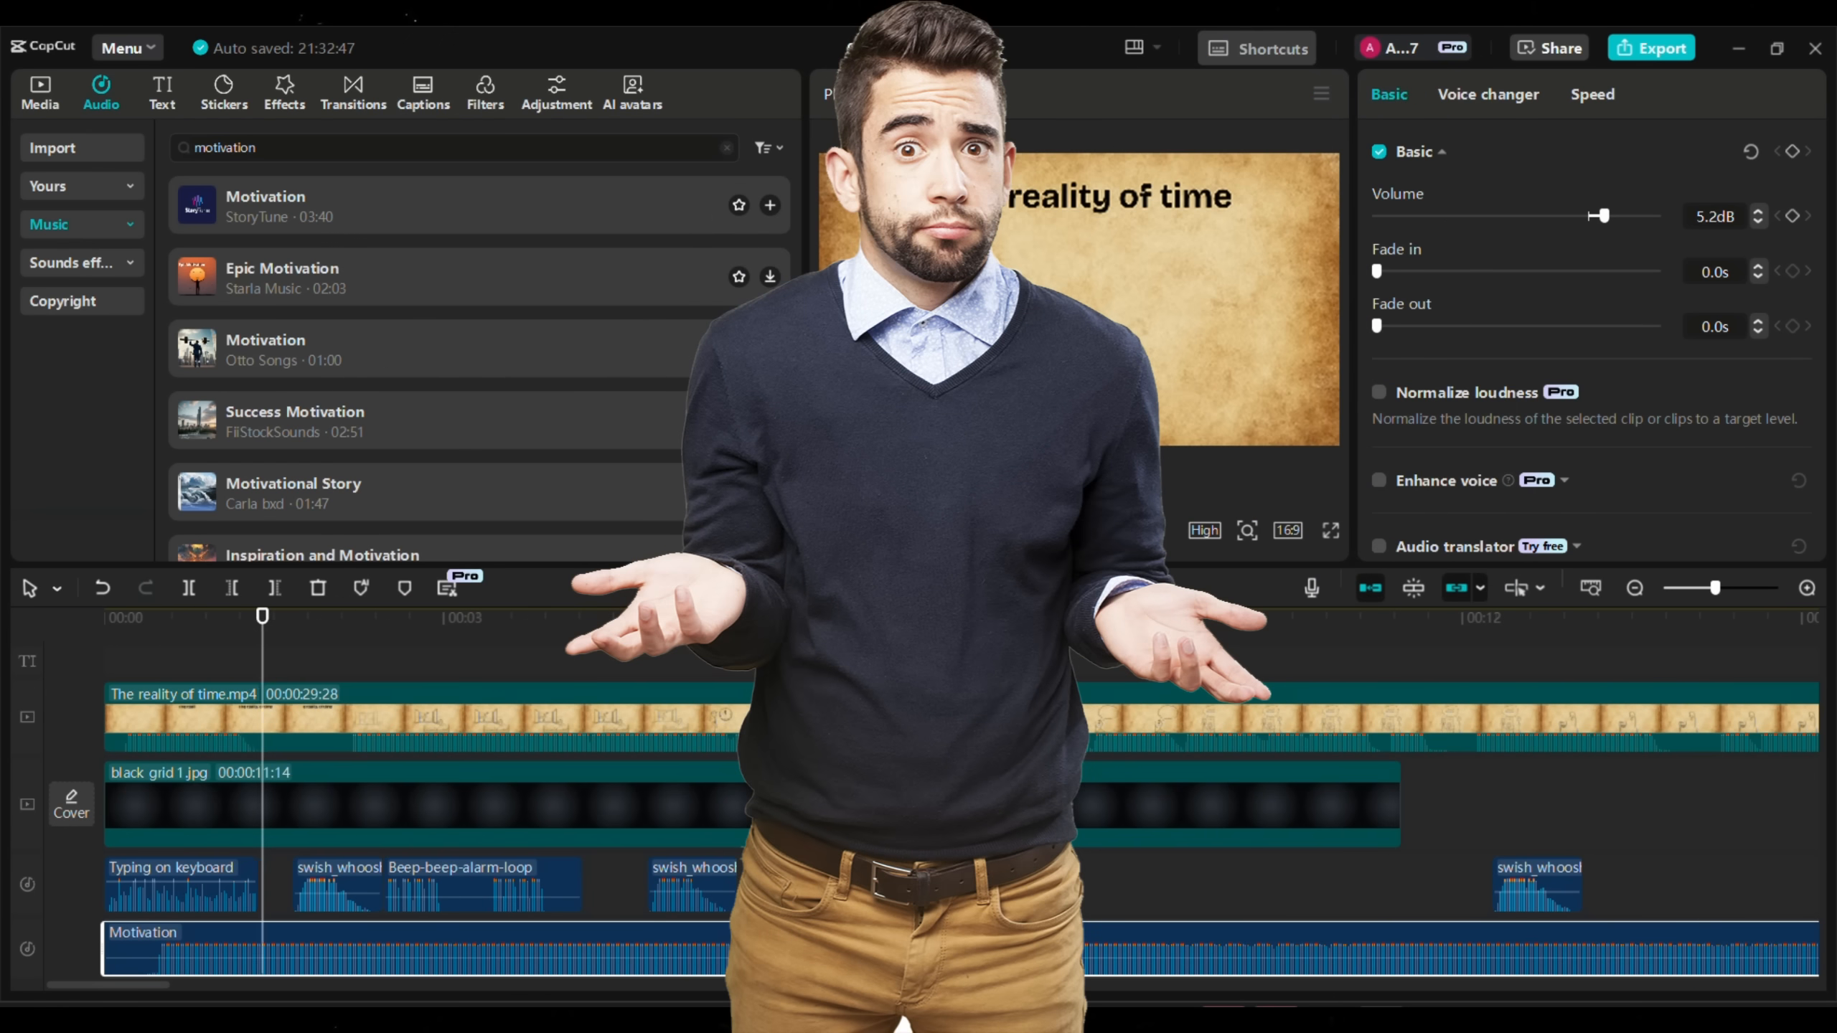